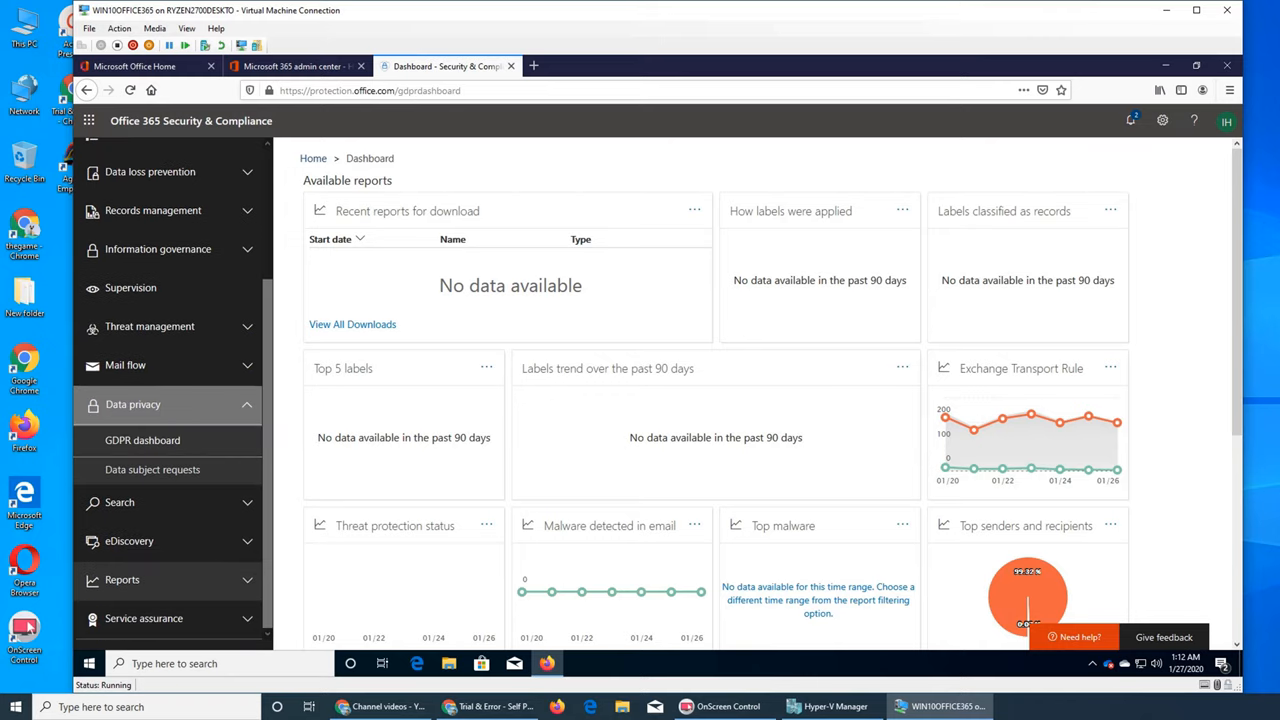
- Open the GDPR dashboard from Data privacy and bring up the GDPR toolbox
{"action": "left_click", "coordinate": [142, 440]}
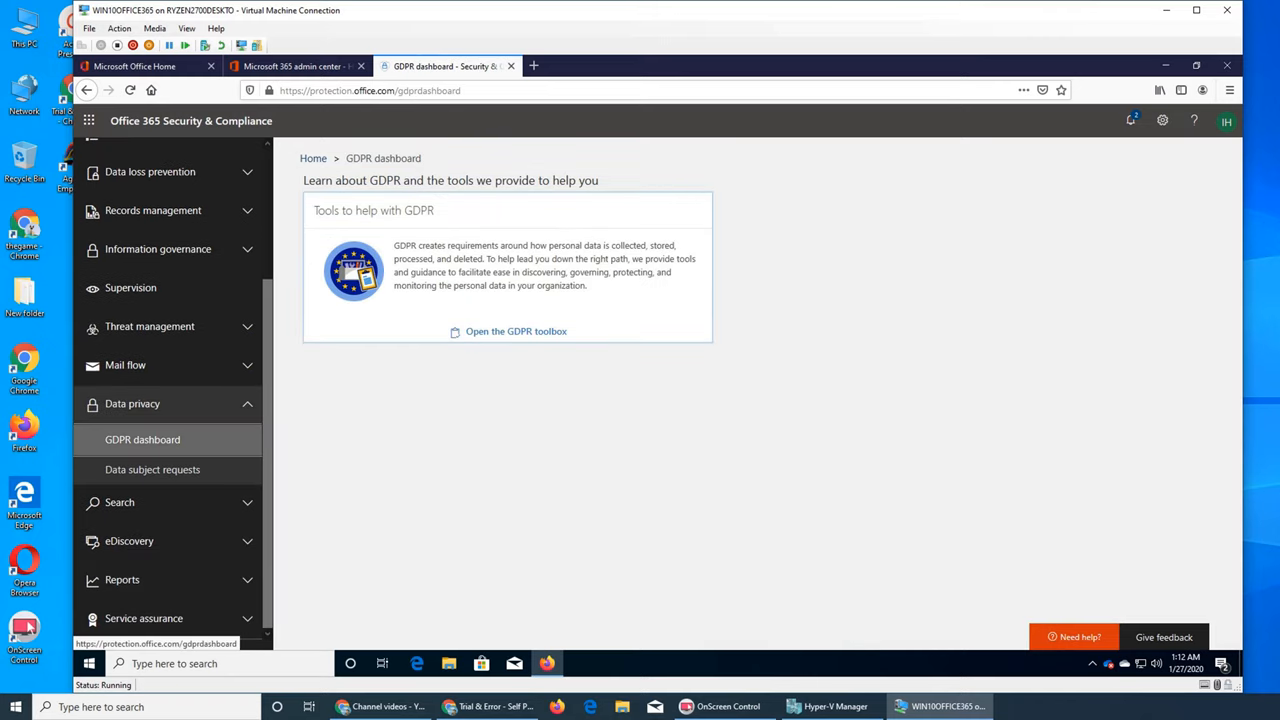
{"action": "scroll", "scroll_direction": "down", "scroll_amount": 3}
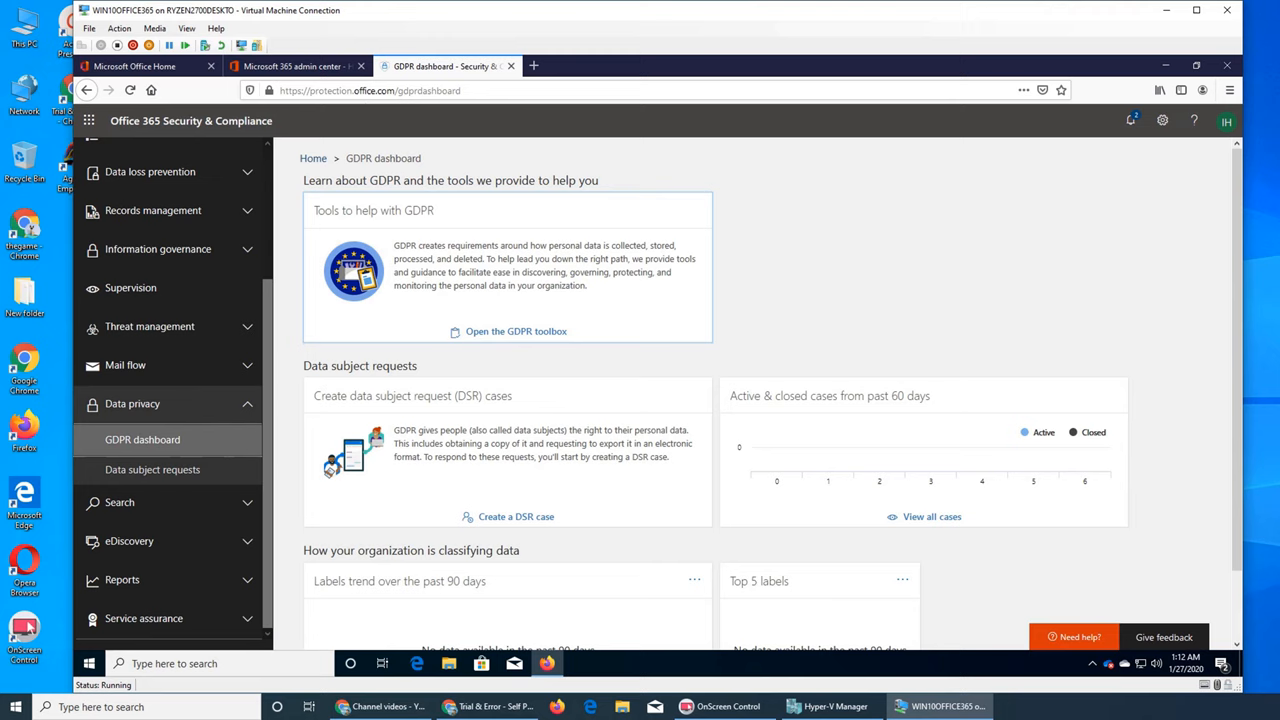
{"action": "left_click", "coordinate": [516, 331]}
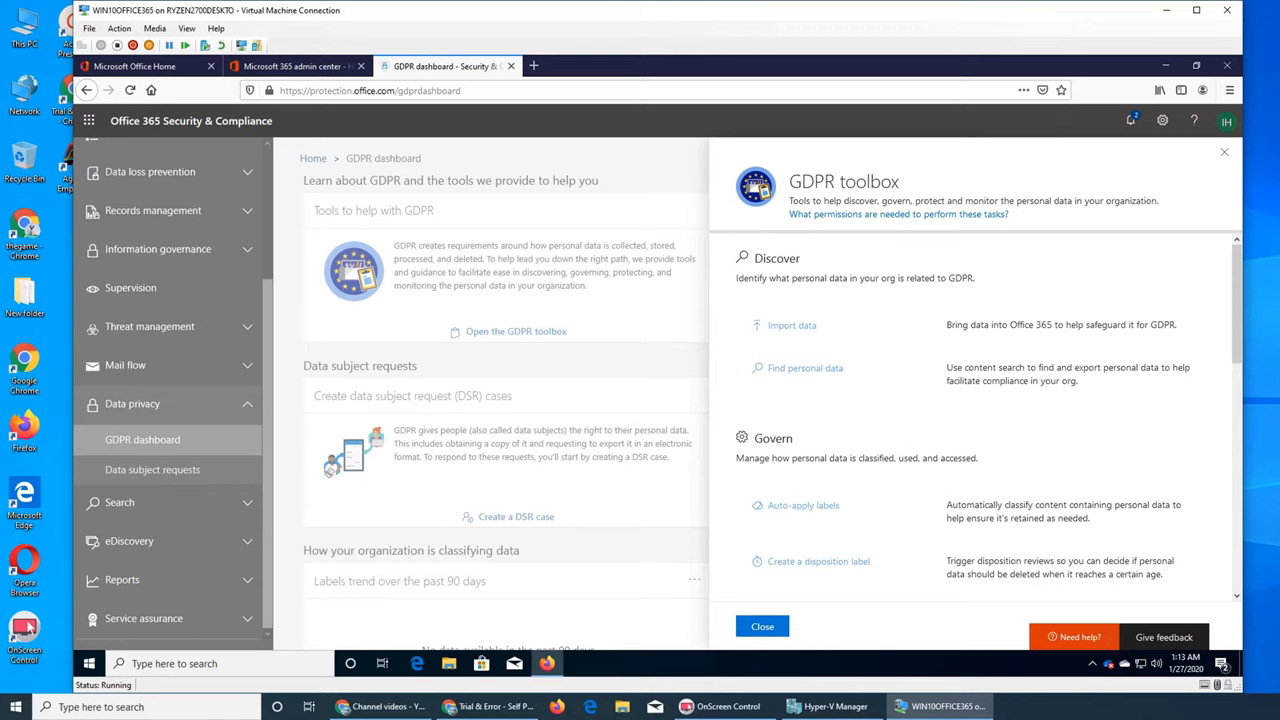
{"action": "mouse_move", "coordinate": [791, 324]}
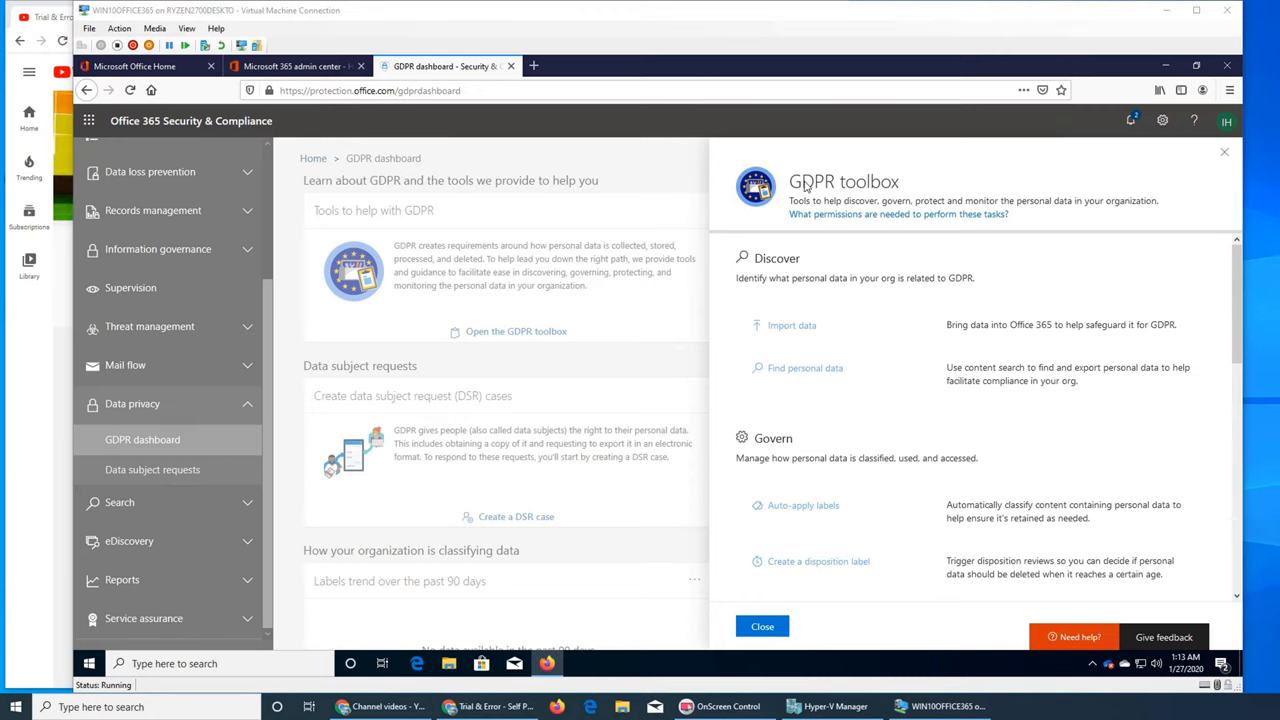
{"action": "mouse_move", "coordinate": [807, 188]}
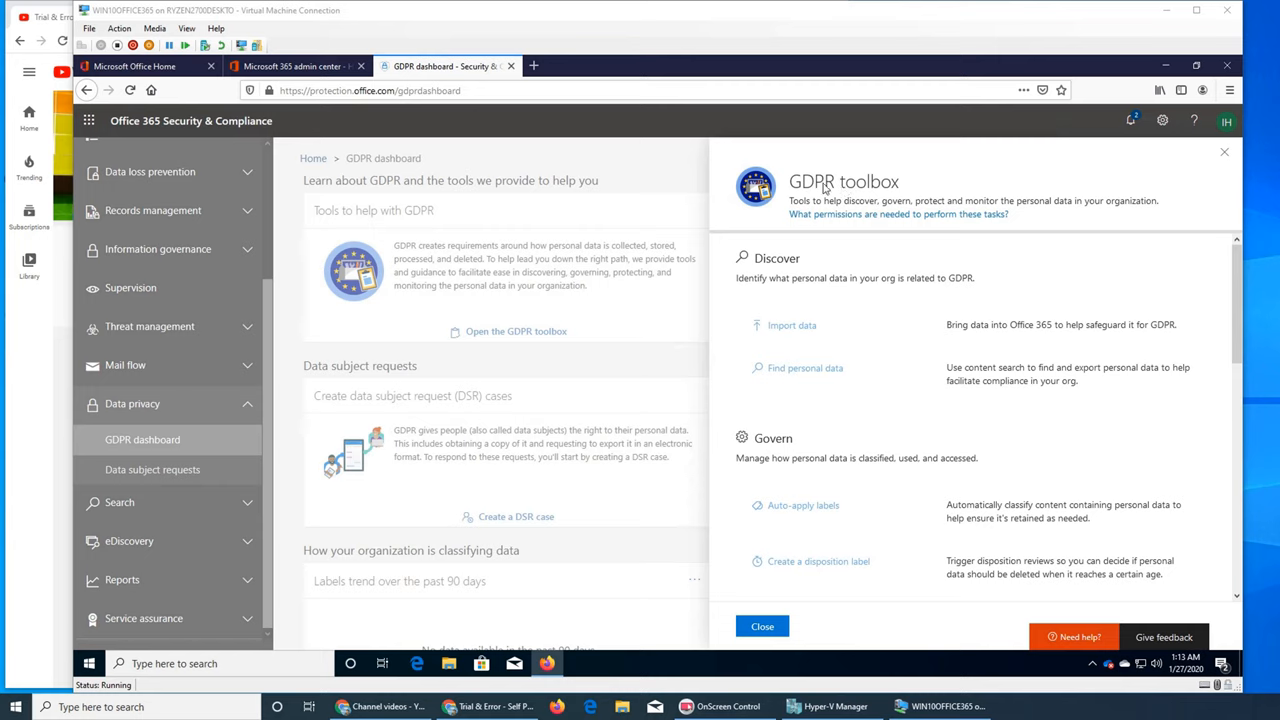
{"action": "mouse_move", "coordinate": [845, 197]}
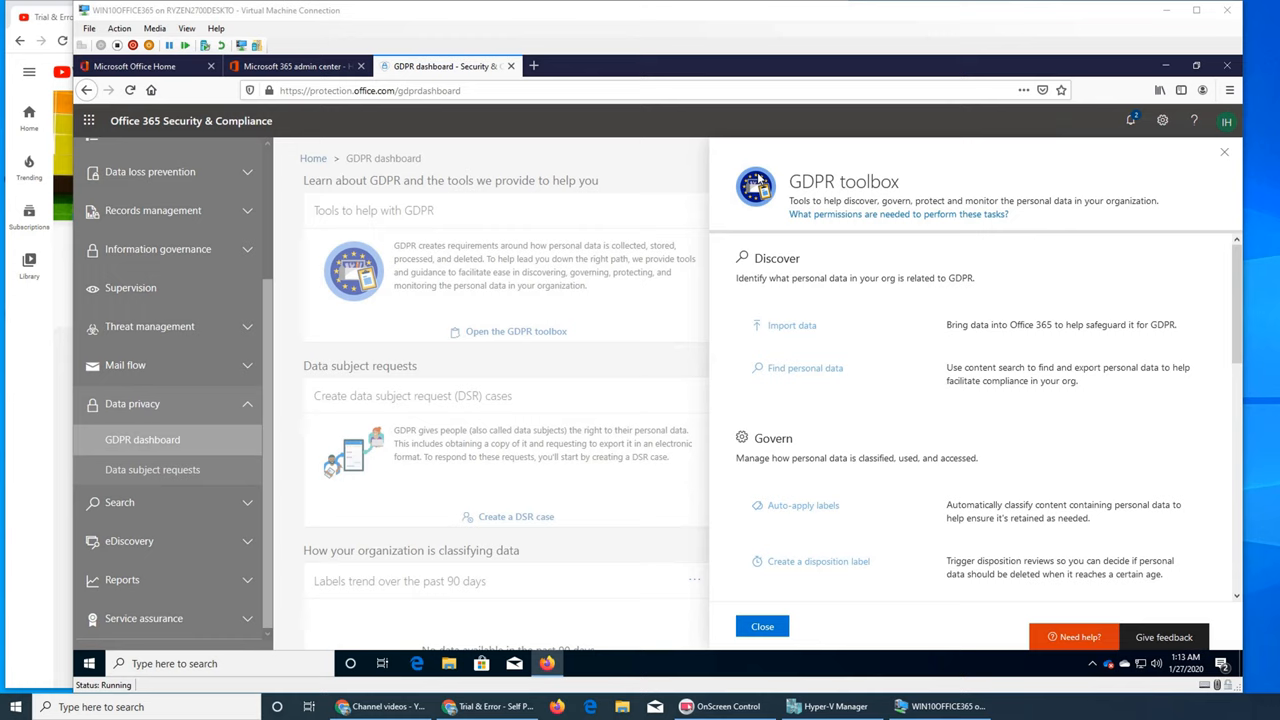
{"action": "mouse_move", "coordinate": [828, 336]}
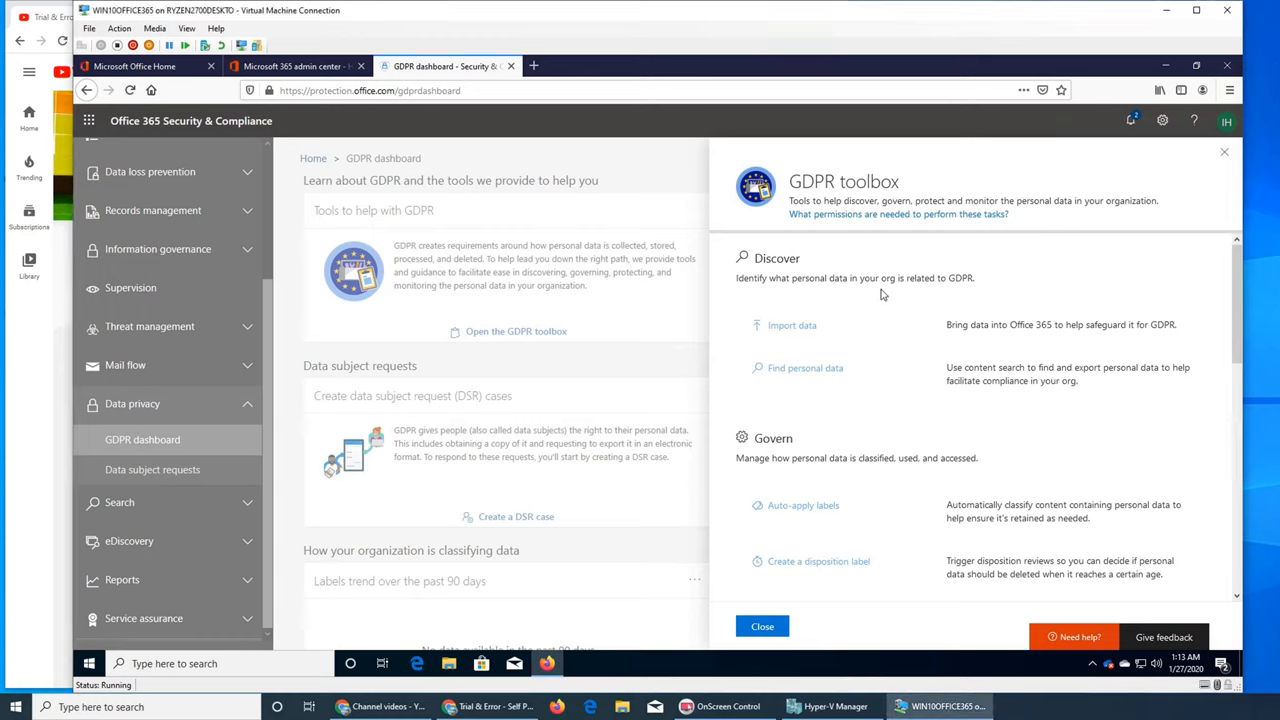
{"action": "mouse_move", "coordinate": [895, 291]}
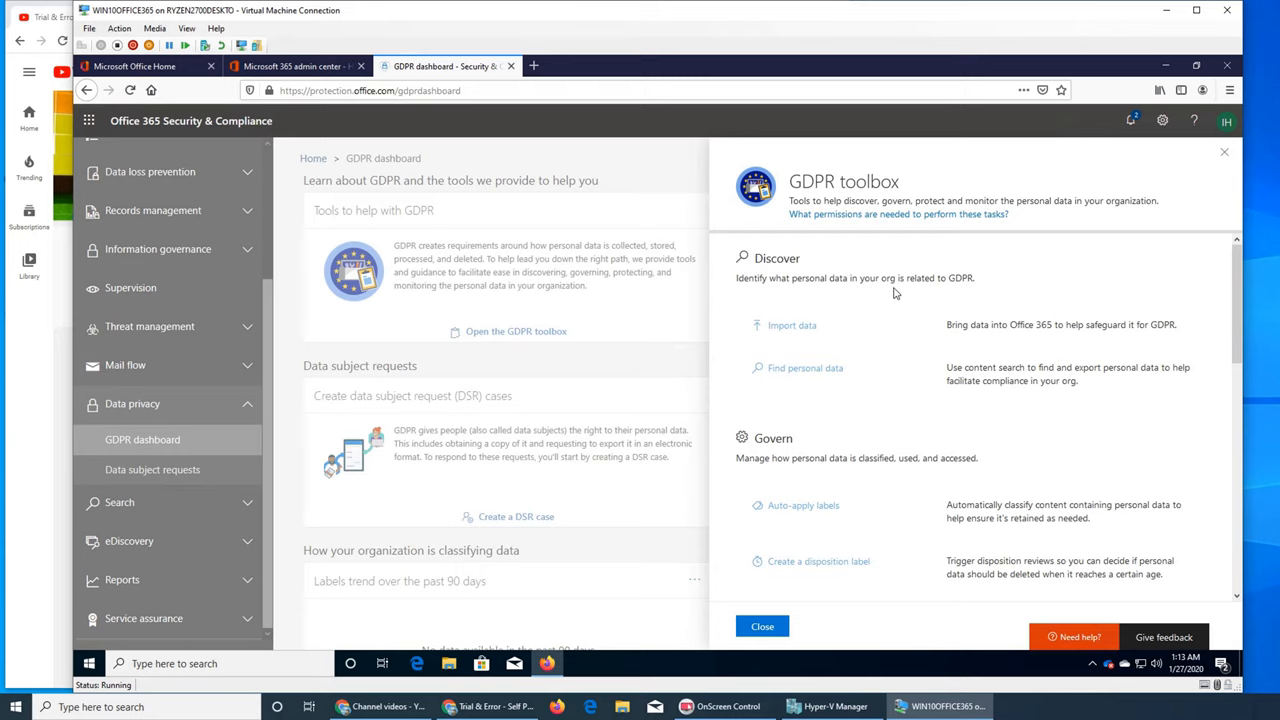
{"action": "mouse_move", "coordinate": [791, 324]}
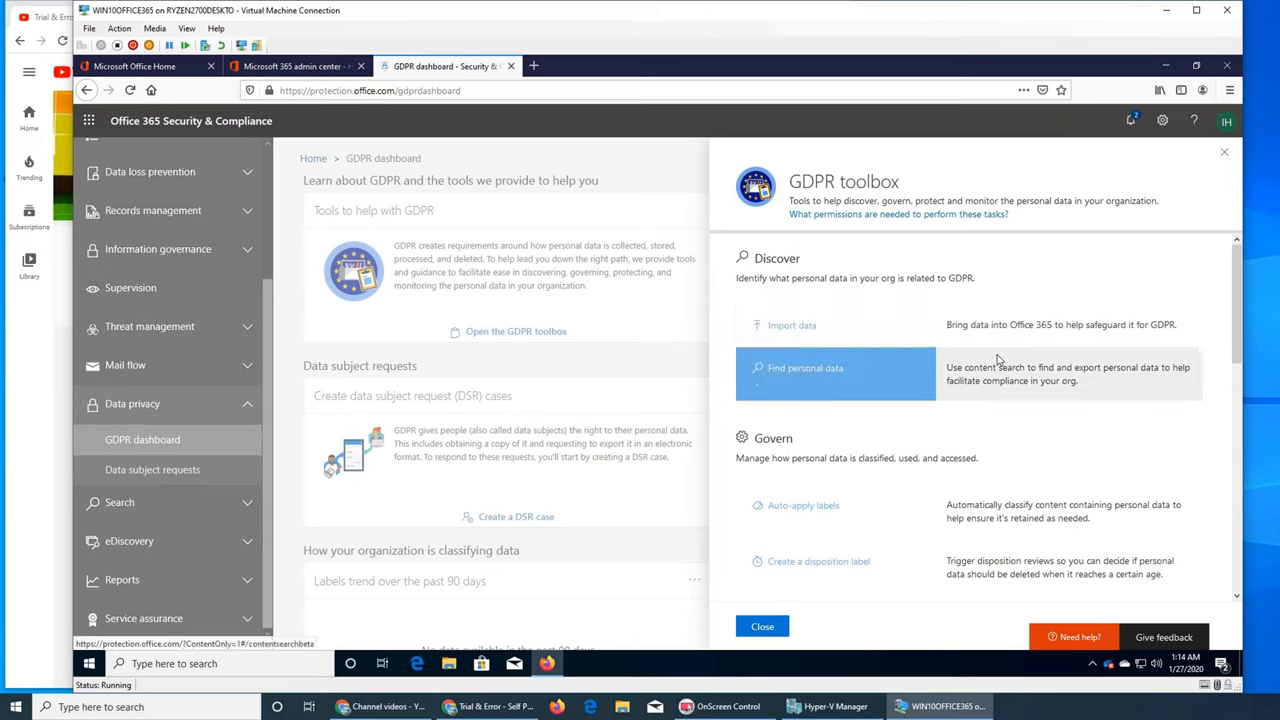
{"action": "mouse_move", "coordinate": [1024, 346]}
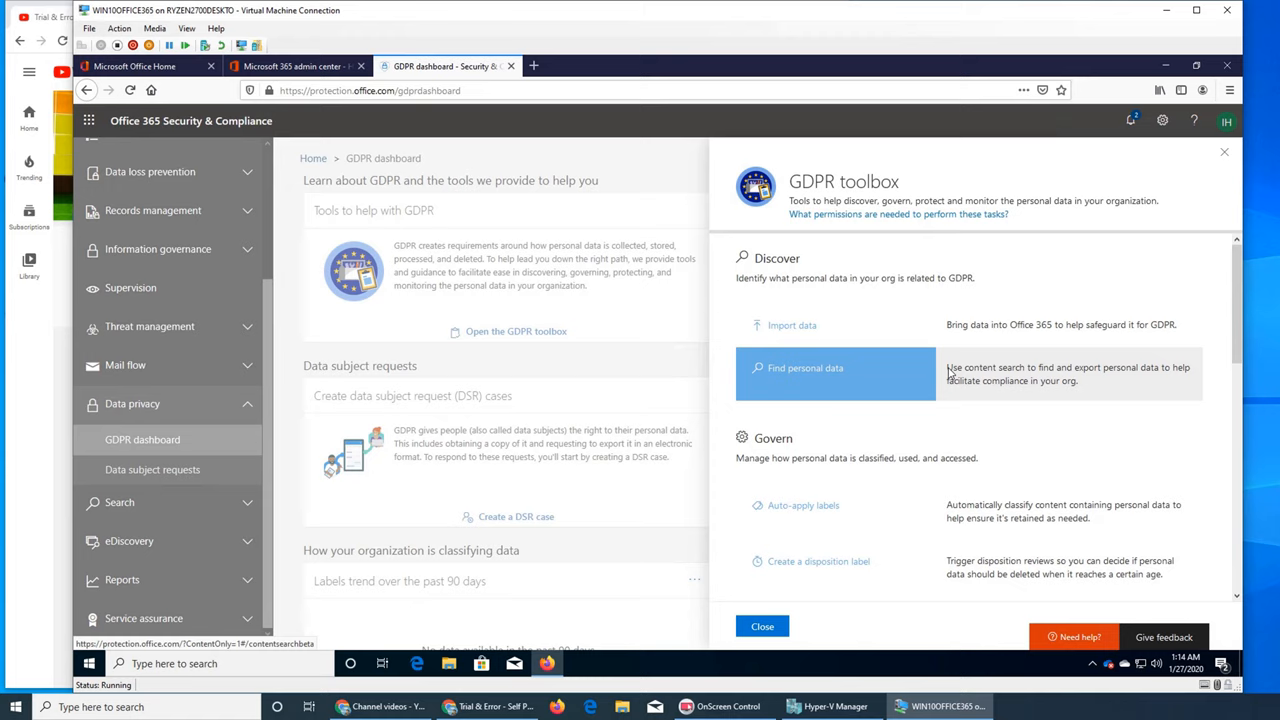
- Go to the Import PST Files page via the toolbox's Import data tool
{"action": "left_click", "coordinate": [791, 325]}
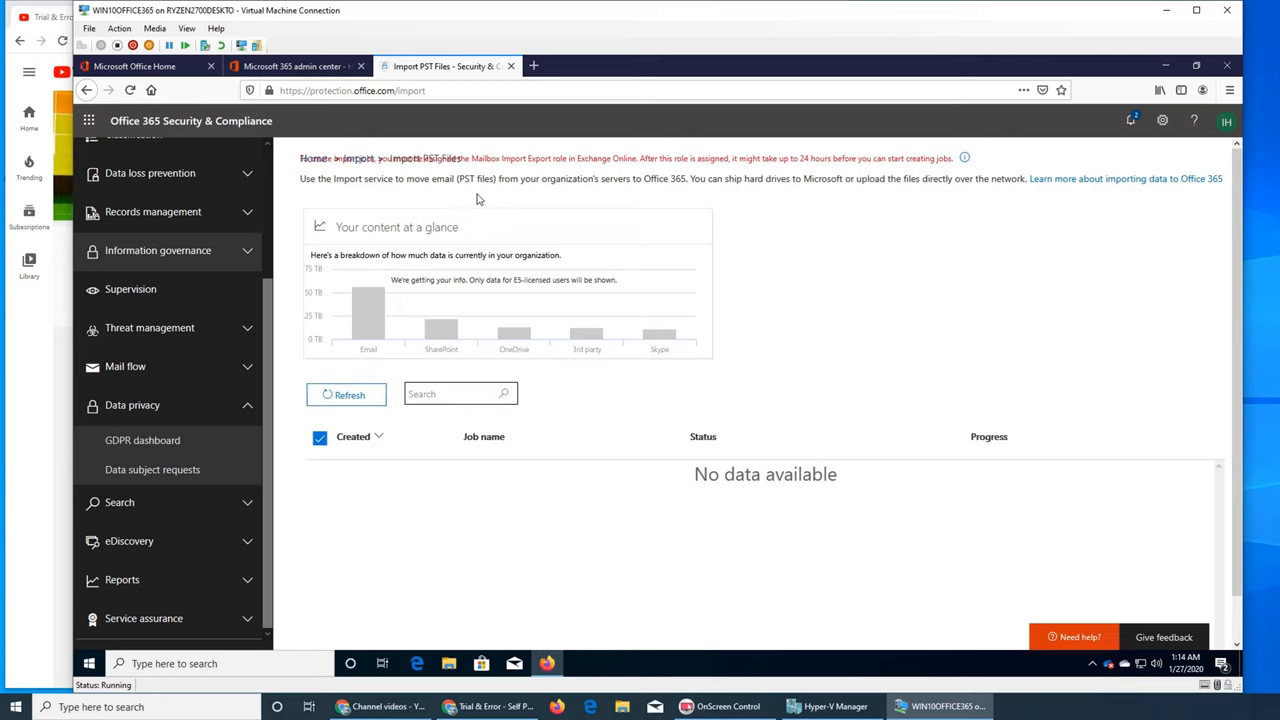
{"action": "mouse_move", "coordinate": [872, 352]}
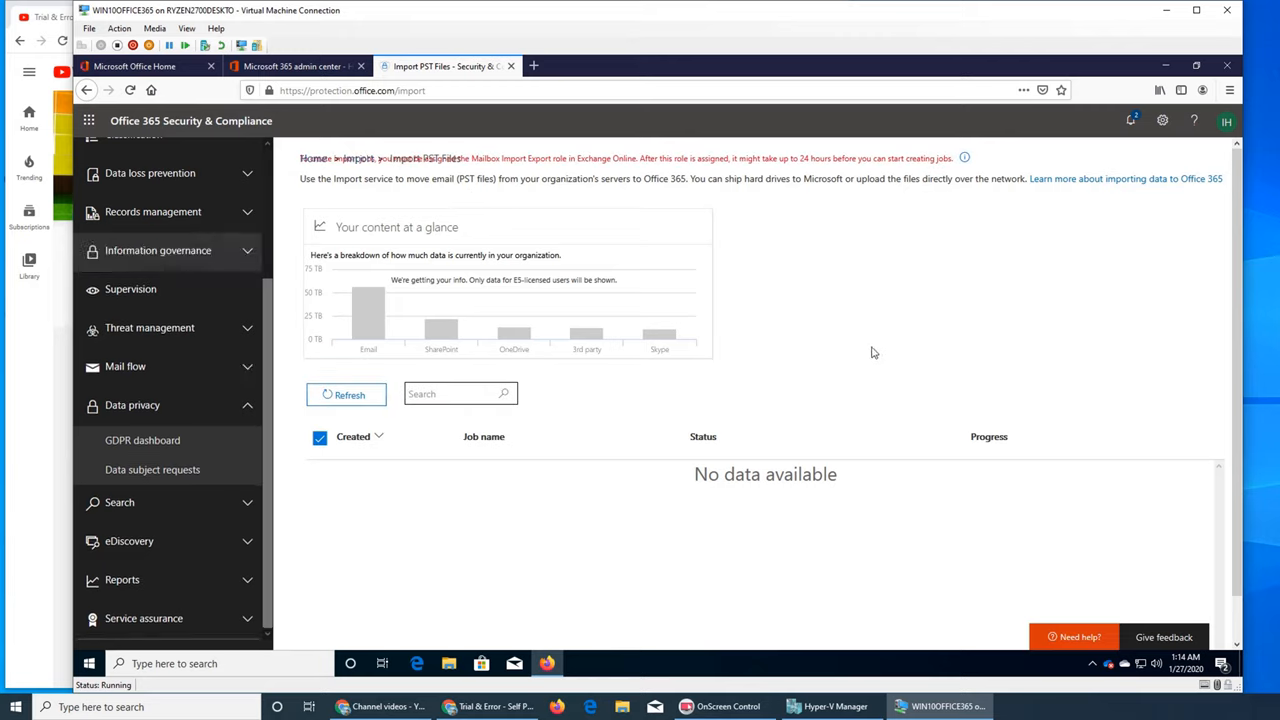
{"action": "mouse_move", "coordinate": [966, 278]}
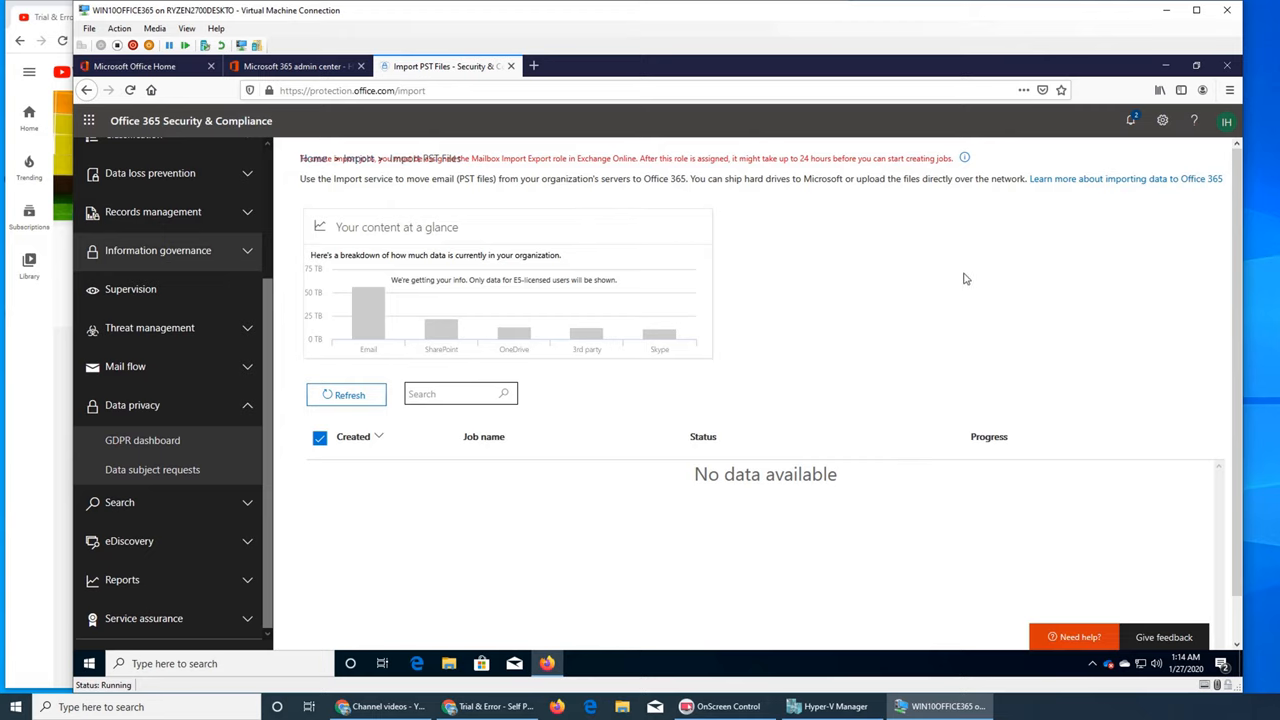
{"action": "mouse_move", "coordinate": [758, 189]}
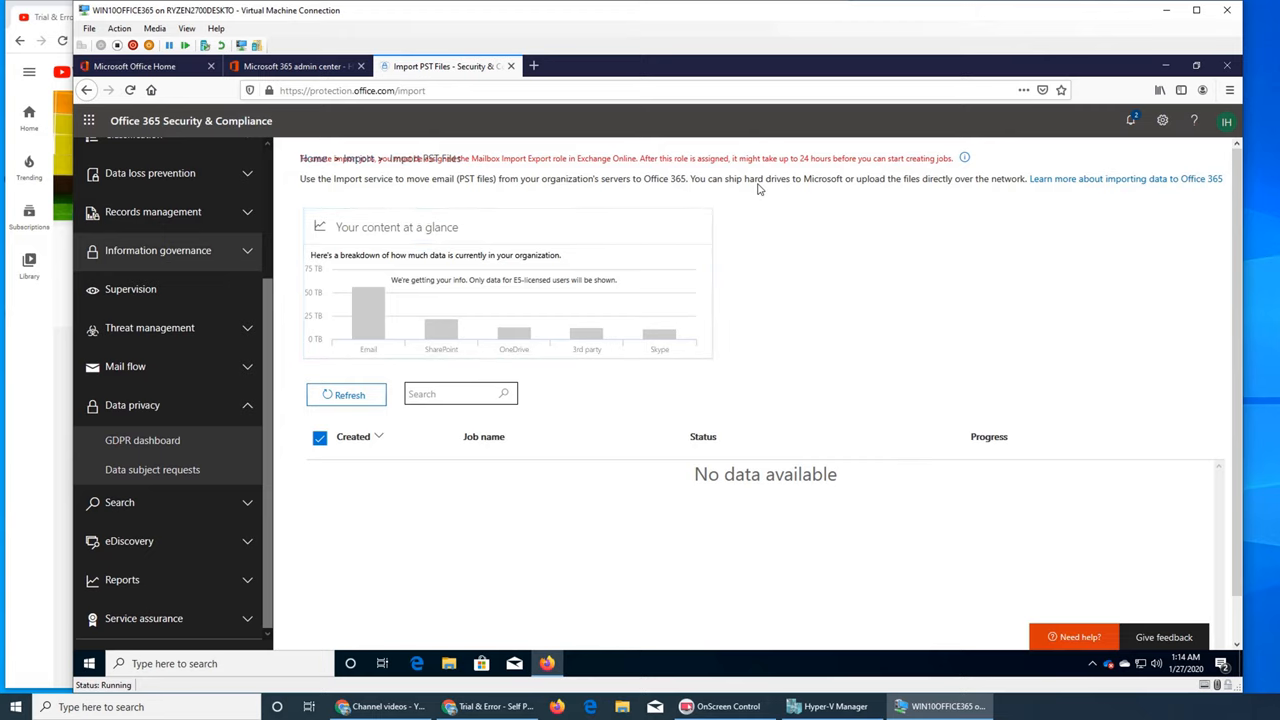
- Return to the GDPR dashboard's Data subject requests overview and head to the case list
{"action": "left_click", "coordinate": [142, 440]}
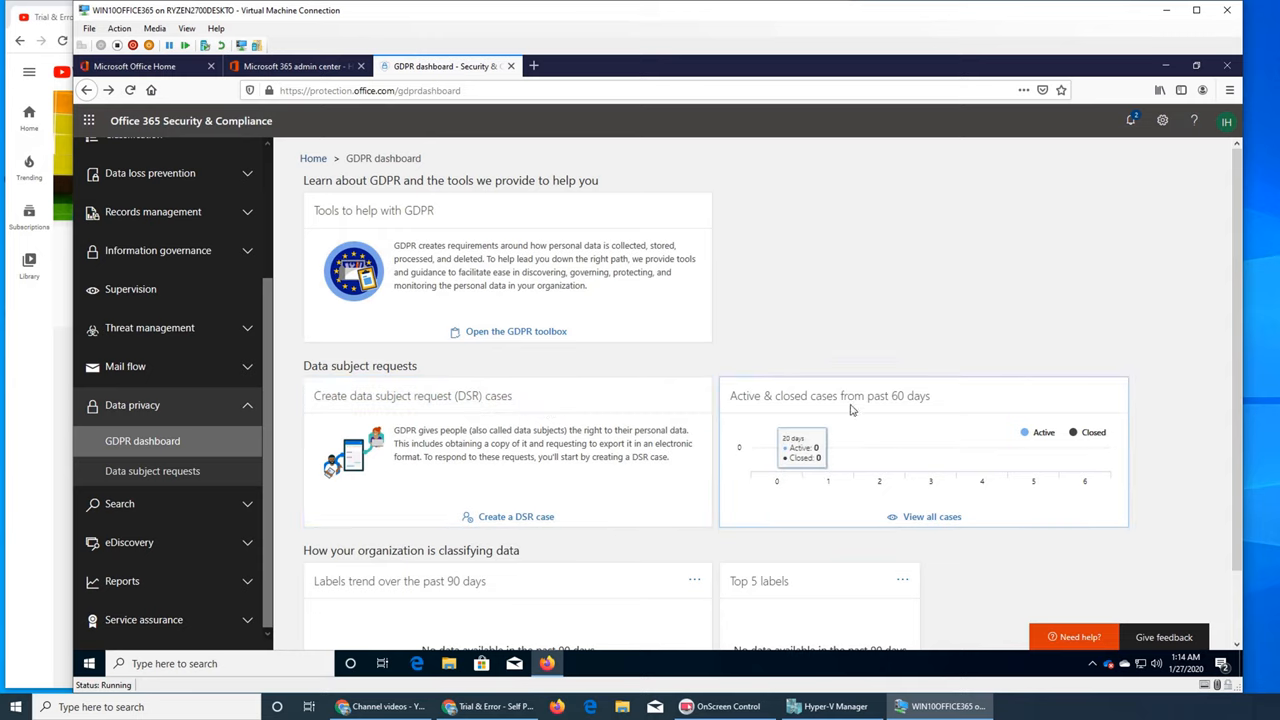
{"action": "mouse_move", "coordinate": [780, 408]}
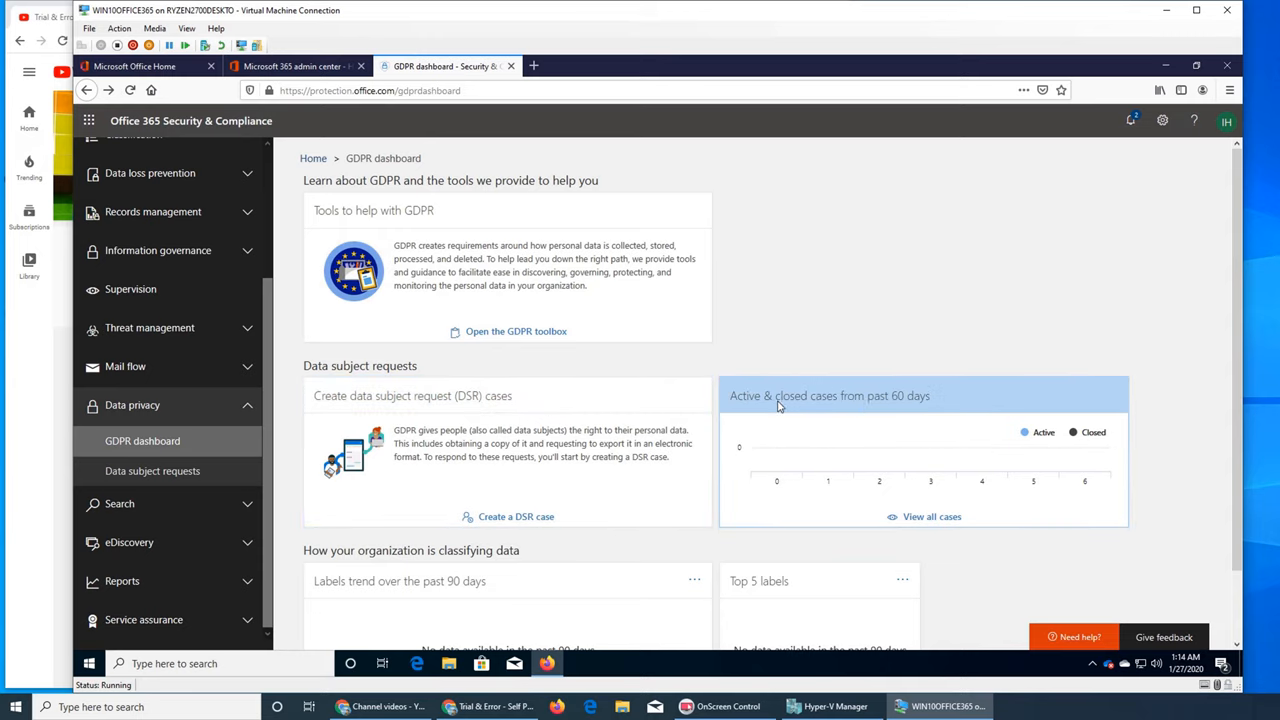
{"action": "scroll", "scroll_direction": "down", "scroll_amount": 3}
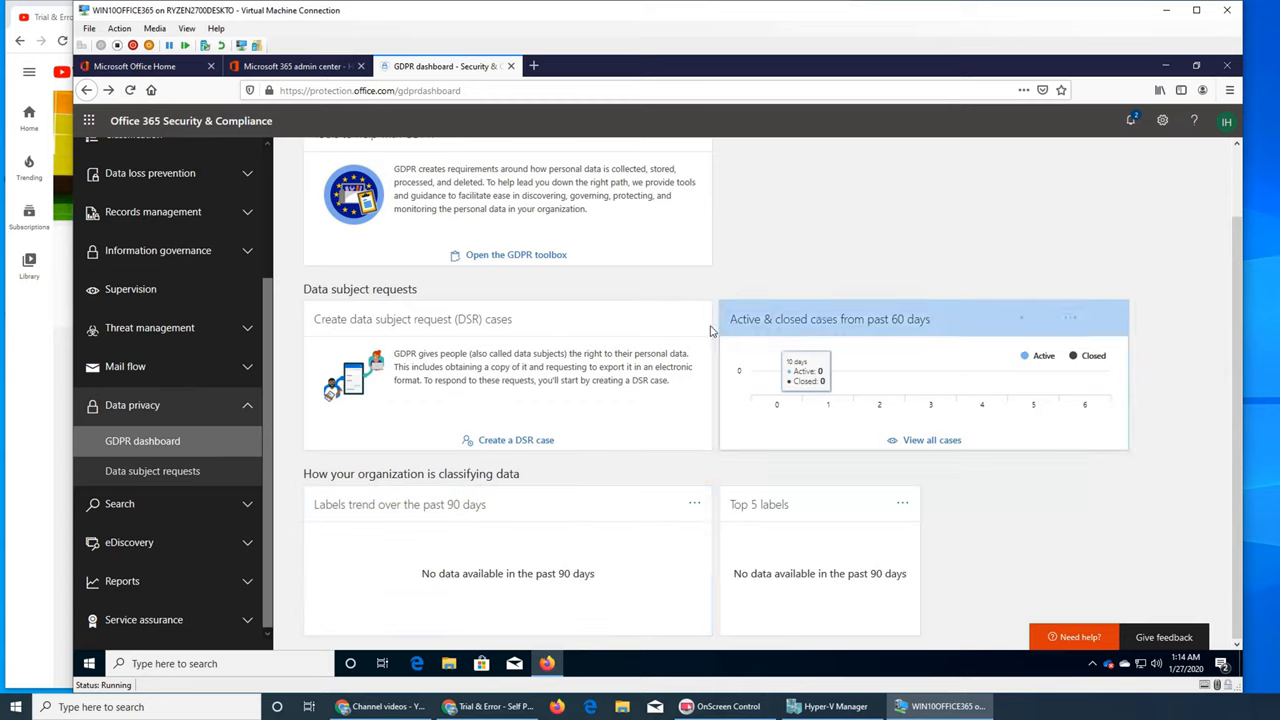
{"action": "left_click", "coordinate": [152, 471]}
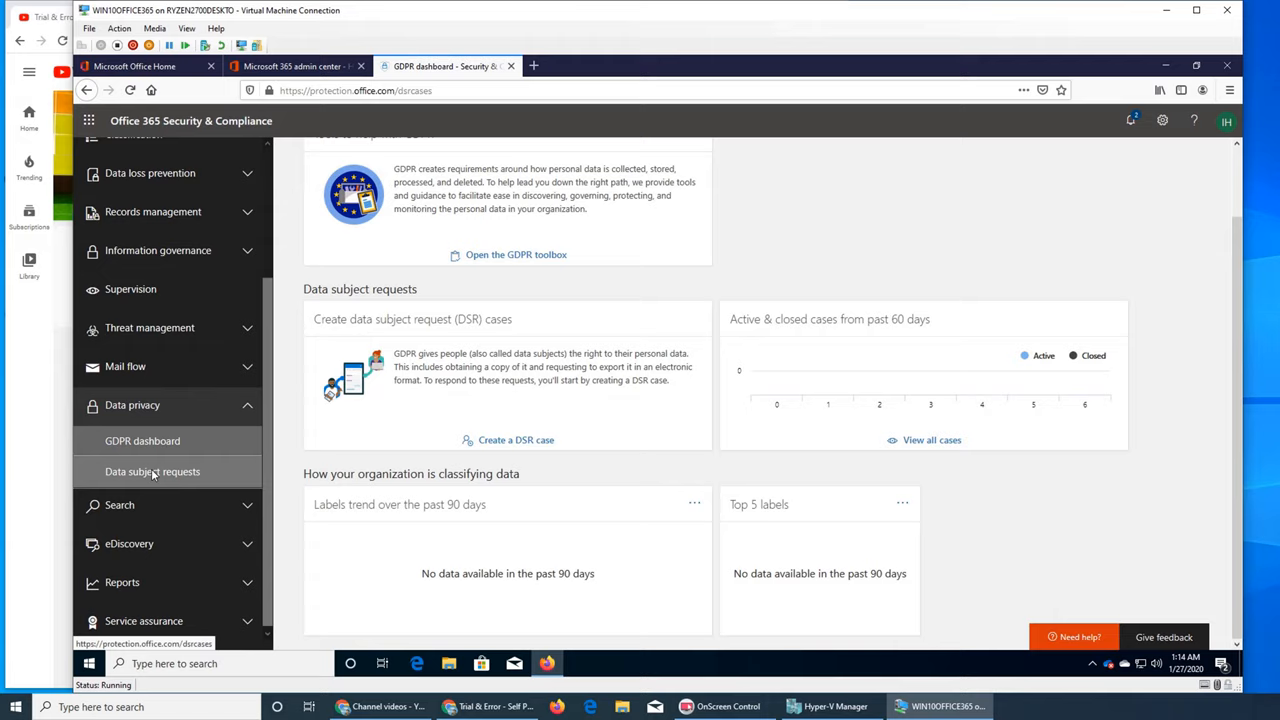
- Show the Data subject requests page, whose case list is still empty
{"action": "left_click", "coordinate": [152, 471]}
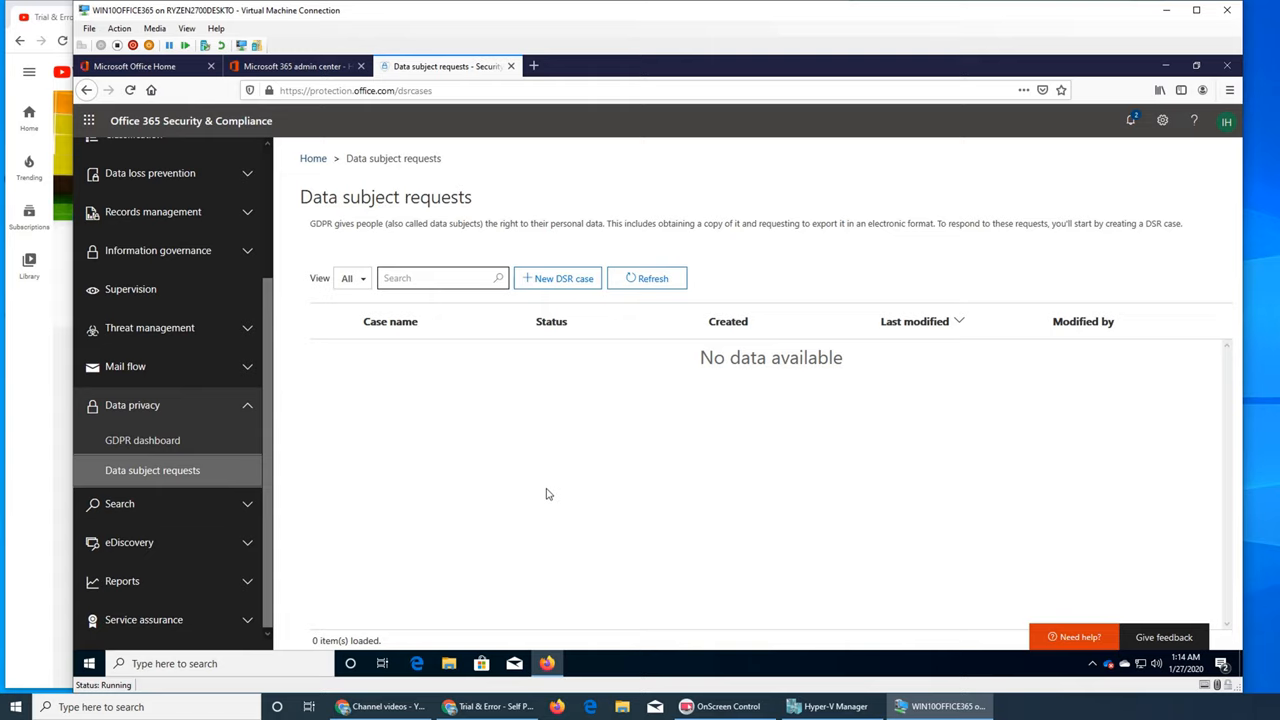
{"action": "mouse_move", "coordinate": [527, 240]}
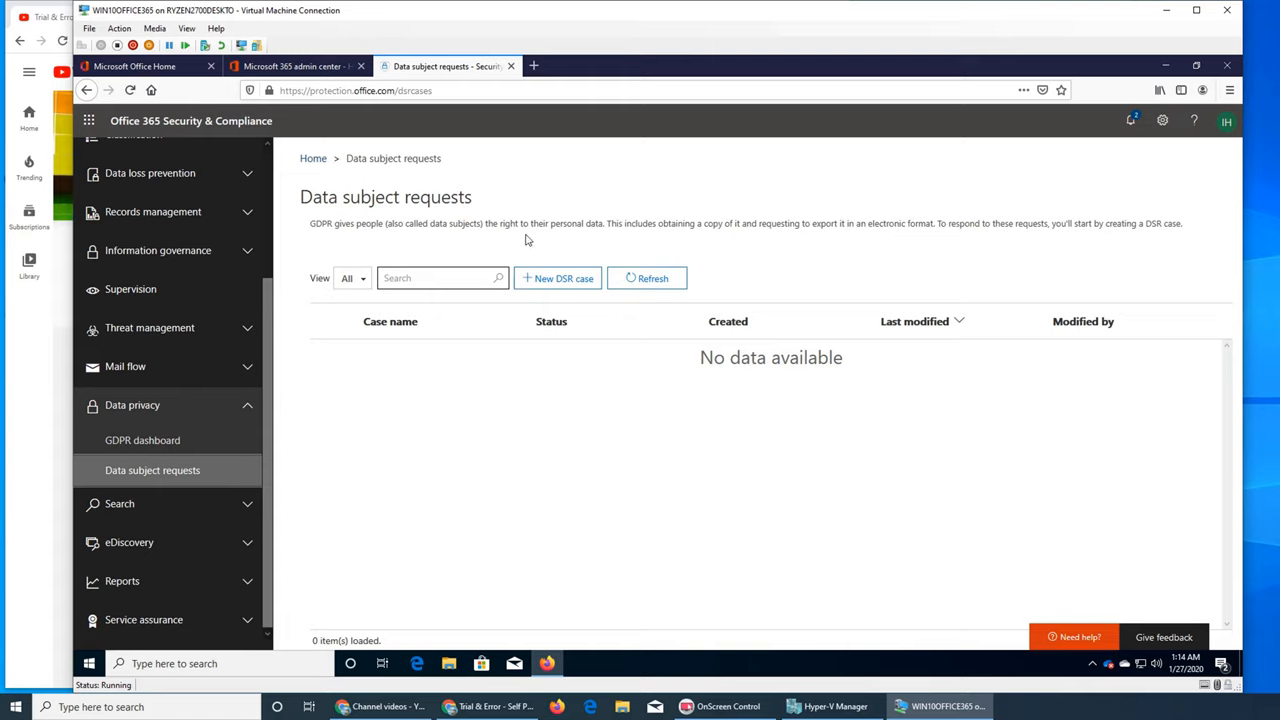
{"action": "mouse_move", "coordinate": [621, 241]}
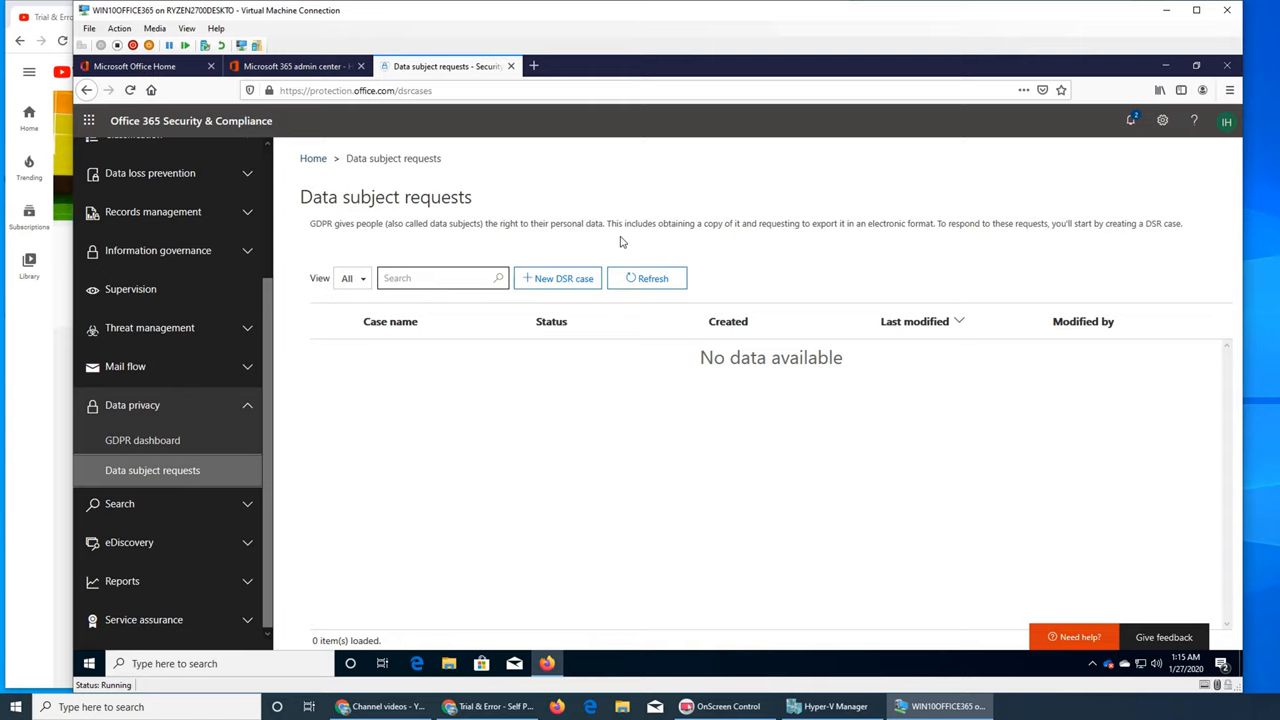
{"action": "mouse_move", "coordinate": [755, 442]}
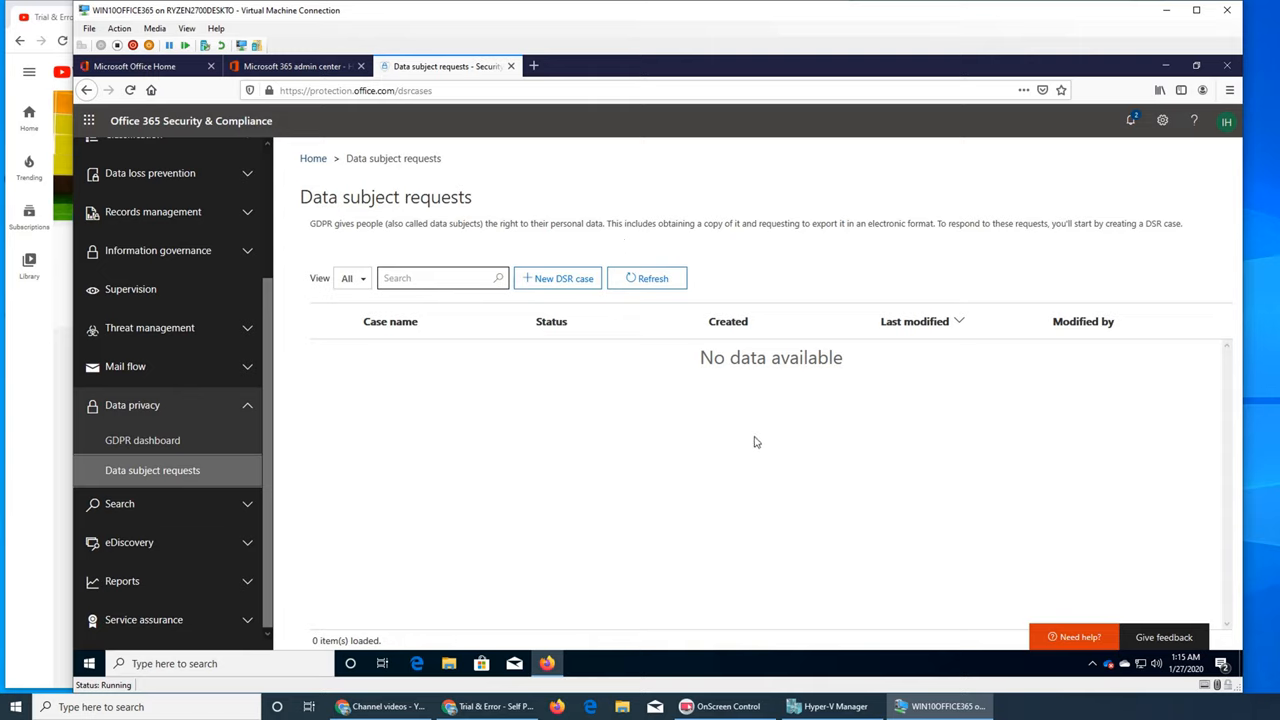
{"action": "mouse_move", "coordinate": [1014, 459]}
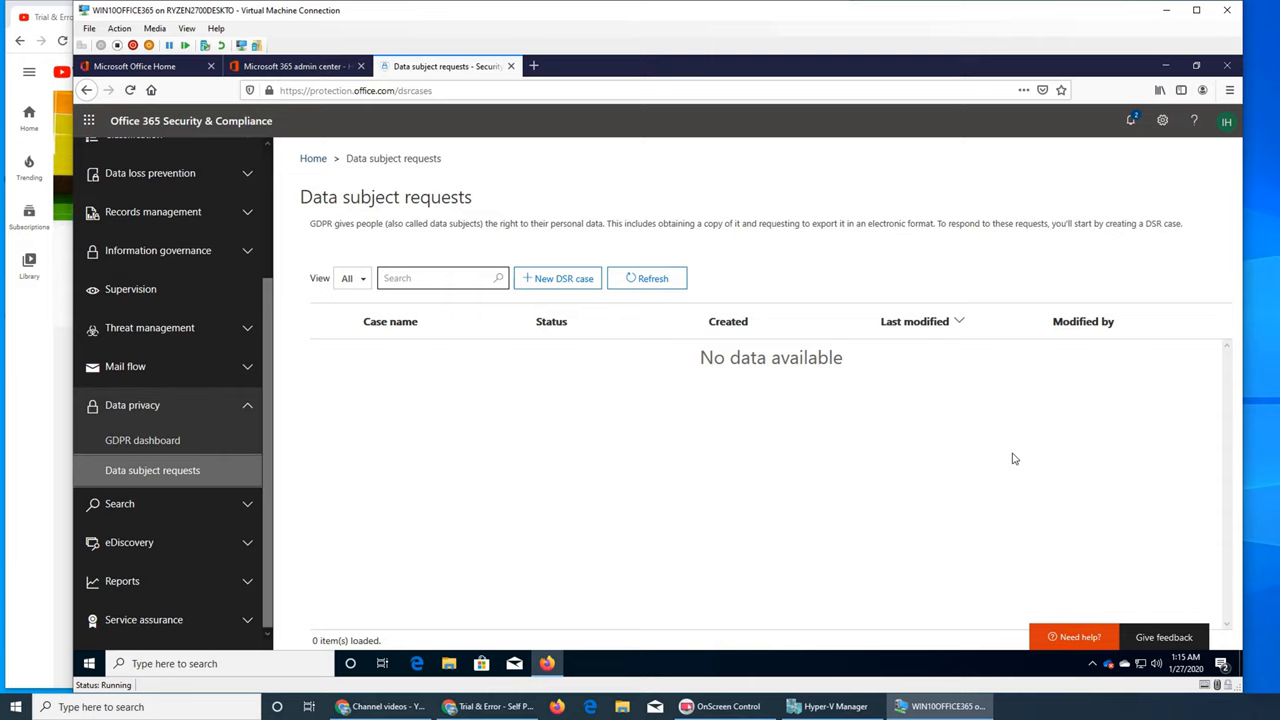
{"action": "mouse_move", "coordinate": [967, 457]}
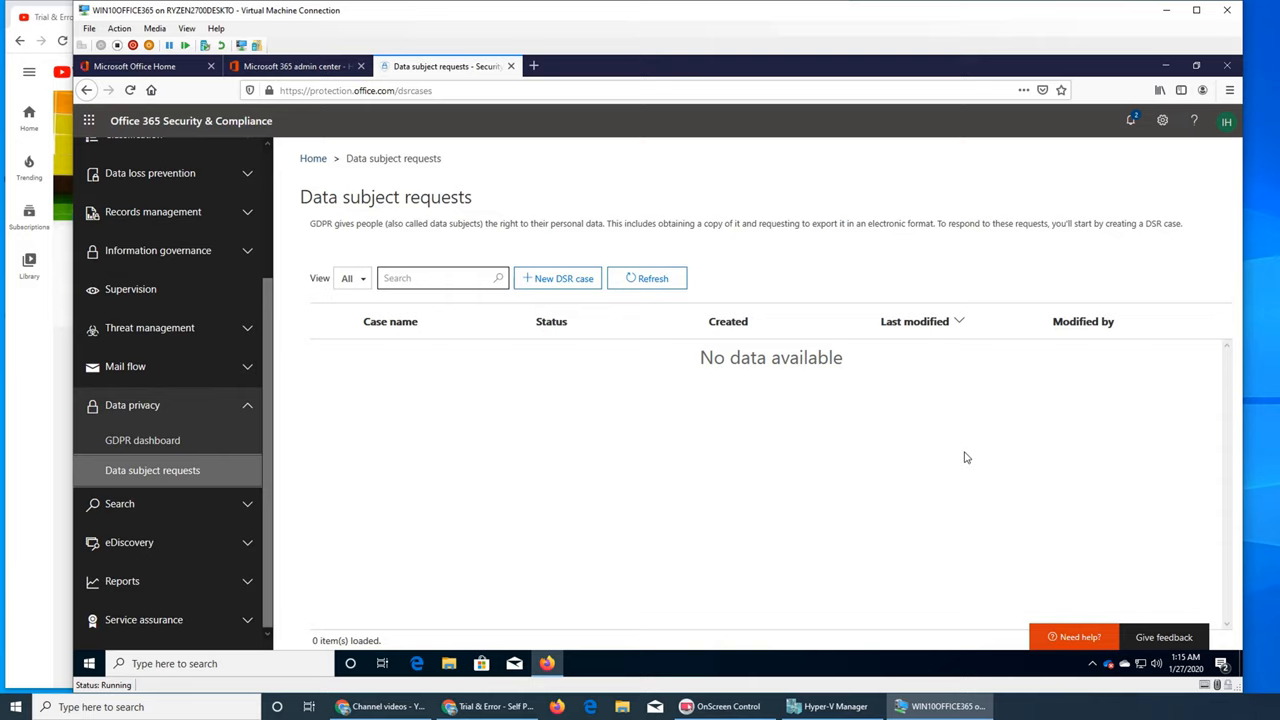
{"action": "mouse_move", "coordinate": [903, 450]}
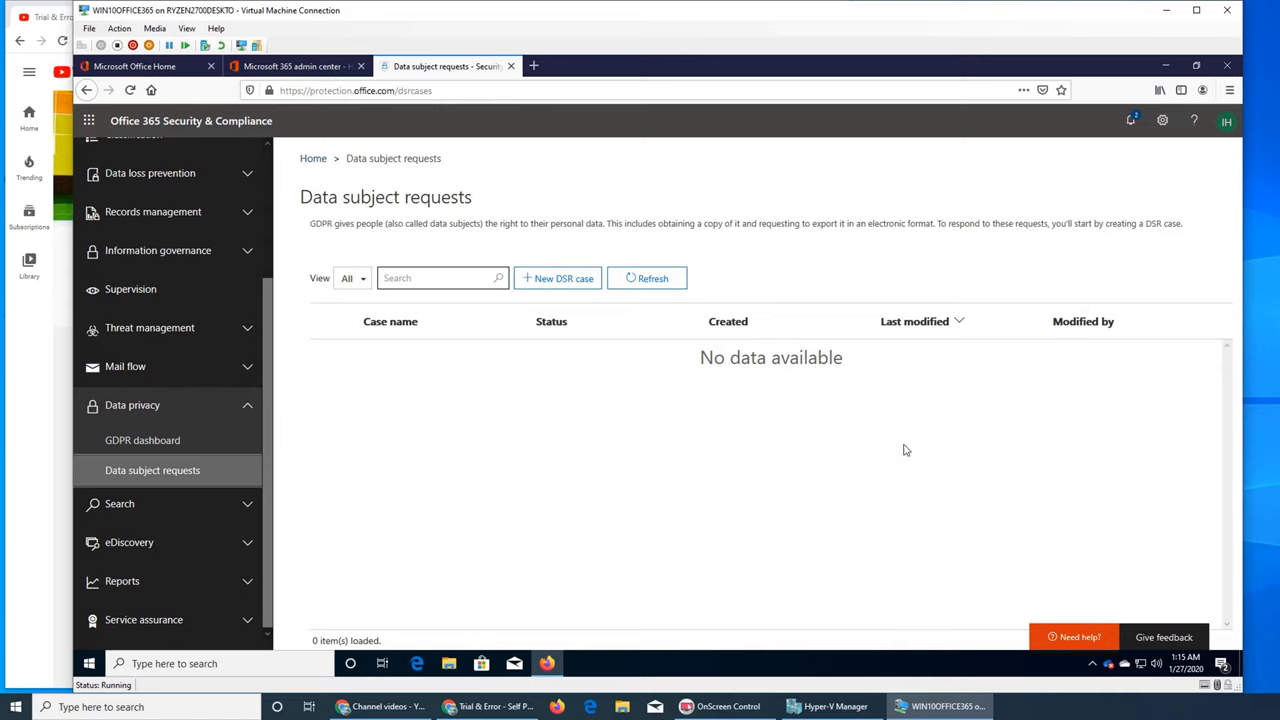
{"action": "mouse_move", "coordinate": [895, 356]}
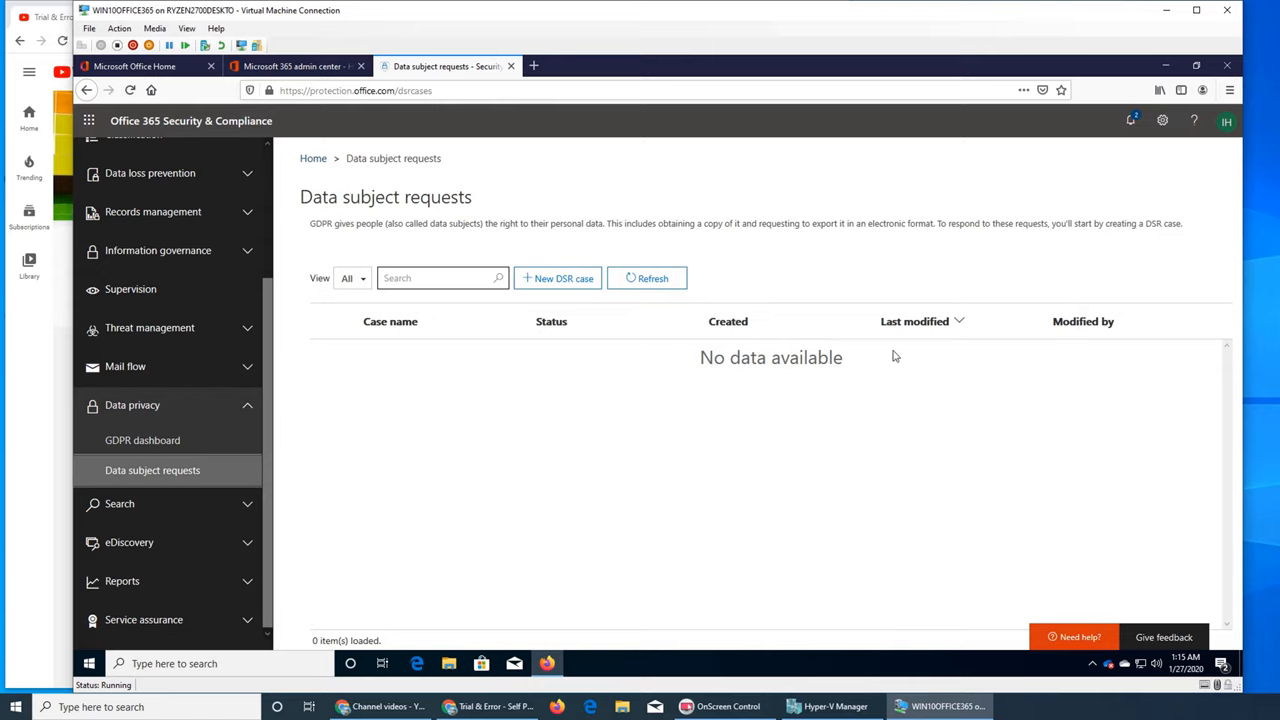
{"action": "mouse_move", "coordinate": [918, 474]}
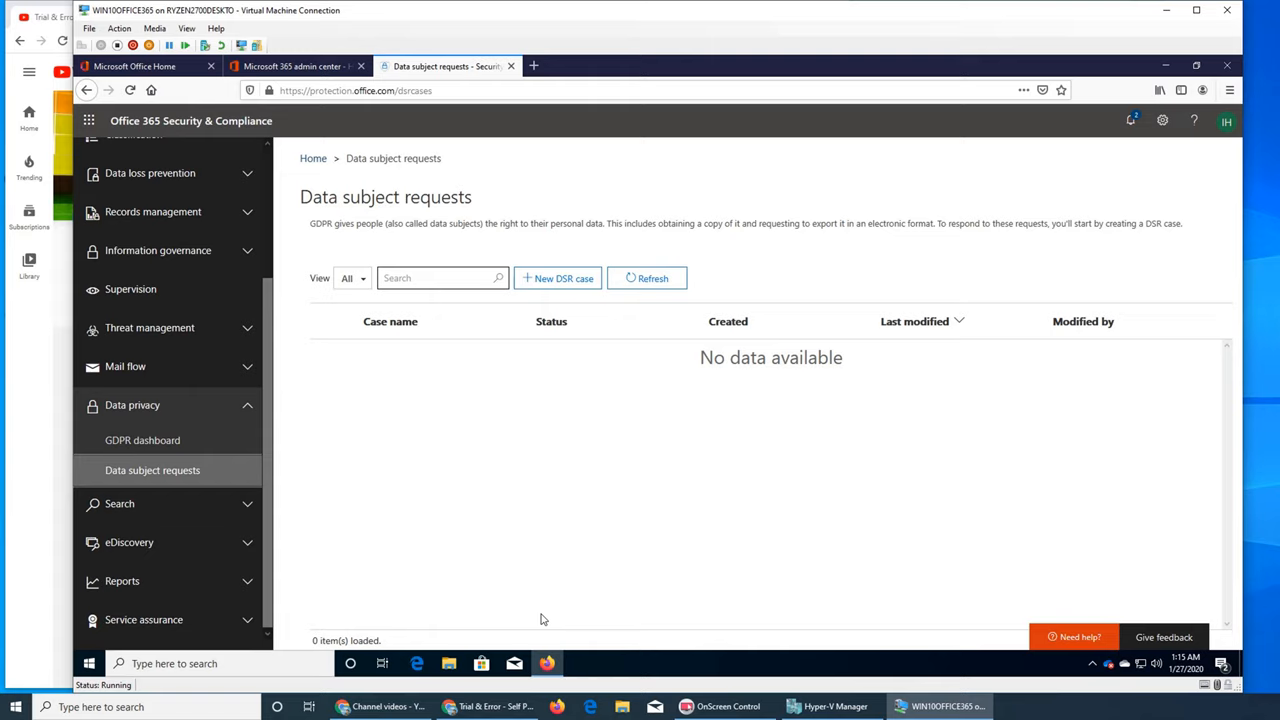
{"action": "mouse_move", "coordinate": [484, 307]}
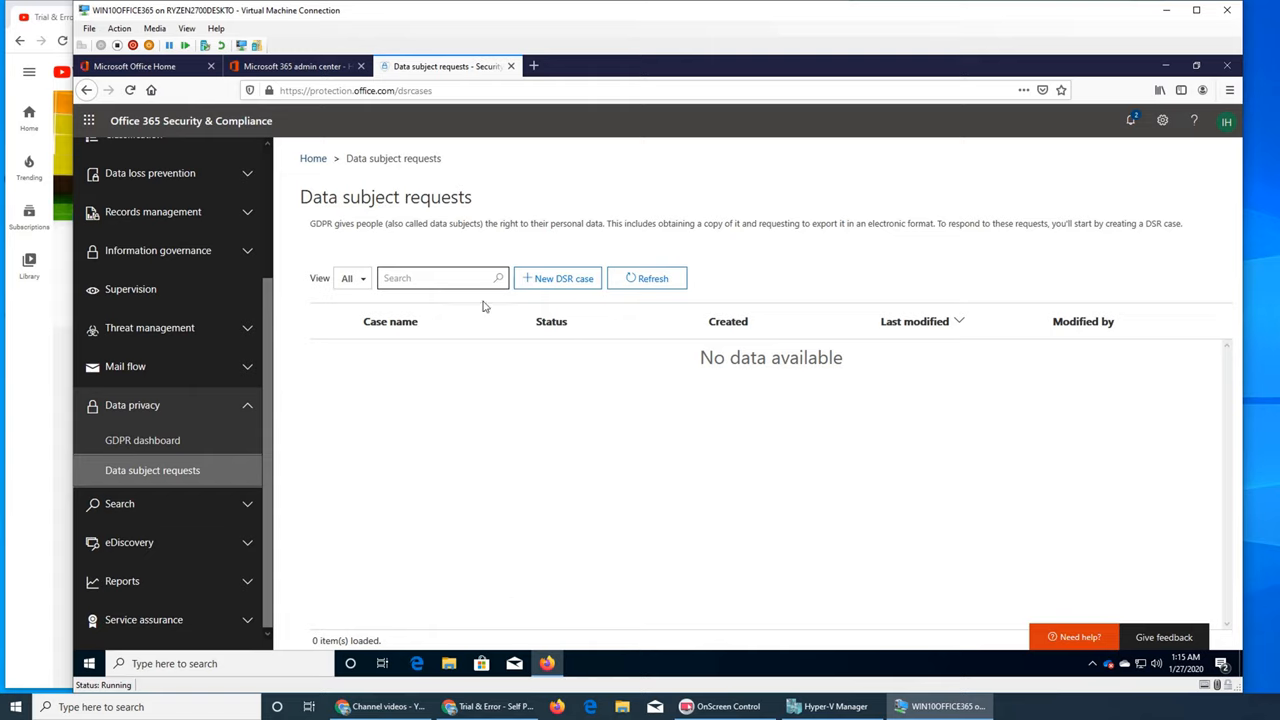
{"action": "mouse_move", "coordinate": [698, 222]}
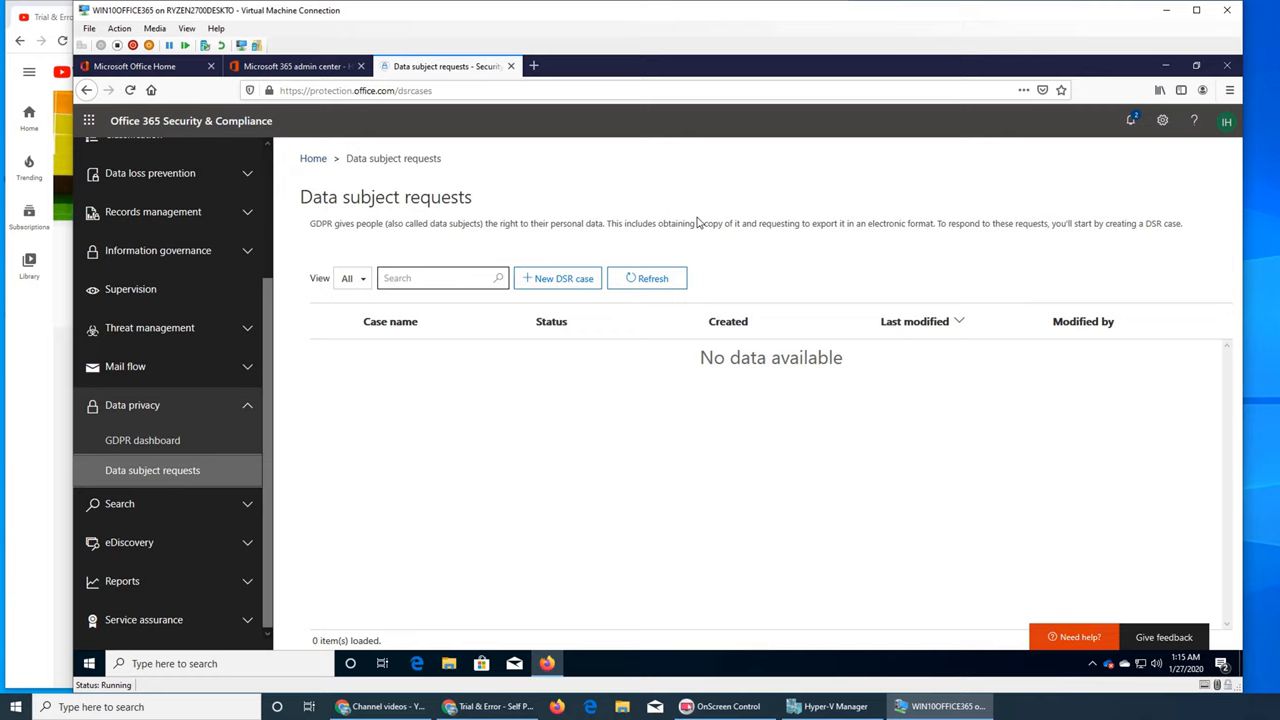
{"action": "mouse_move", "coordinate": [708, 474]}
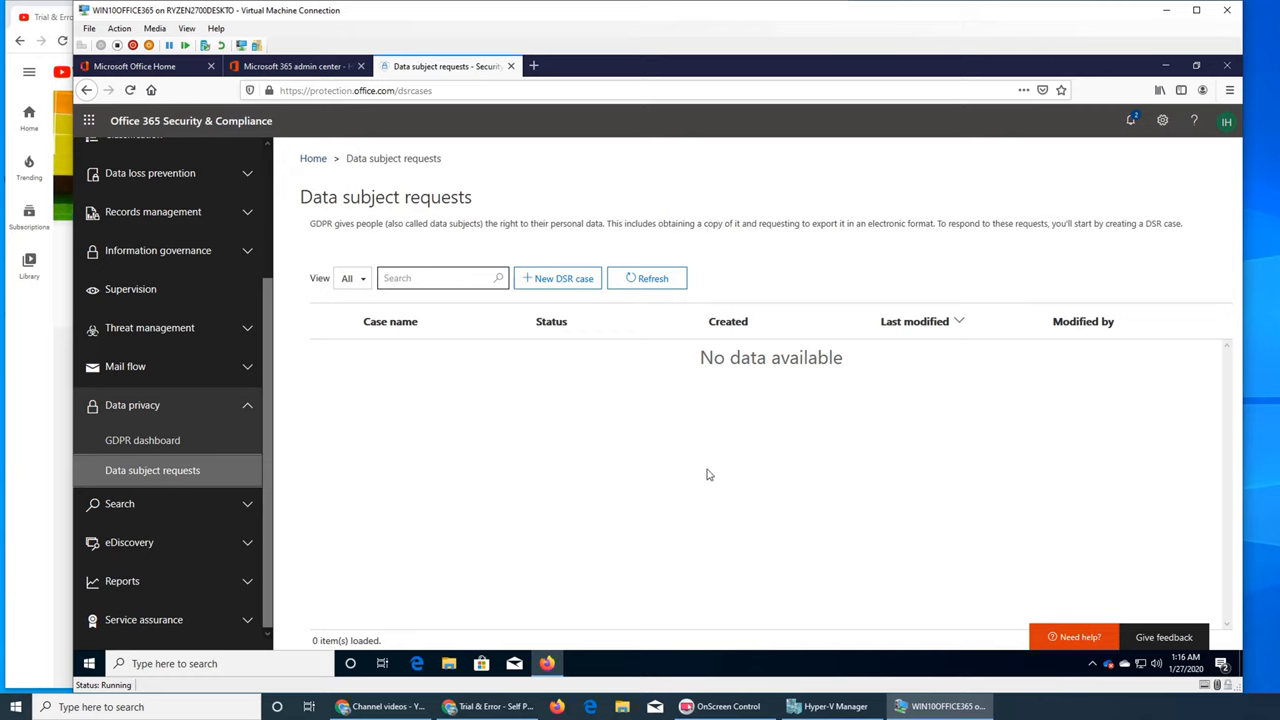
{"action": "mouse_move", "coordinate": [631, 499]}
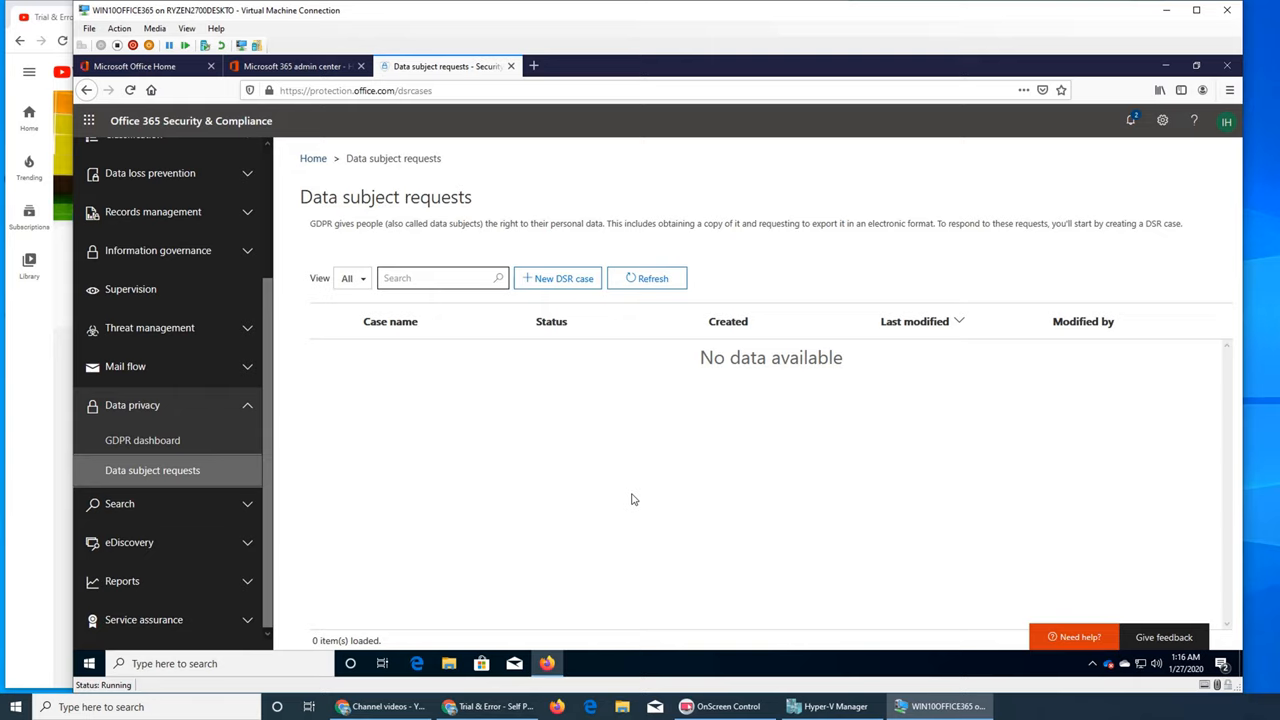
{"action": "mouse_move", "coordinate": [628, 584]}
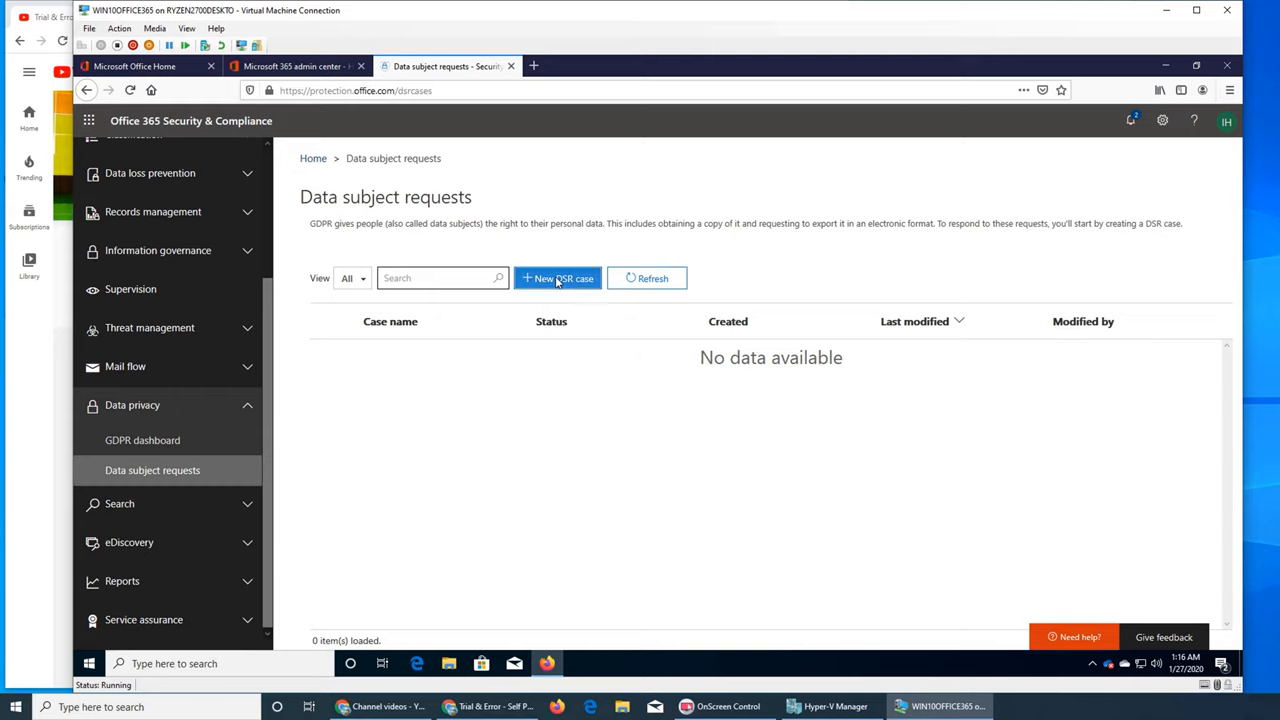
- Start a new DSR case named 'test dsr case'
{"action": "left_click", "coordinate": [557, 278]}
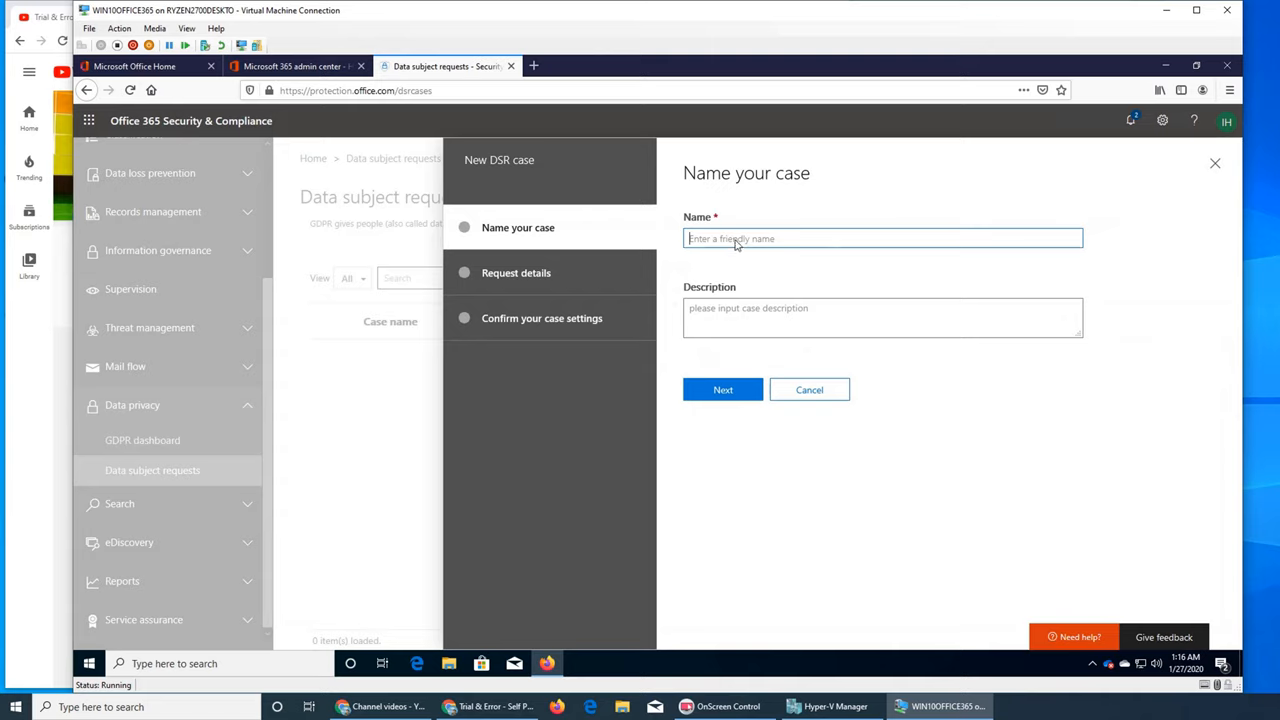
{"action": "type", "text": "test dsr case"}
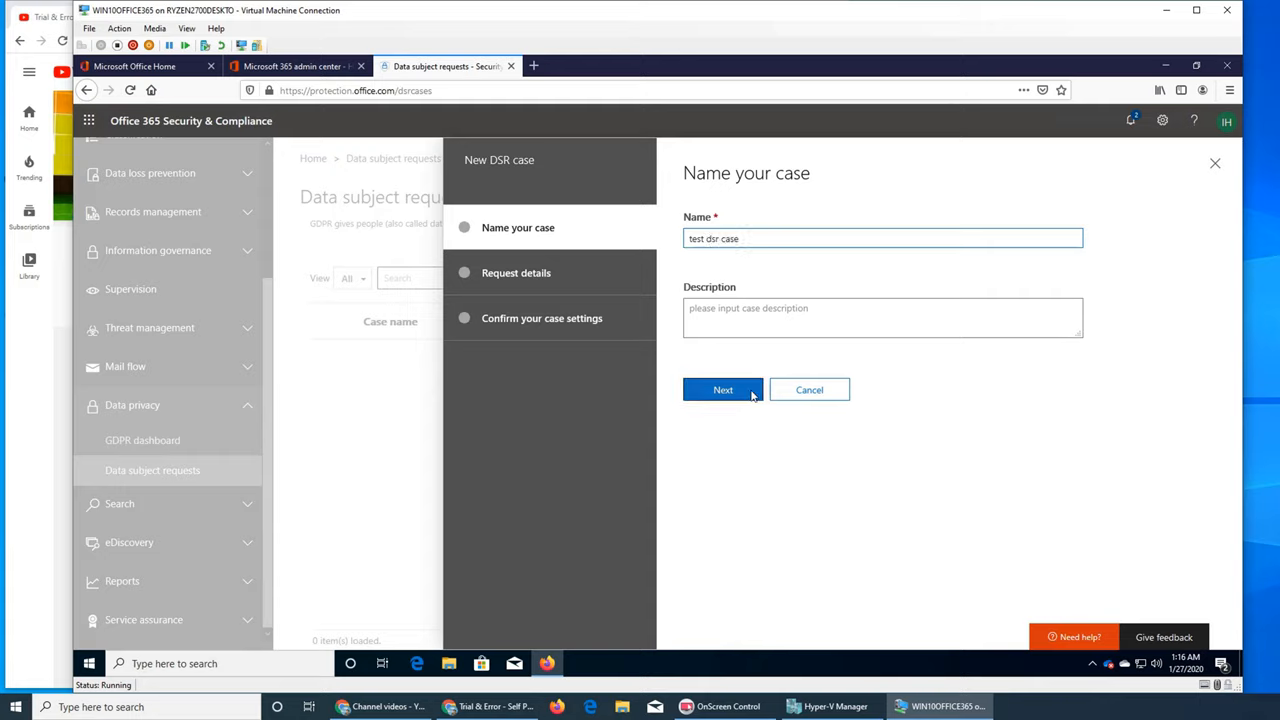
{"action": "left_click", "coordinate": [723, 390]}
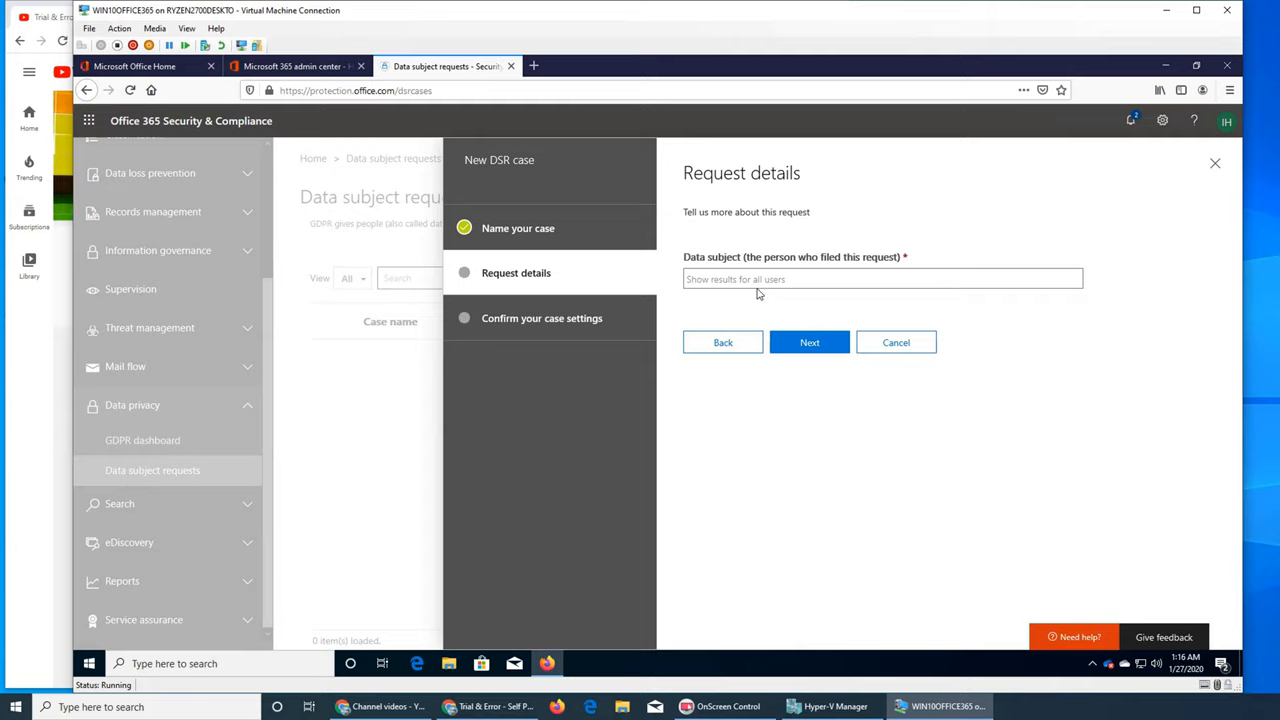
- Choose Ali as the data subject and save the case so its content search starts
{"action": "left_click", "coordinate": [881, 278]}
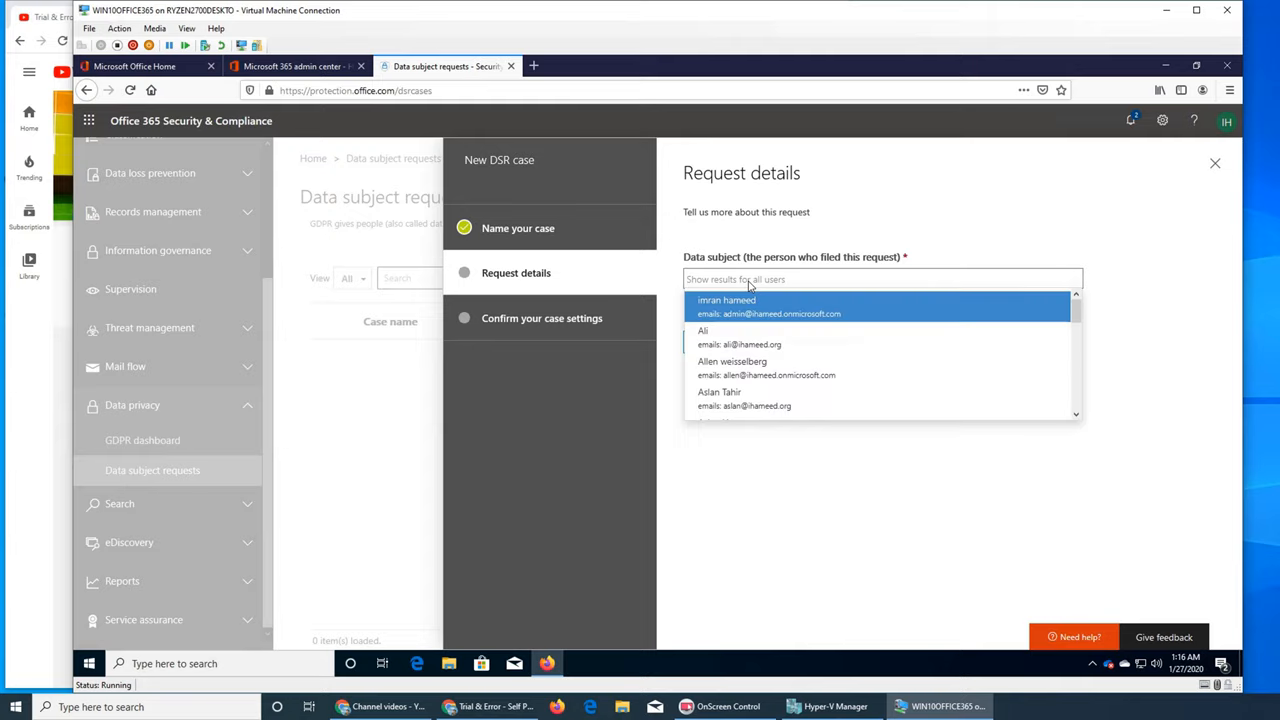
{"action": "left_click", "coordinate": [703, 331]}
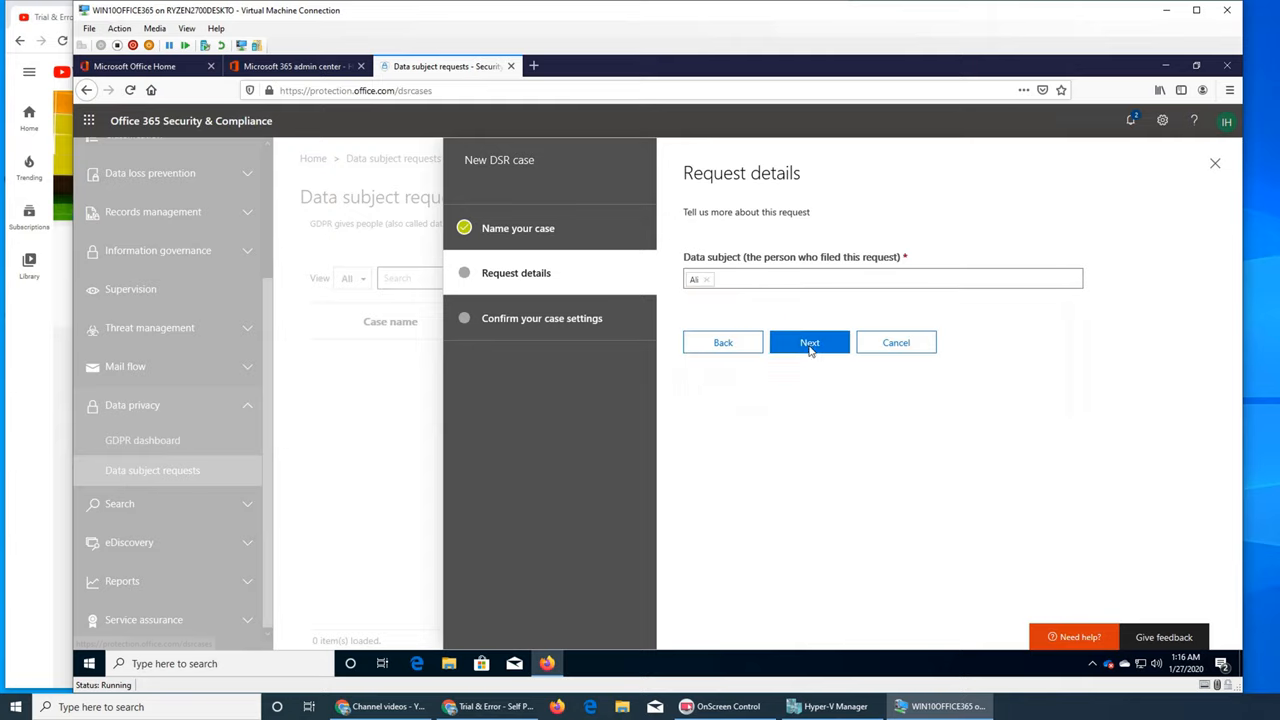
{"action": "left_click", "coordinate": [809, 342]}
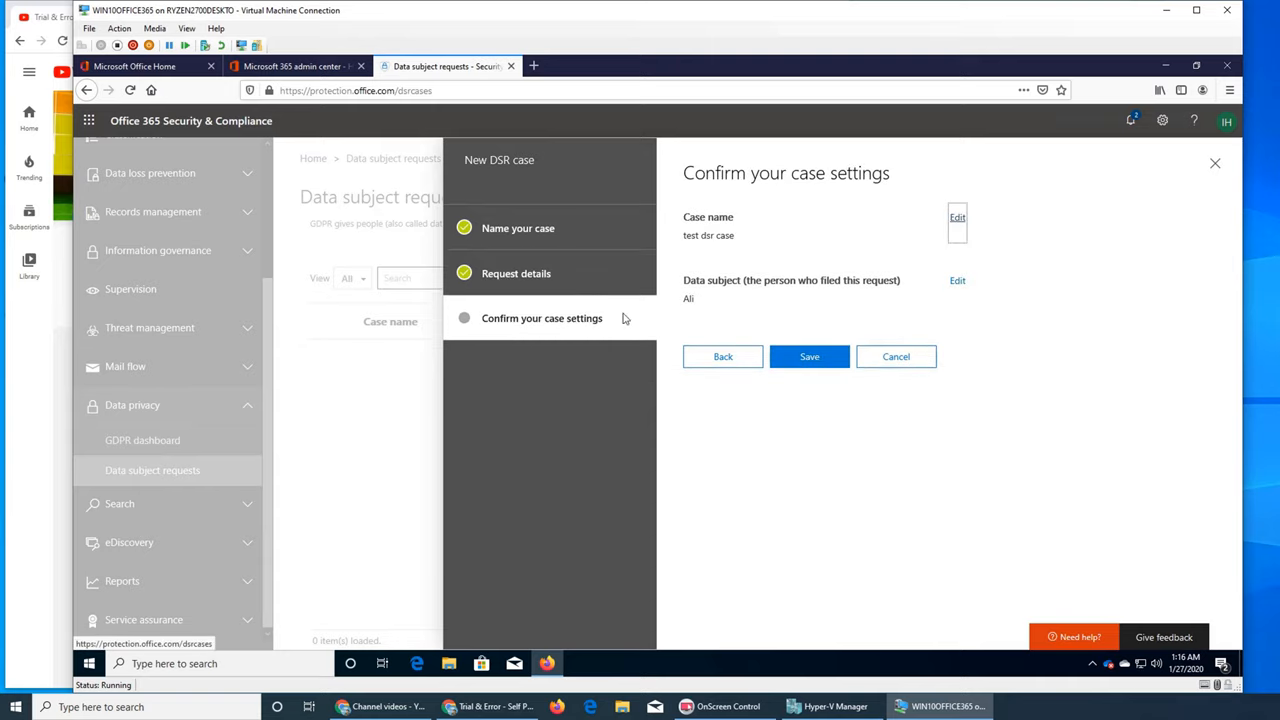
{"action": "left_click", "coordinate": [809, 356]}
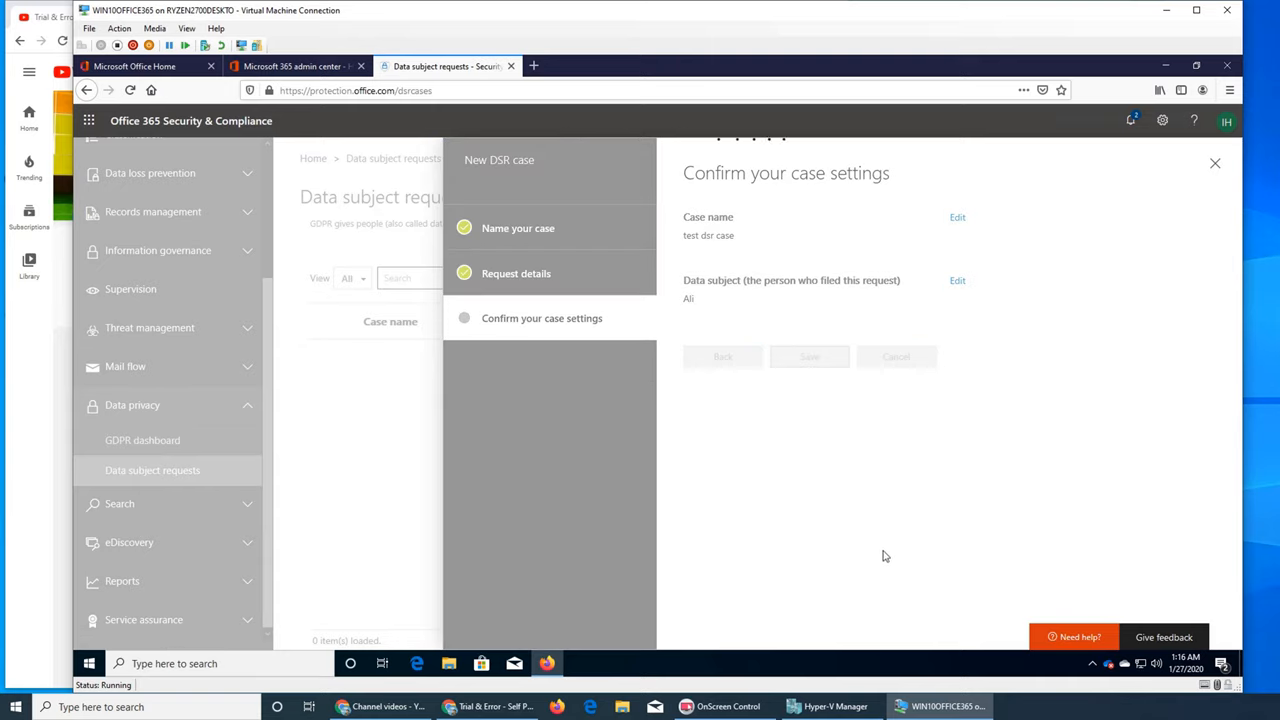
{"action": "mouse_move", "coordinate": [892, 534]}
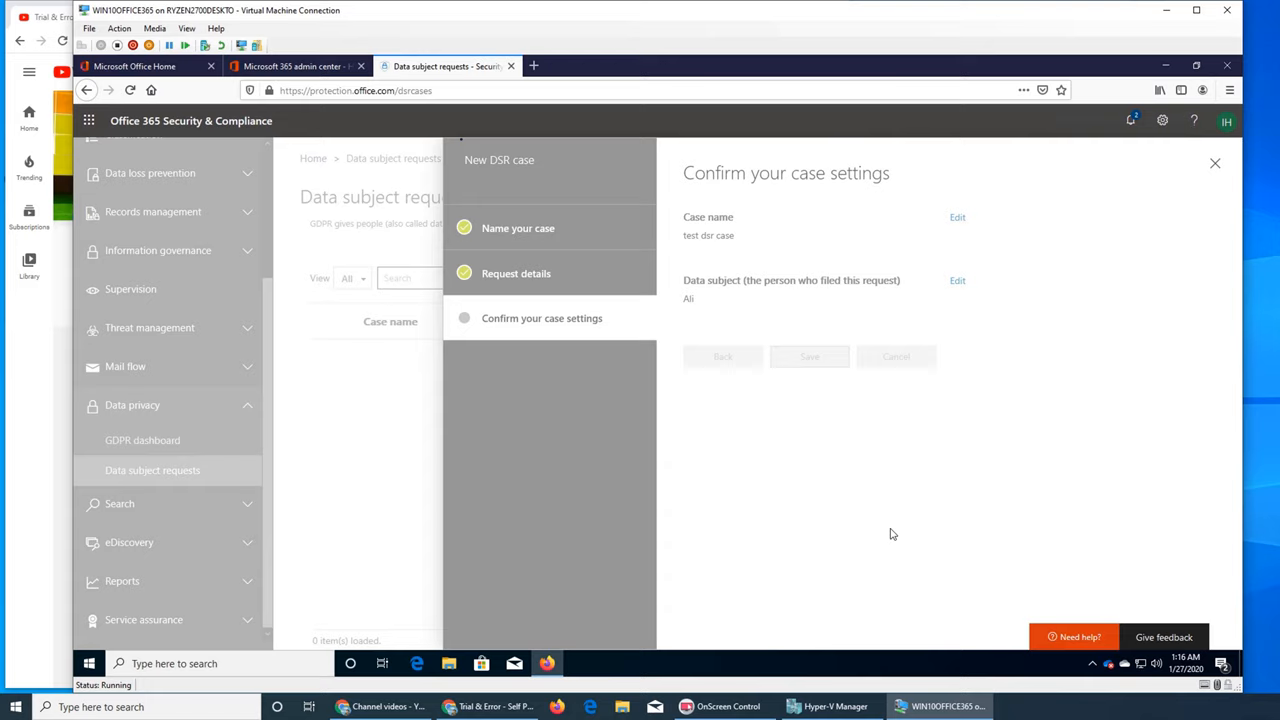
{"action": "left_click", "coordinate": [810, 356]}
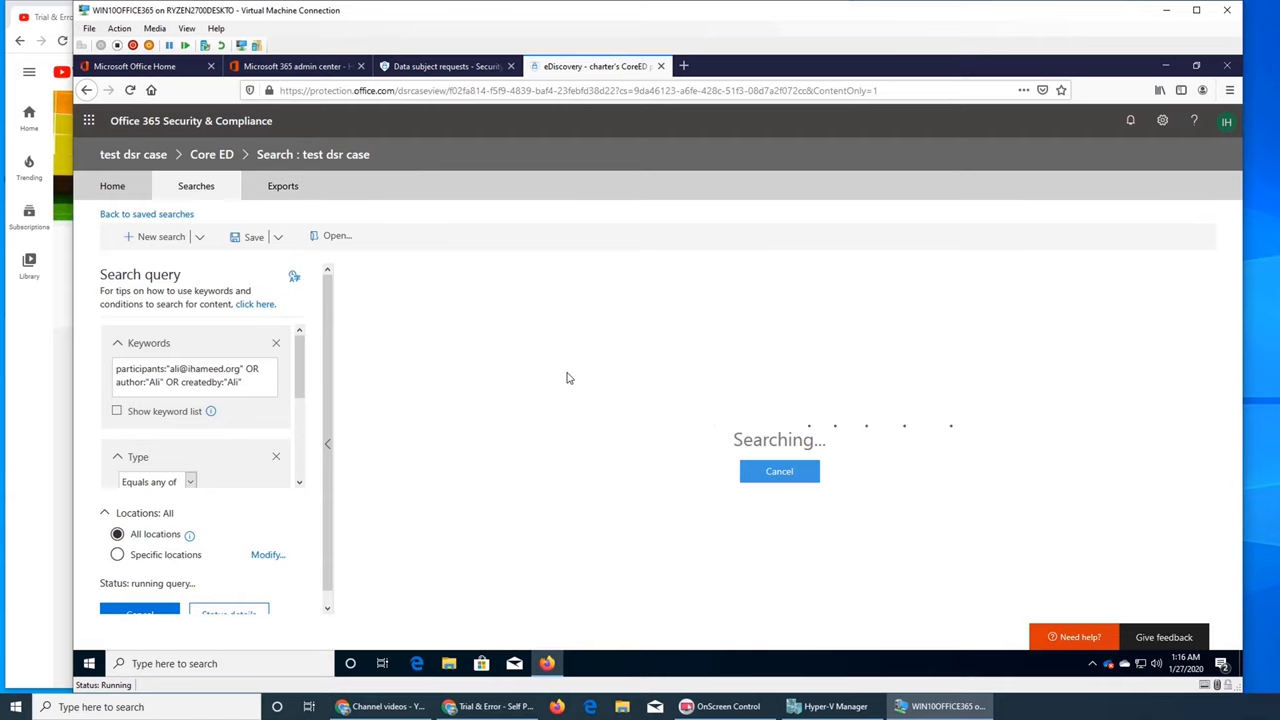
- Review the case's Exports, Home summary and Searches views, ending on its saved search 'test dsr case'
{"action": "left_click", "coordinate": [283, 186]}
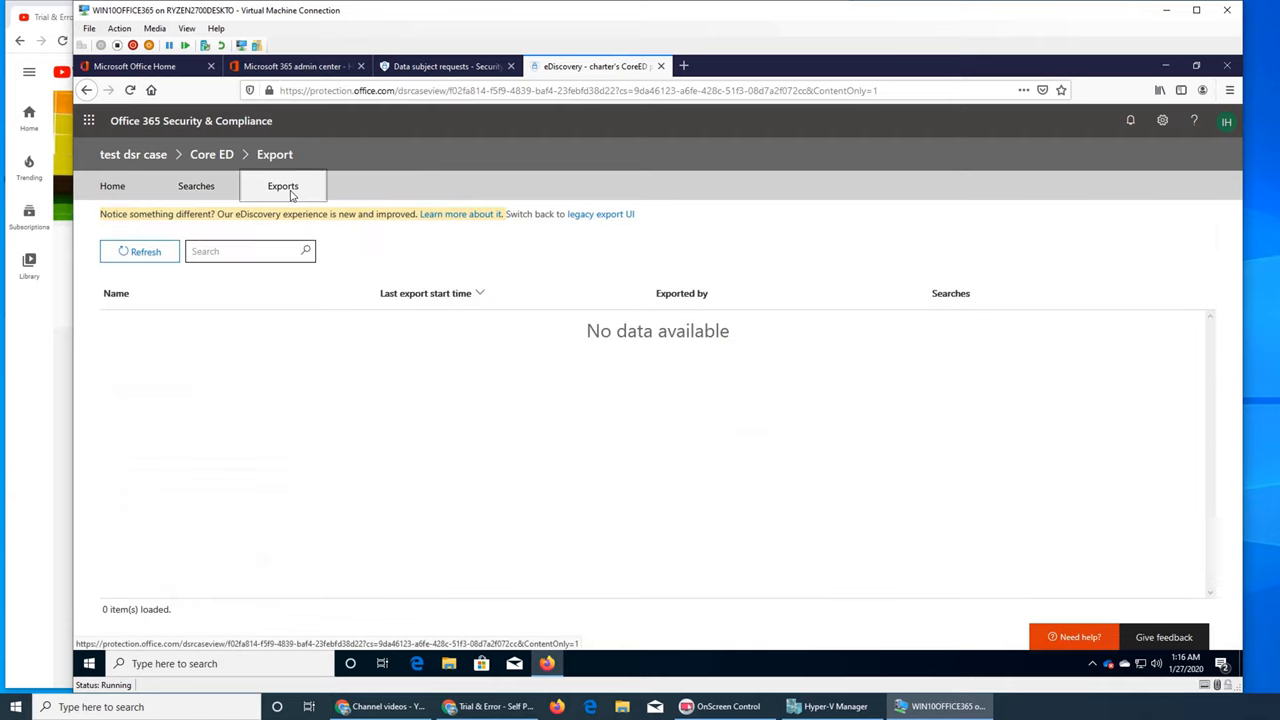
{"action": "mouse_move", "coordinate": [185, 232]}
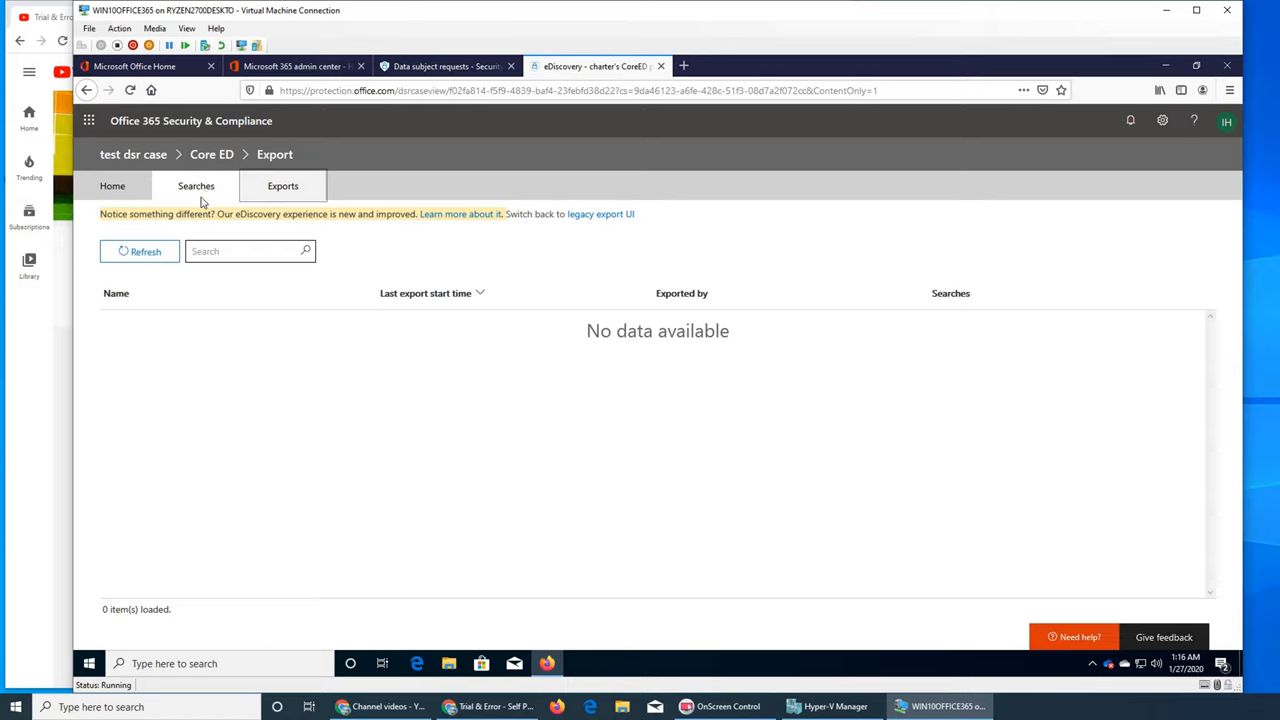
{"action": "left_click", "coordinate": [196, 186]}
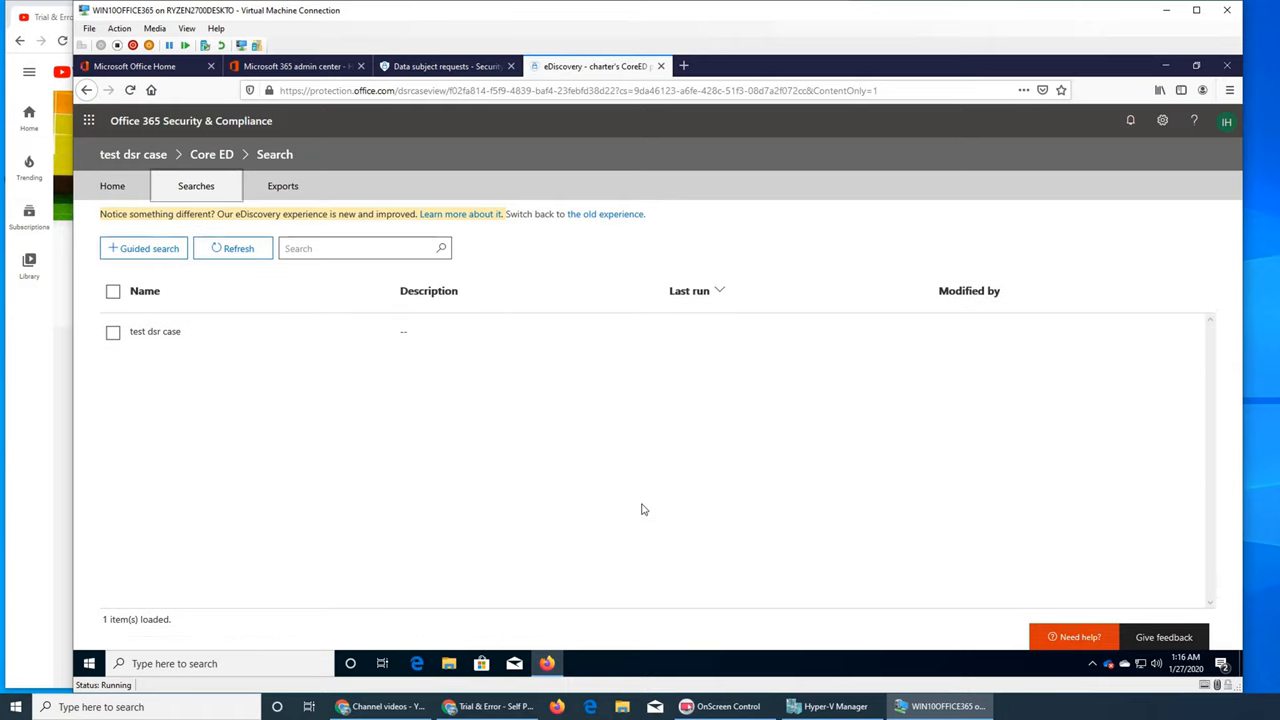
{"action": "mouse_move", "coordinate": [406, 358]}
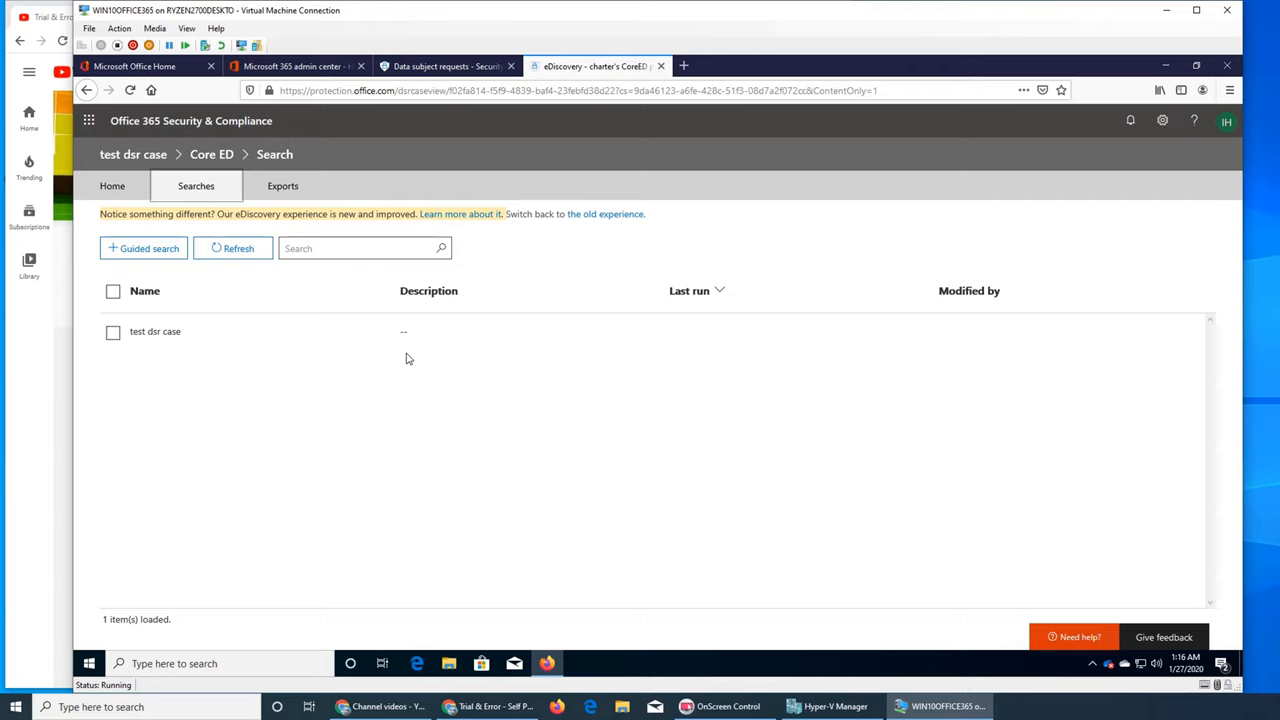
{"action": "left_click", "coordinate": [112, 186]}
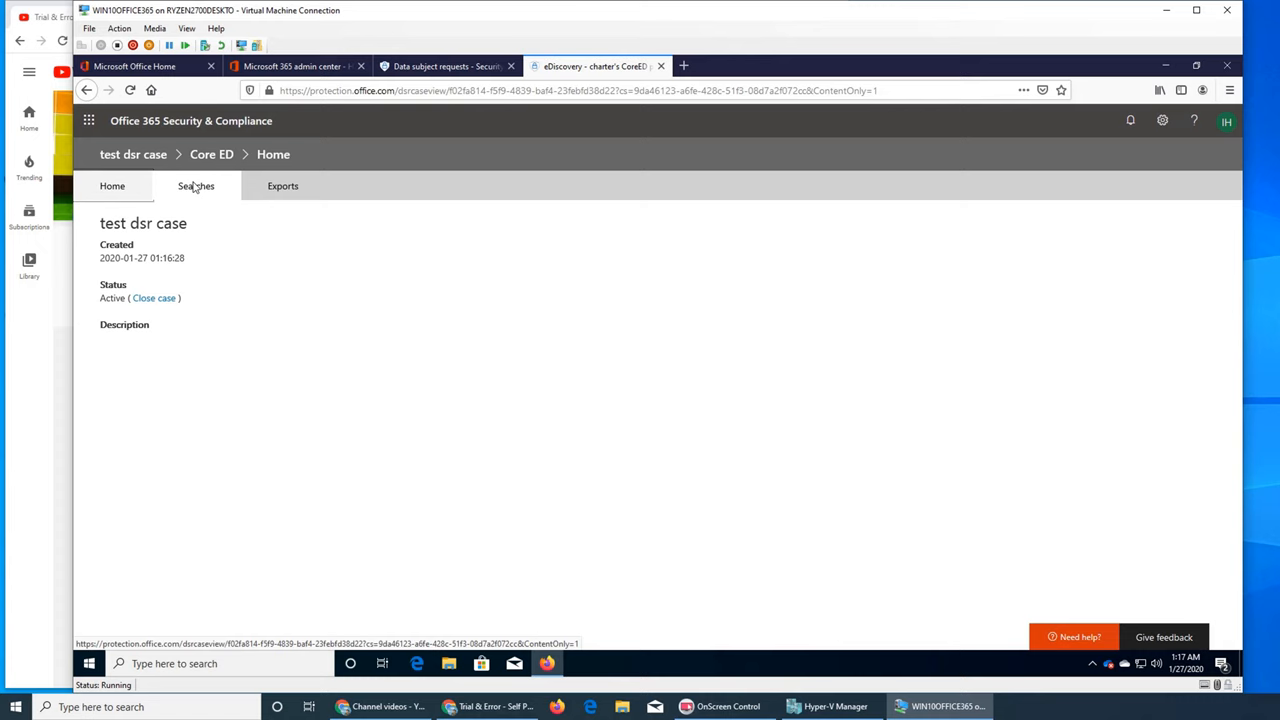
{"action": "left_click", "coordinate": [196, 186]}
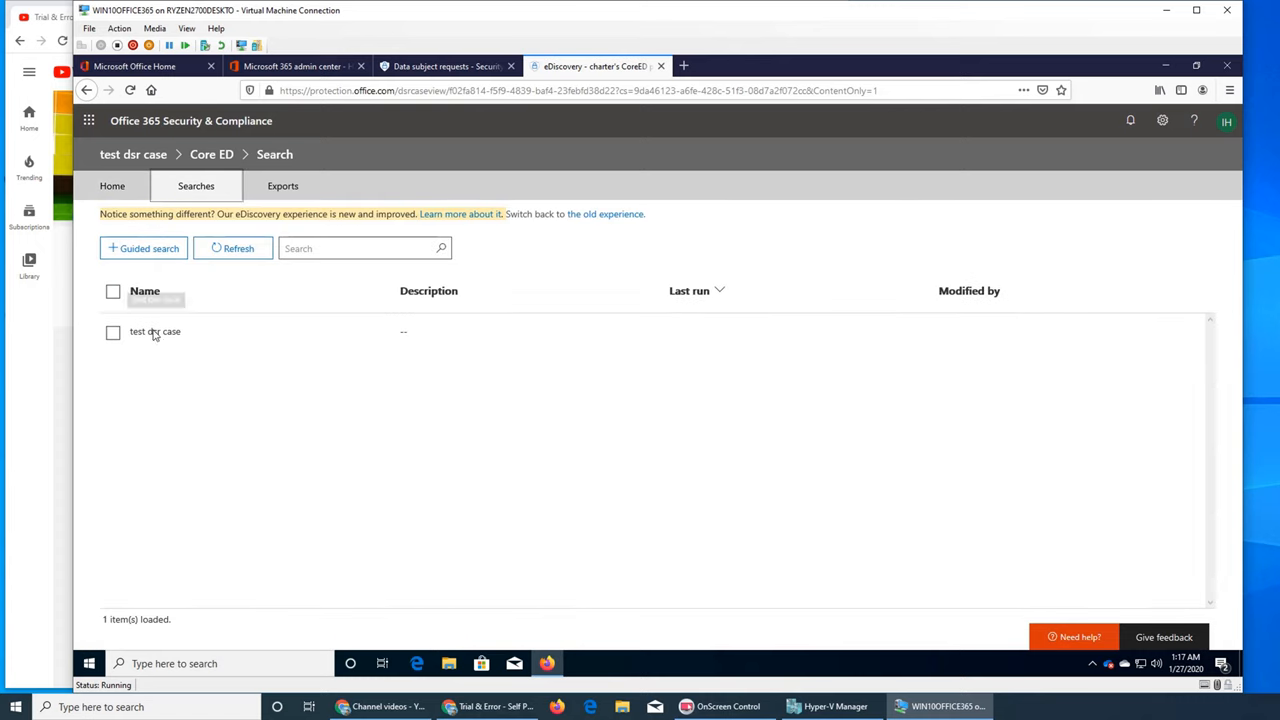
- Inspect the 'test dsr case' search details — its Ali query and last run time — then close them
{"action": "left_click", "coordinate": [155, 331]}
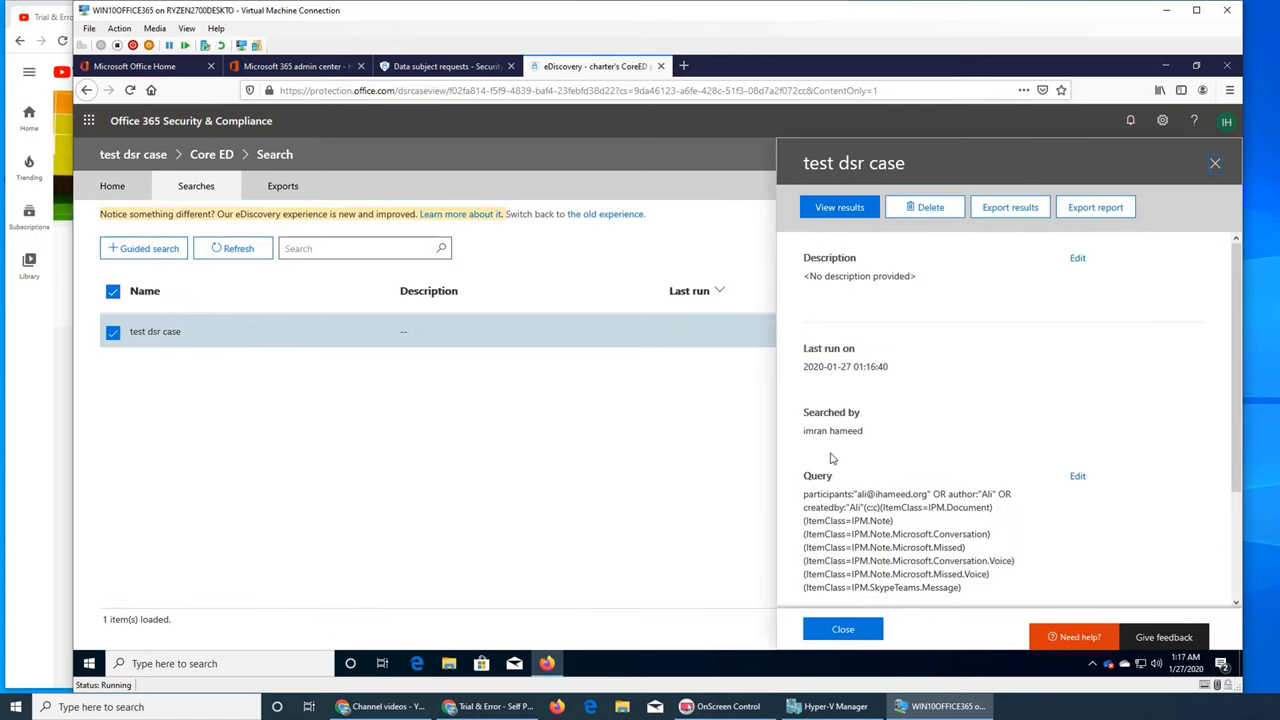
{"action": "scroll", "scroll_direction": "down", "scroll_amount": 3}
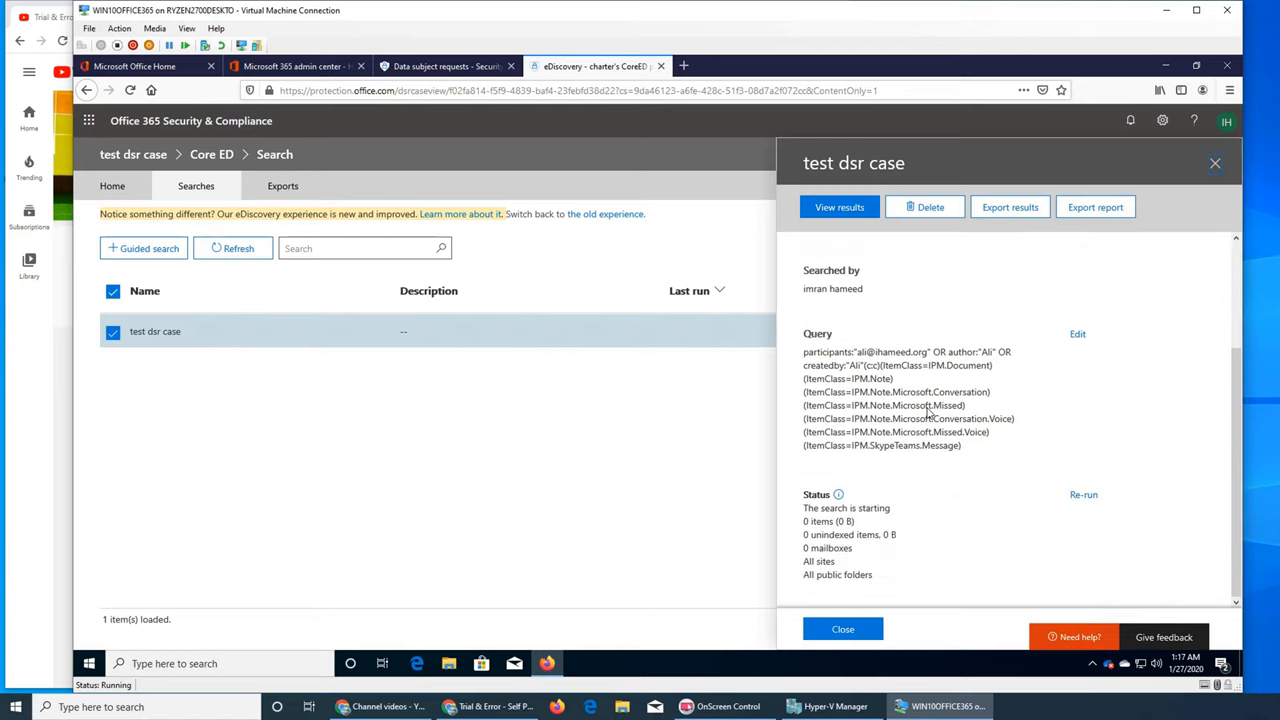
{"action": "mouse_move", "coordinate": [938, 422]}
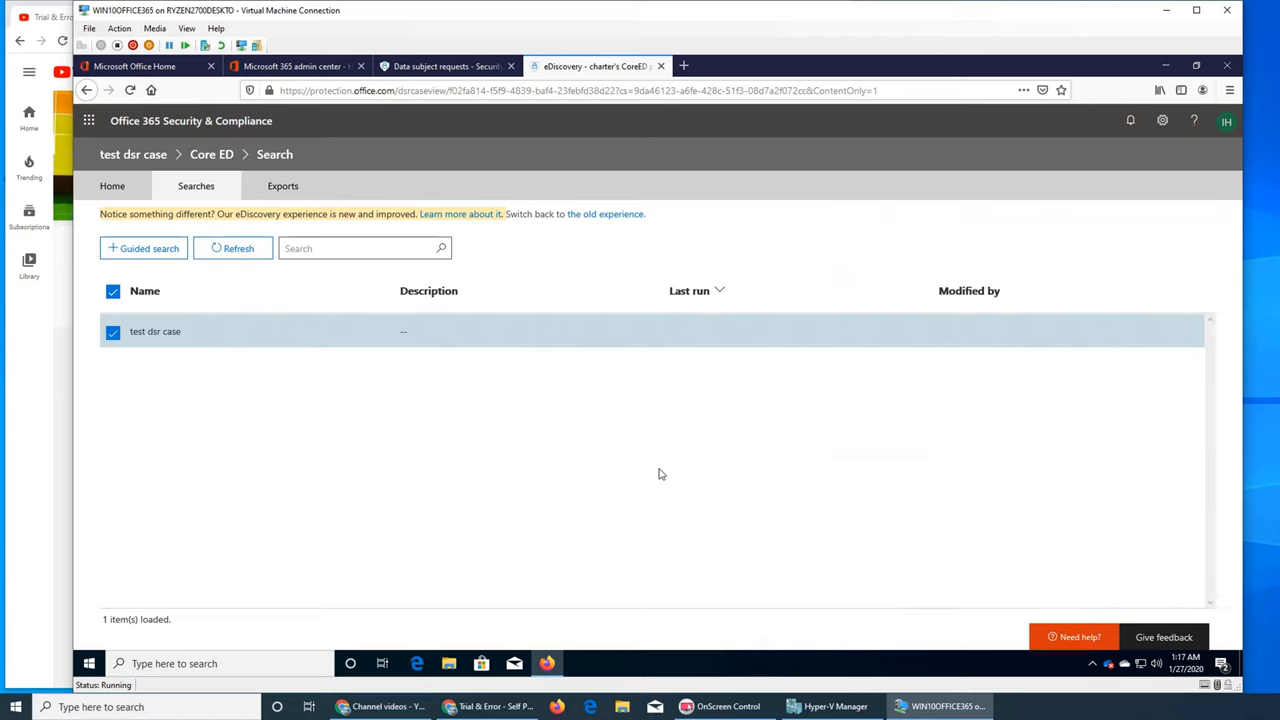
{"action": "left_click", "coordinate": [155, 331]}
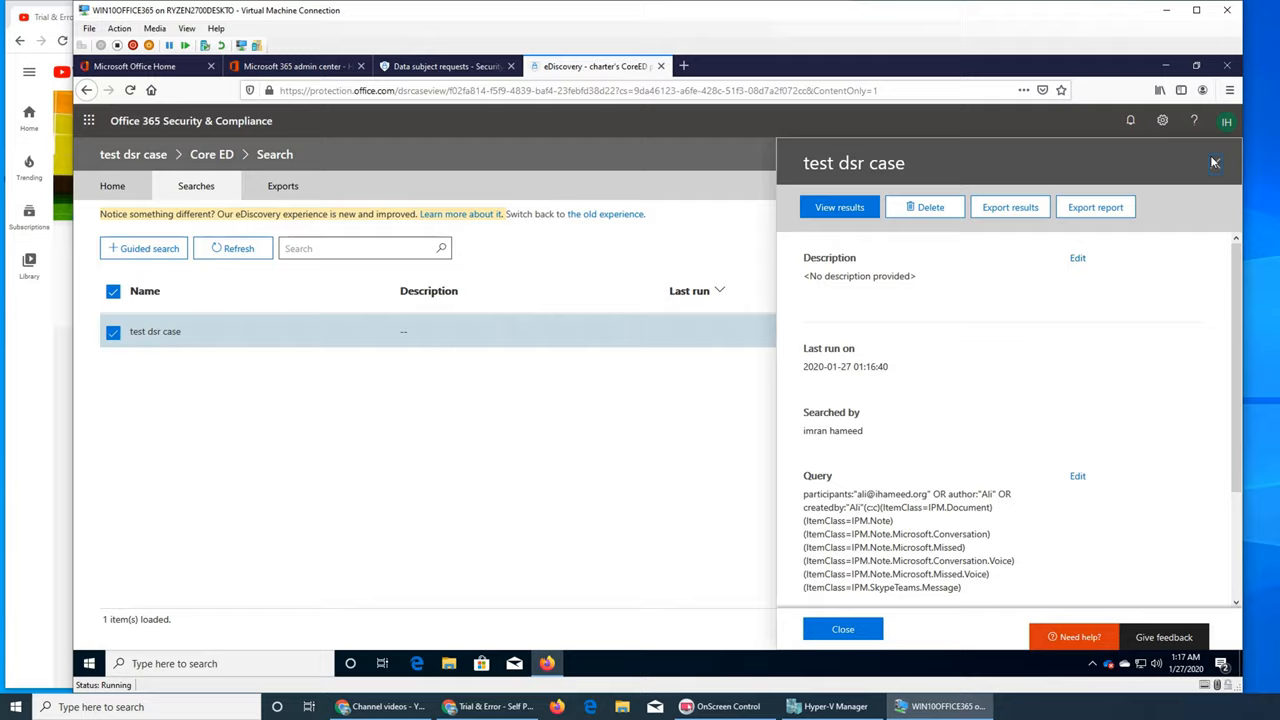
{"action": "left_click", "coordinate": [1214, 162]}
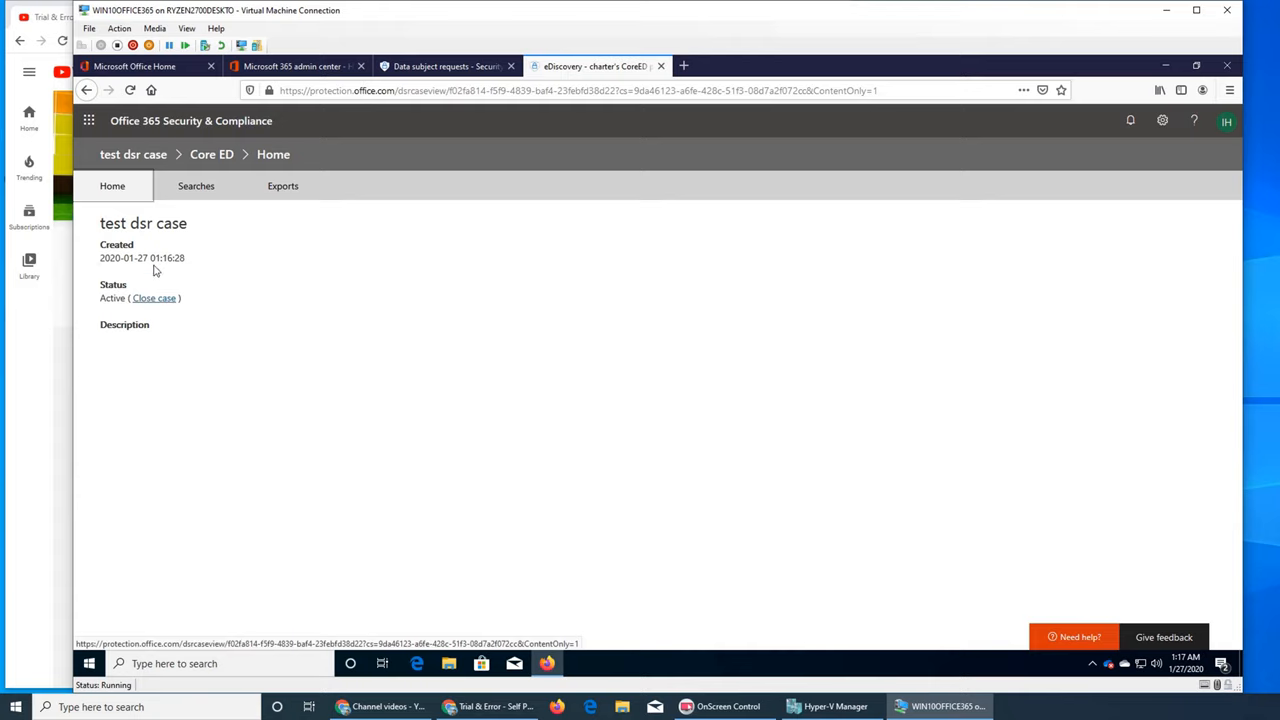
{"action": "mouse_move", "coordinate": [434, 511]}
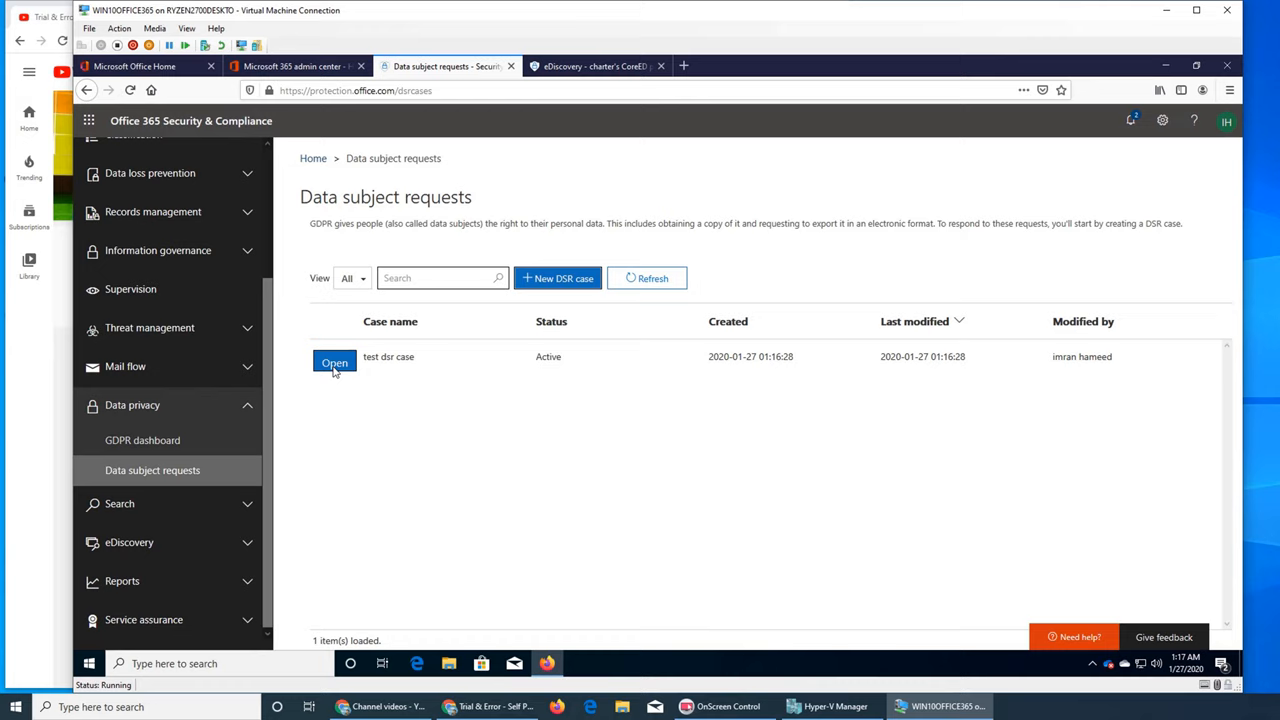
- Open 'test dsr case' from the Data subject requests list to show its creation date and Active status
{"action": "left_click", "coordinate": [334, 362]}
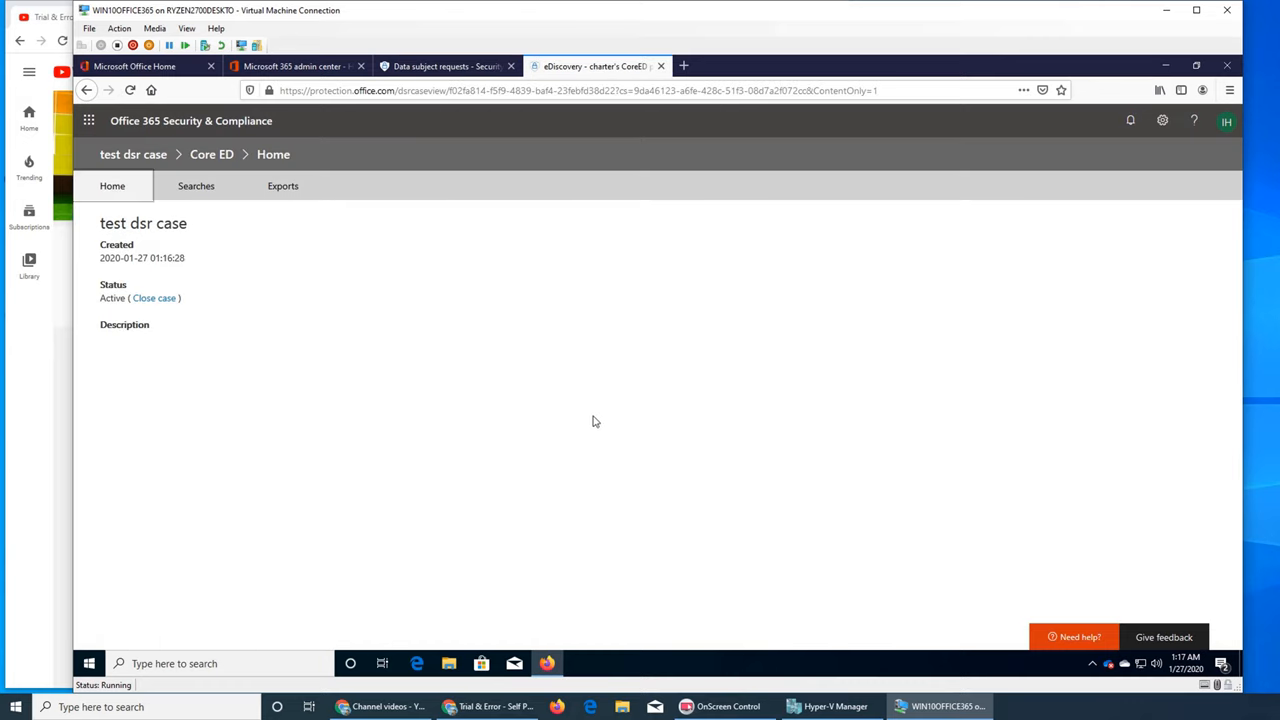
{"action": "left_click", "coordinate": [445, 66]}
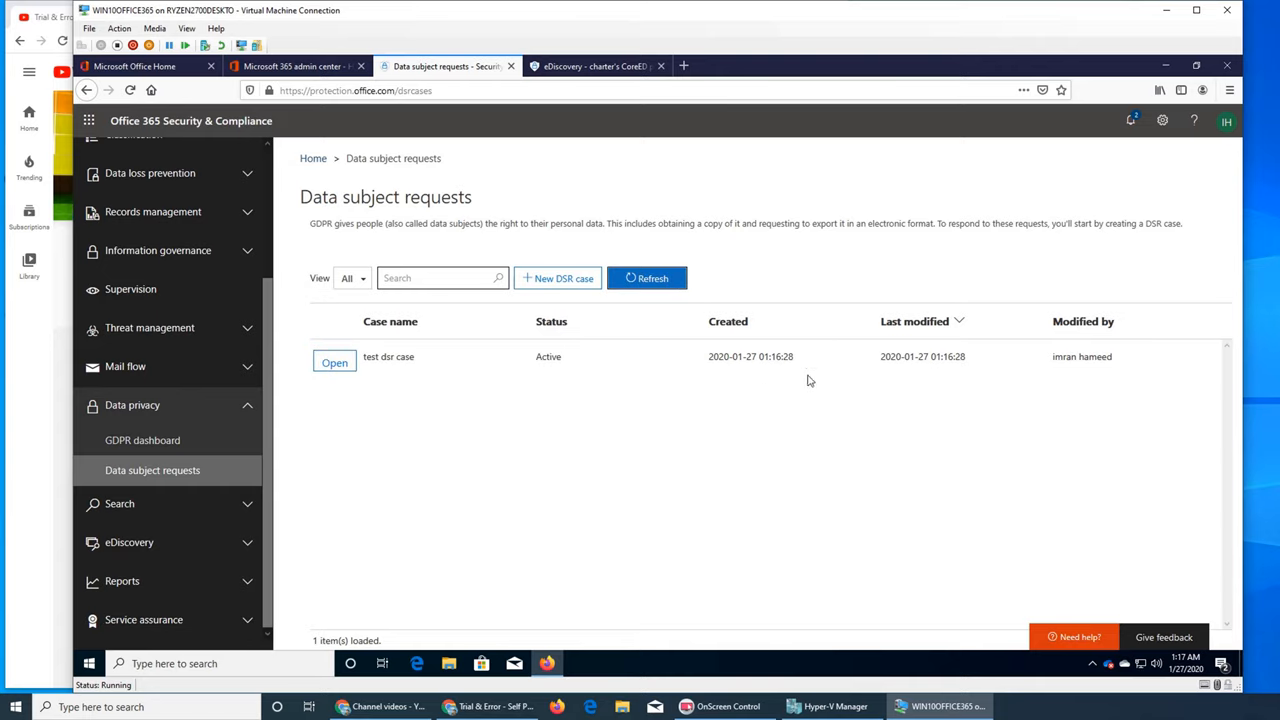
{"action": "mouse_move", "coordinate": [617, 473]}
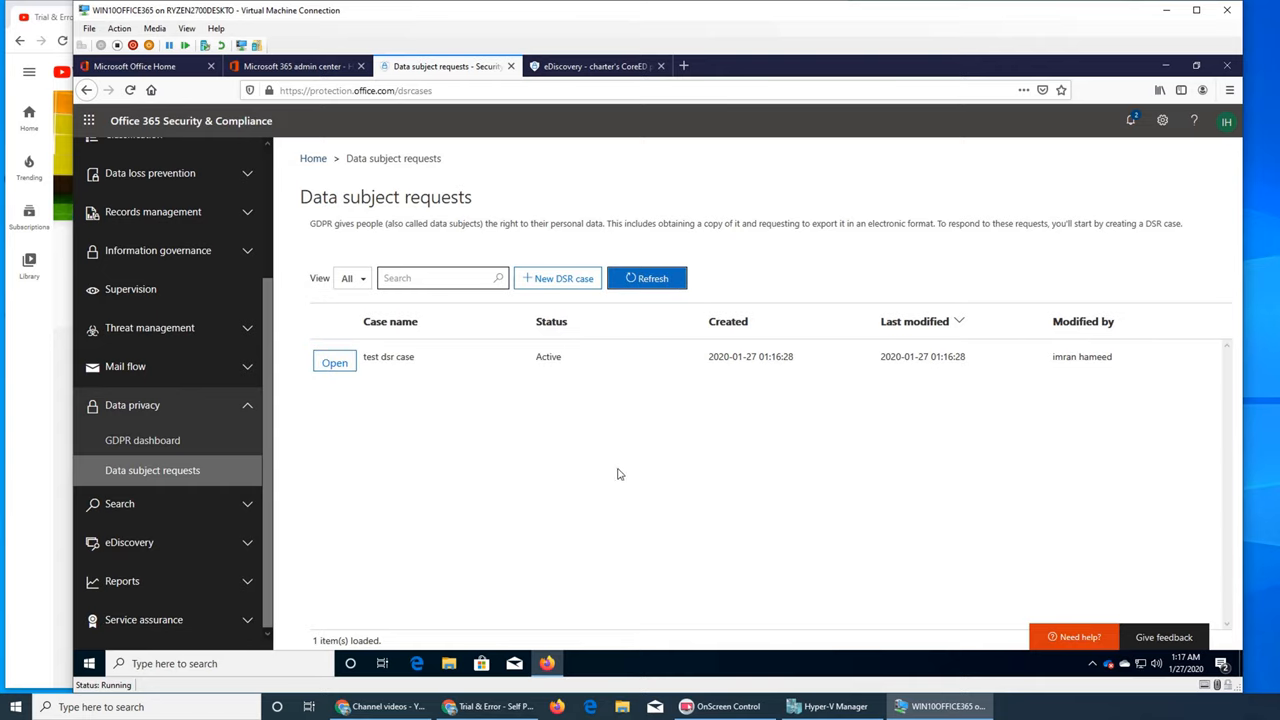
{"action": "left_click", "coordinate": [334, 361]}
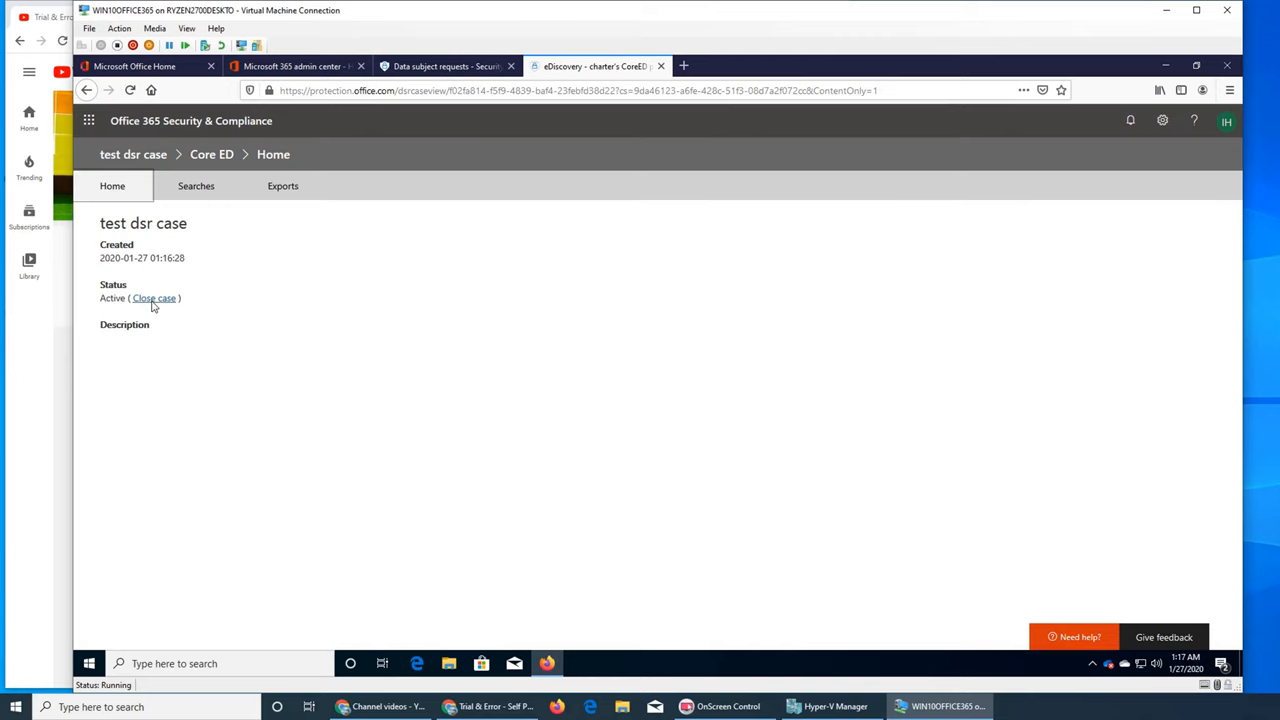
{"action": "left_click", "coordinate": [153, 298]}
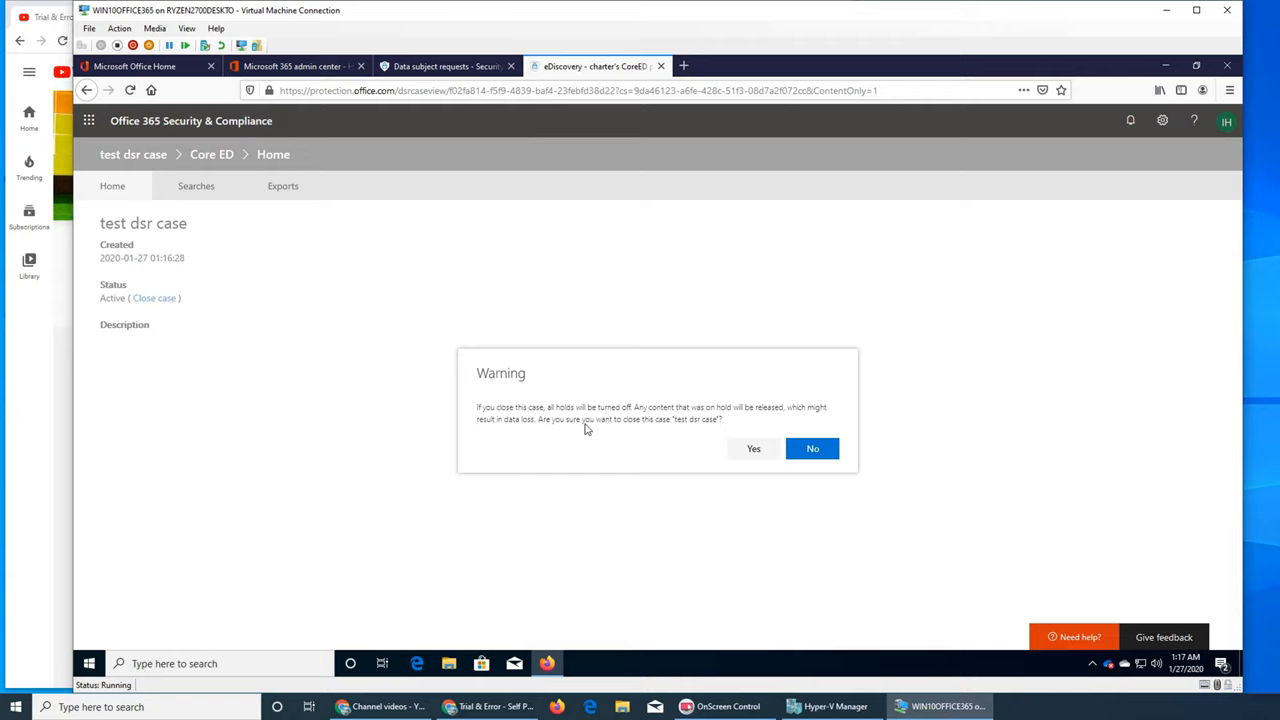
{"action": "mouse_move", "coordinate": [630, 484]}
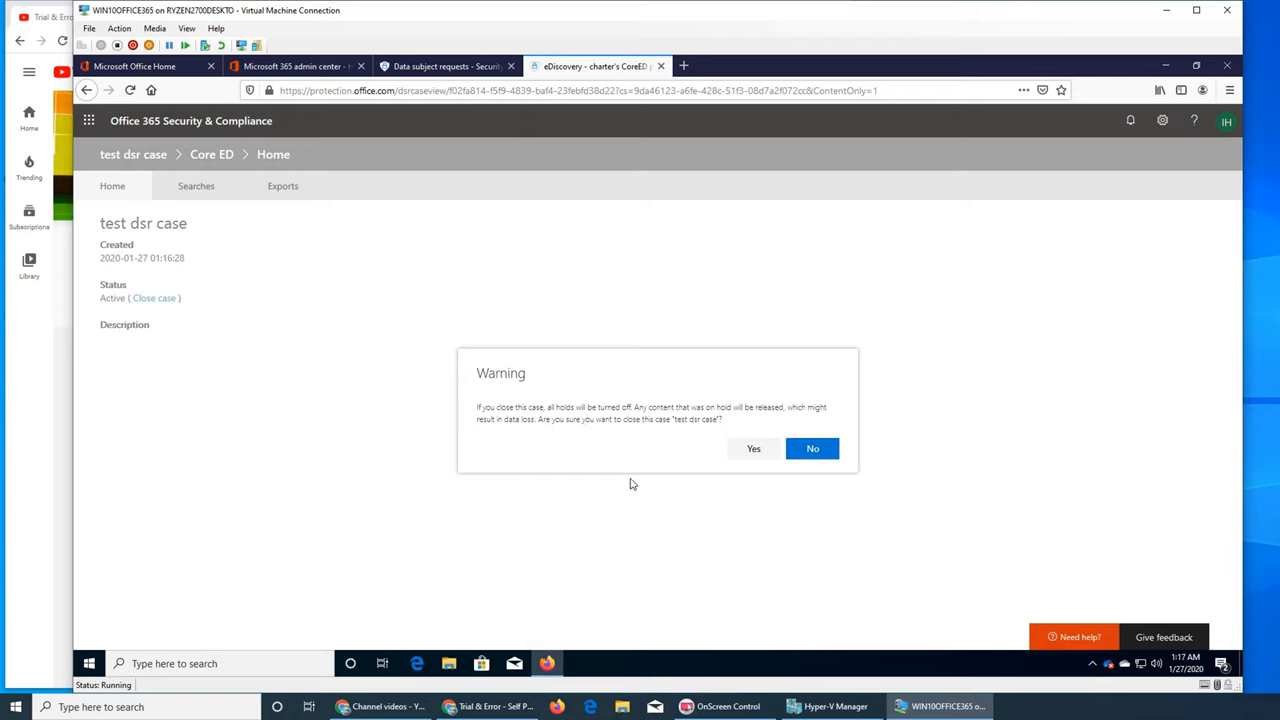
{"action": "mouse_move", "coordinate": [682, 437]}
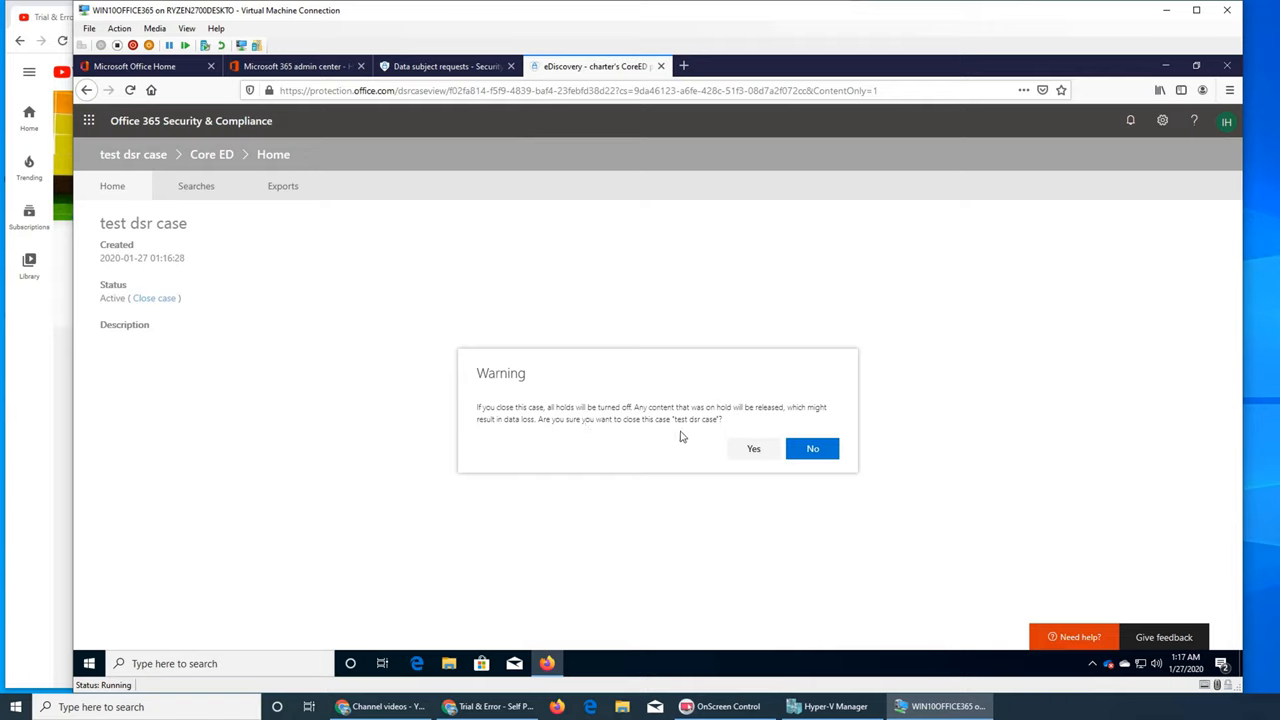
{"action": "mouse_move", "coordinate": [812, 448]}
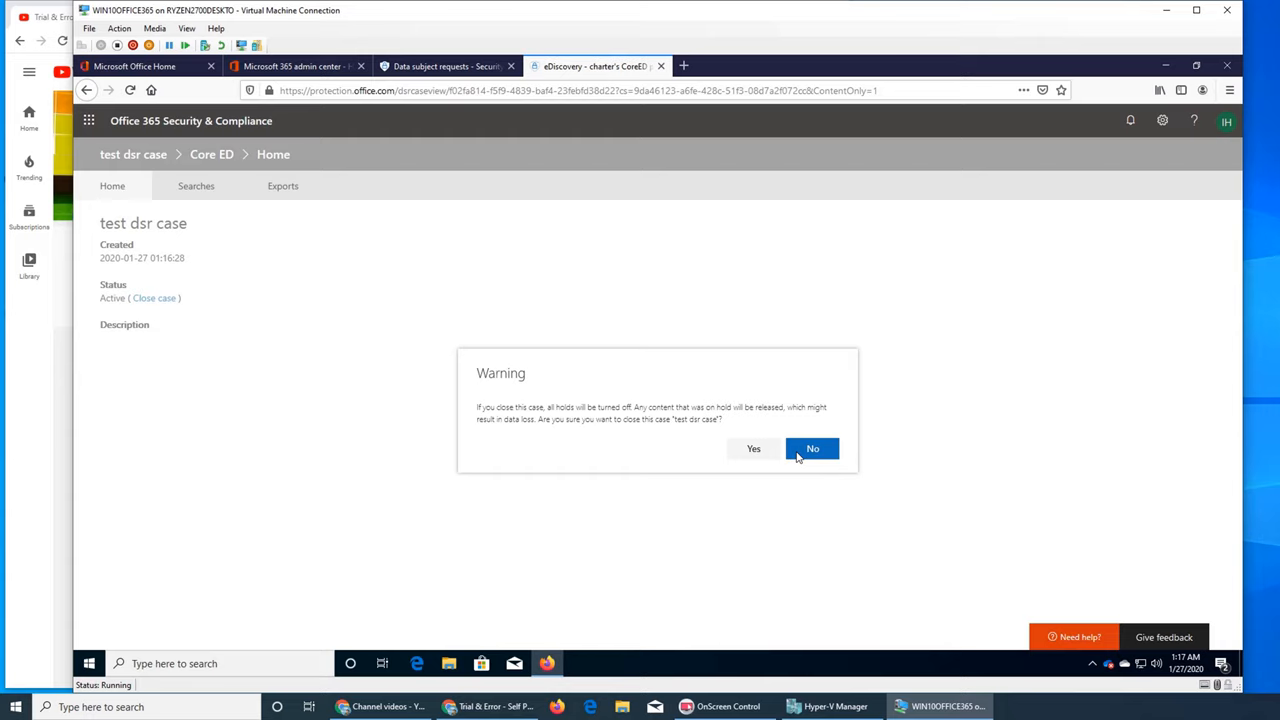
{"action": "left_click", "coordinate": [812, 448]}
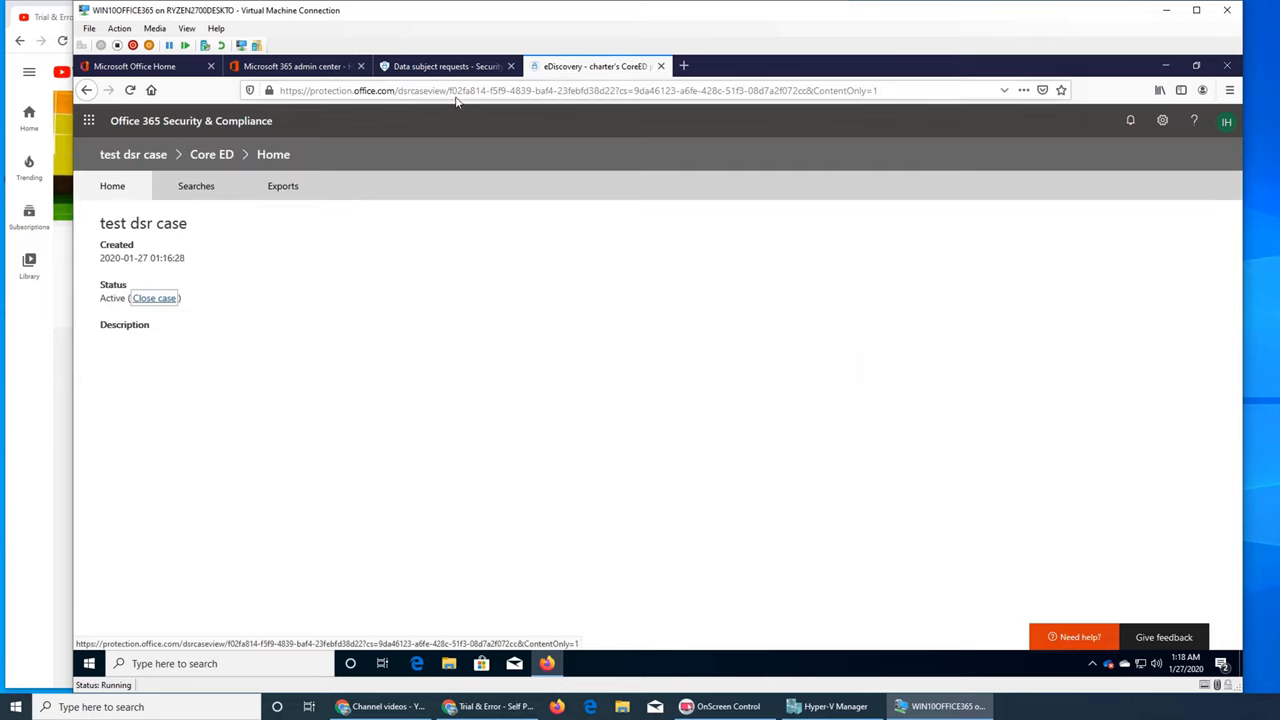
{"action": "mouse_move", "coordinate": [447, 66]}
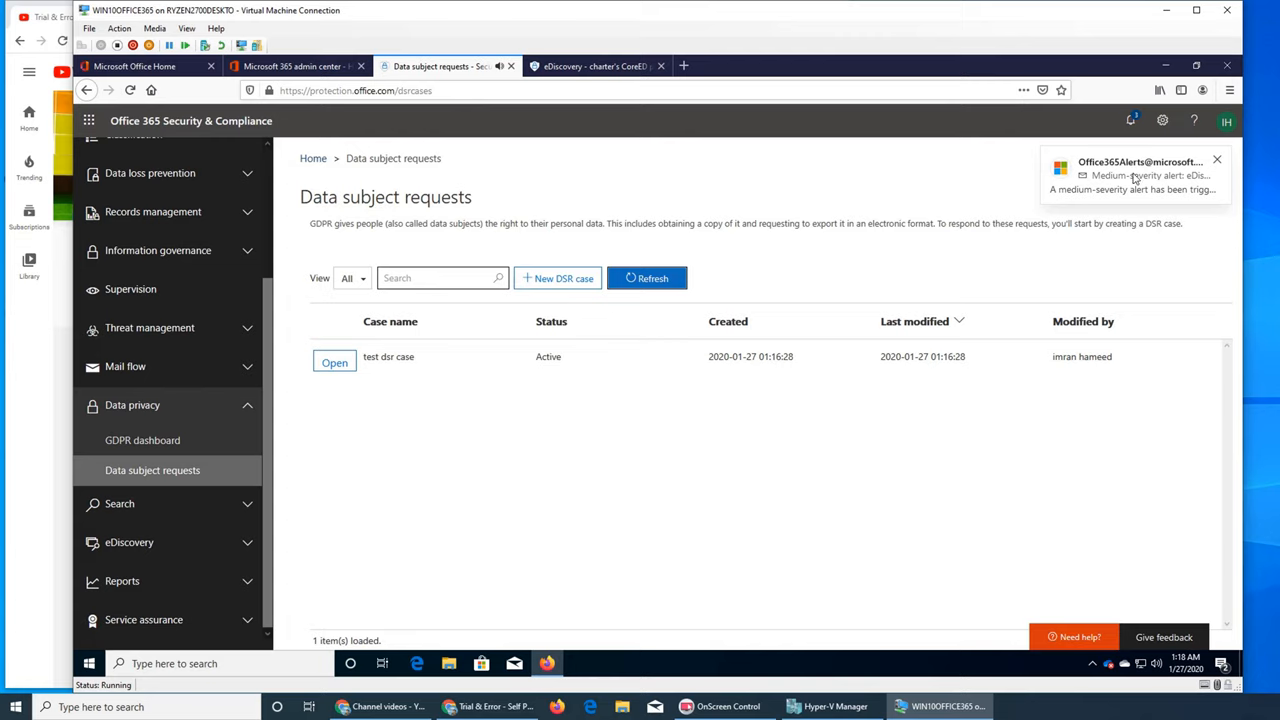
{"action": "mouse_move", "coordinate": [1177, 186]}
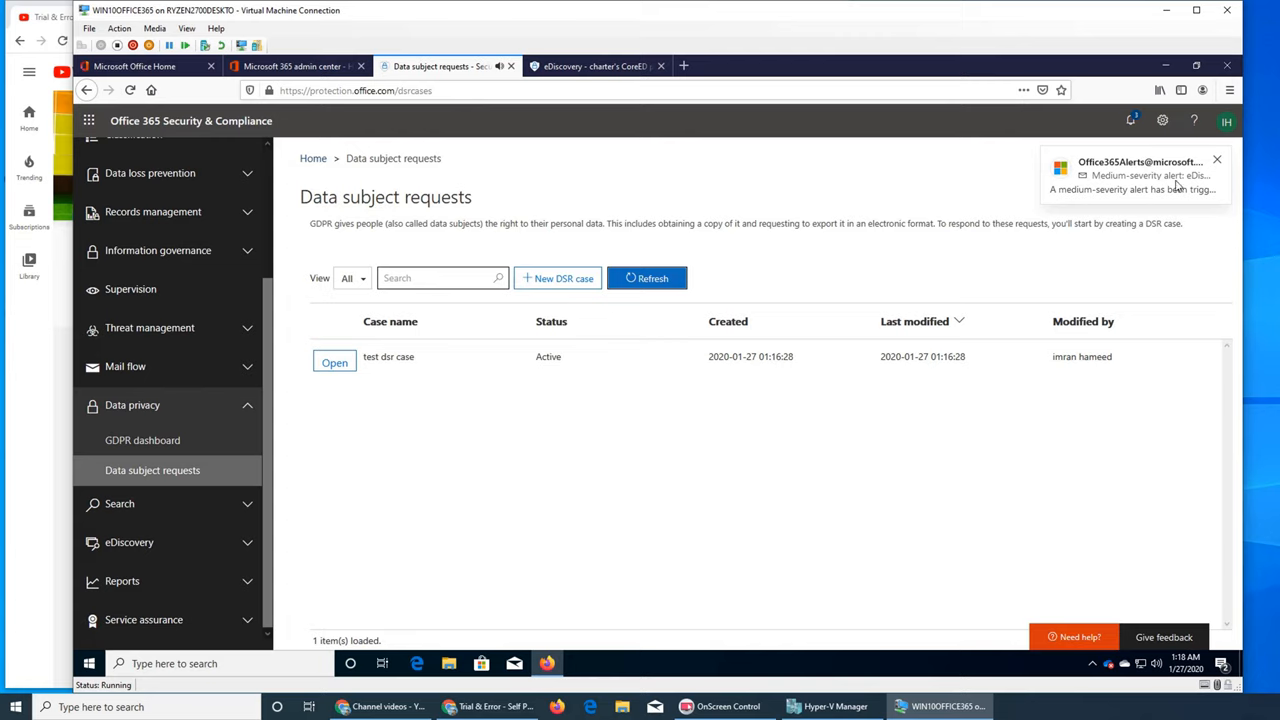
{"action": "mouse_move", "coordinate": [556, 490]}
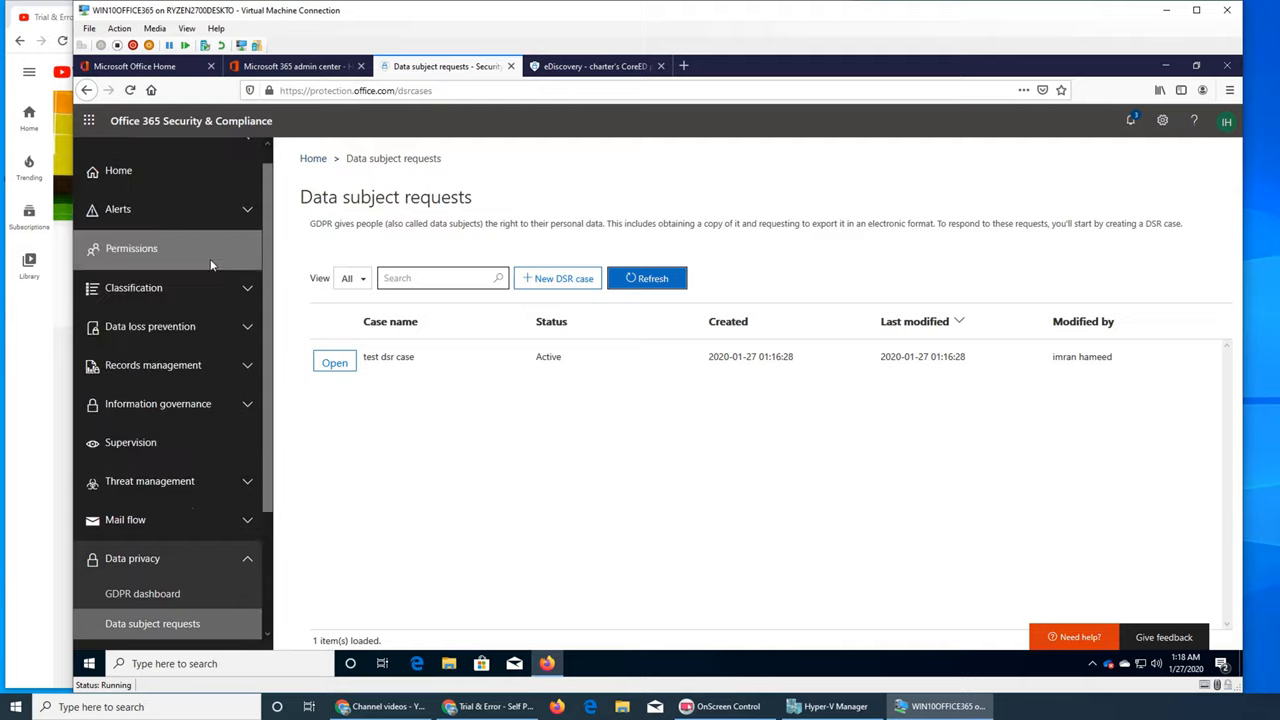
{"action": "mouse_move", "coordinate": [167, 250]}
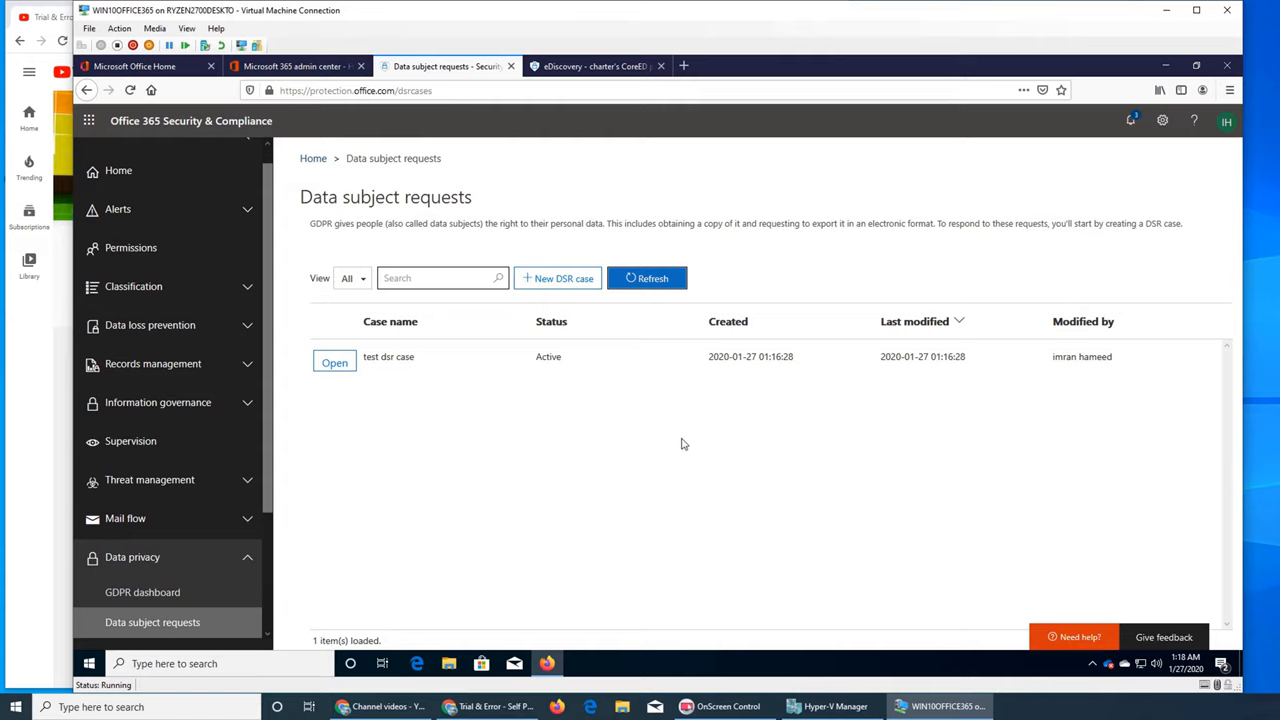
{"action": "mouse_move", "coordinate": [390, 397]}
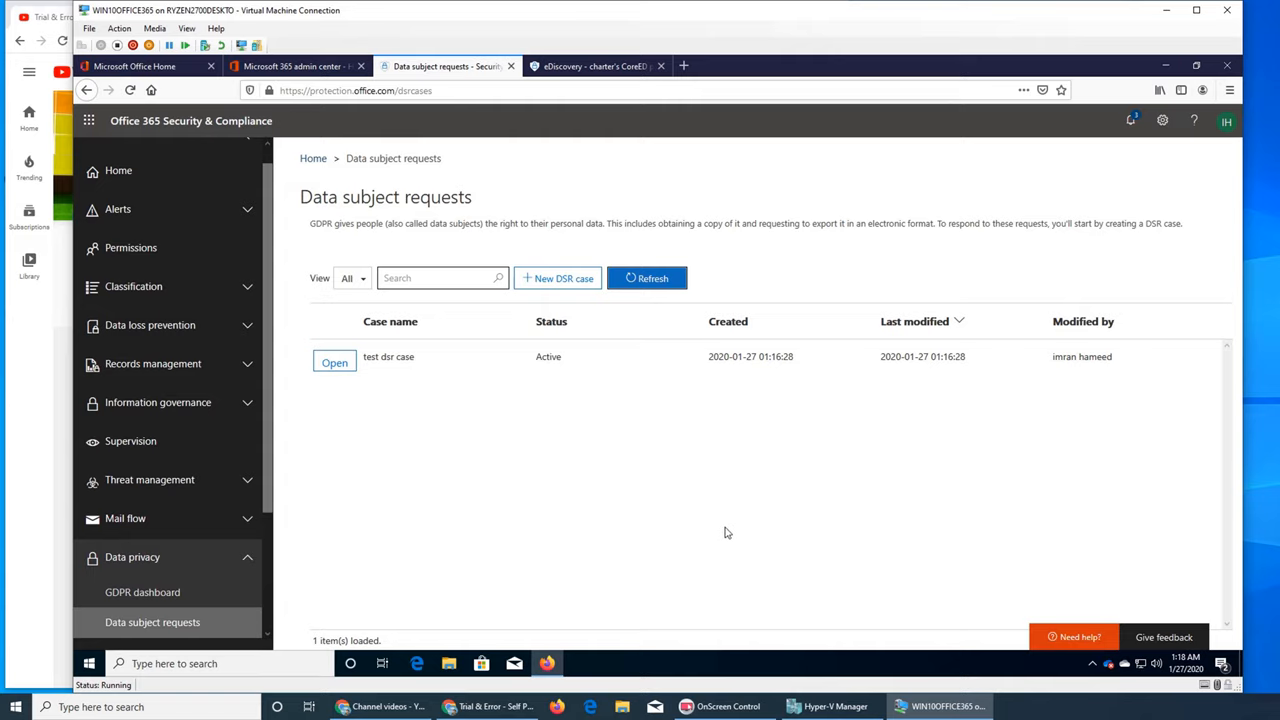
{"action": "mouse_move", "coordinate": [643, 521]}
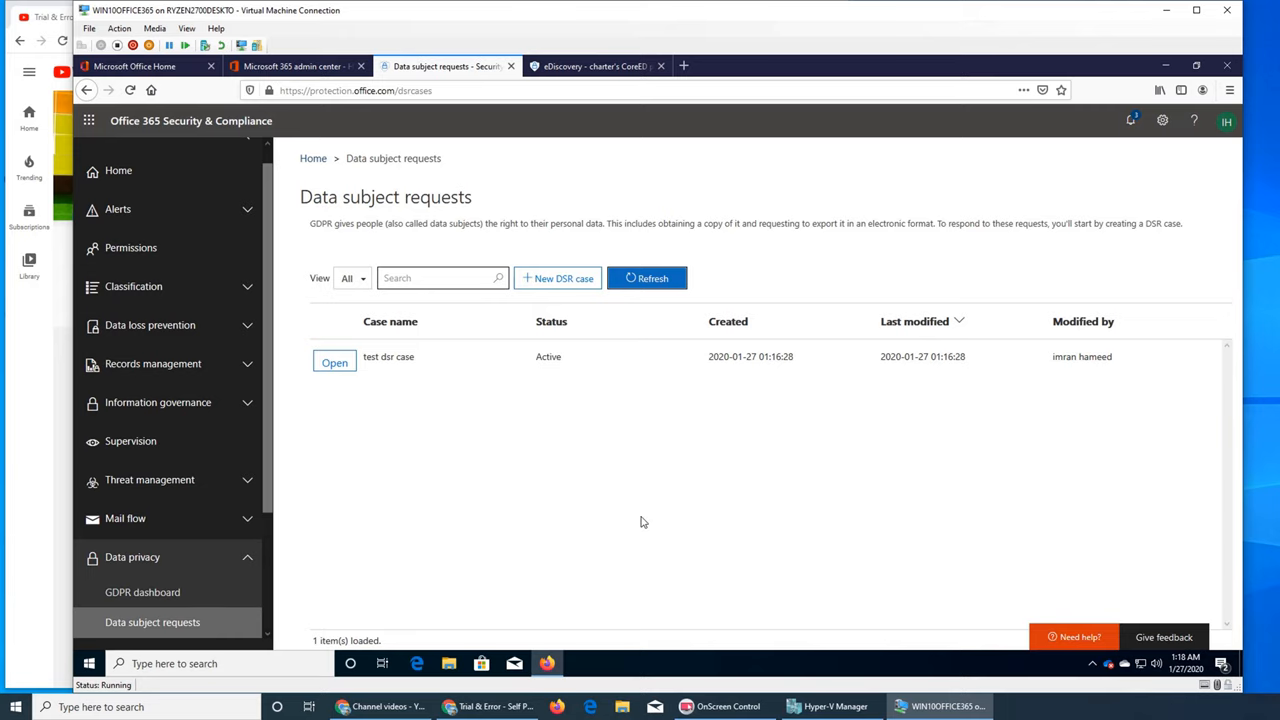
{"action": "mouse_move", "coordinate": [645, 524]}
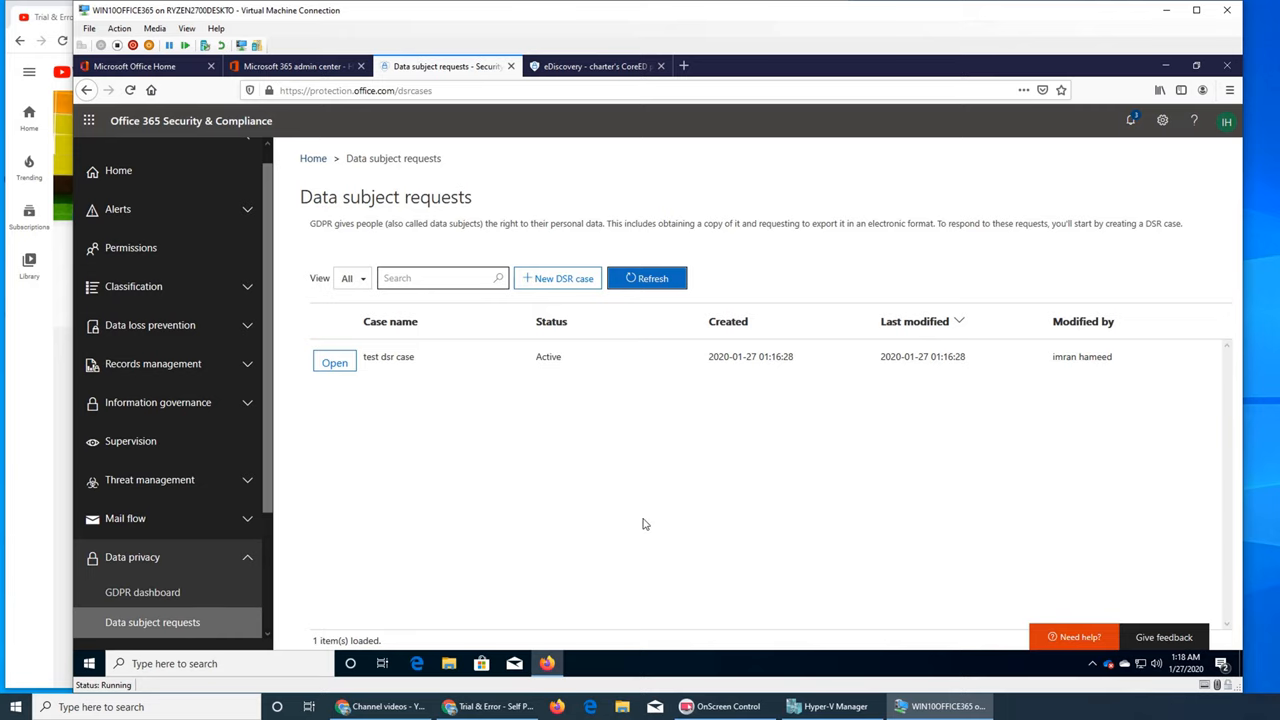
{"action": "mouse_move", "coordinate": [729, 511]}
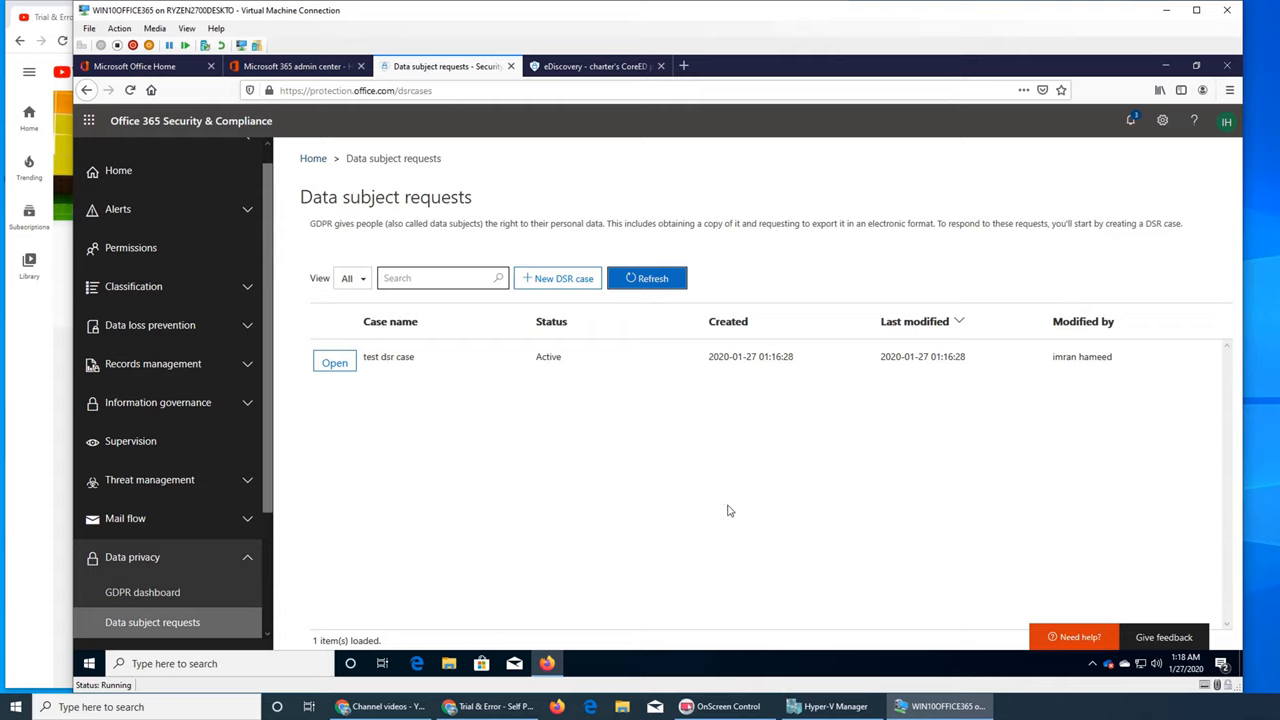
{"action": "mouse_move", "coordinate": [838, 472]}
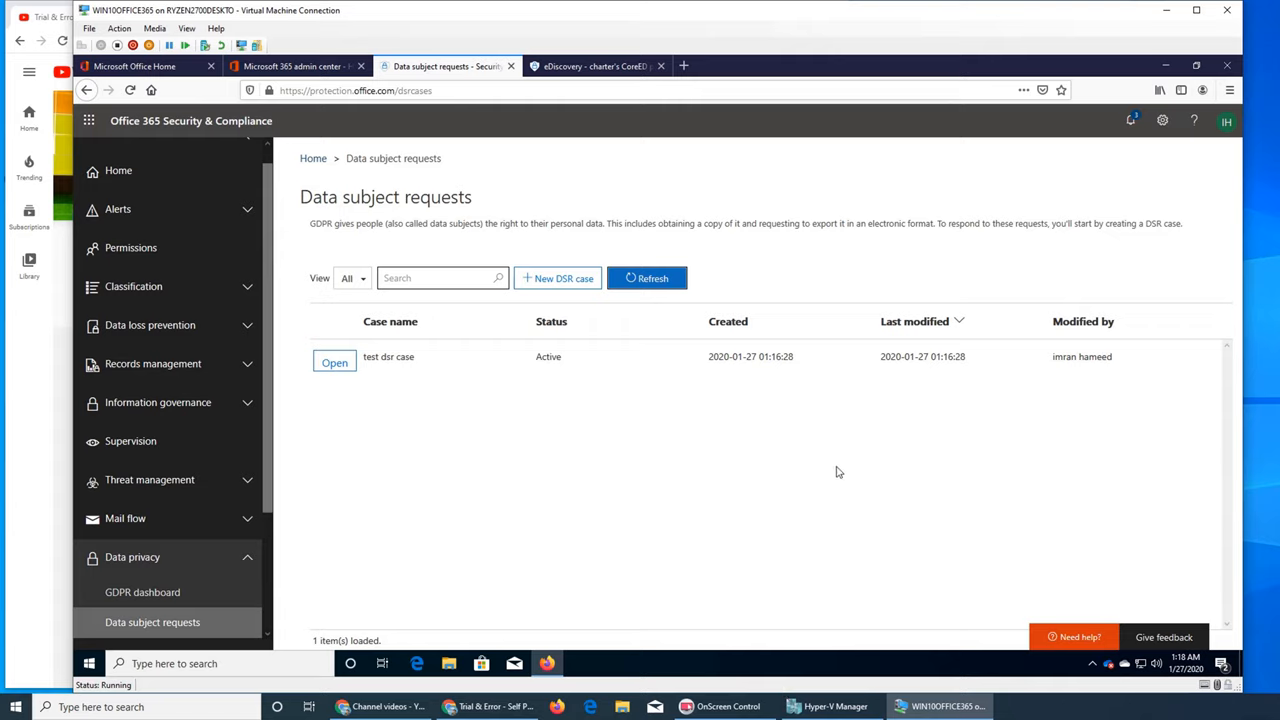
{"action": "mouse_move", "coordinate": [838, 393]}
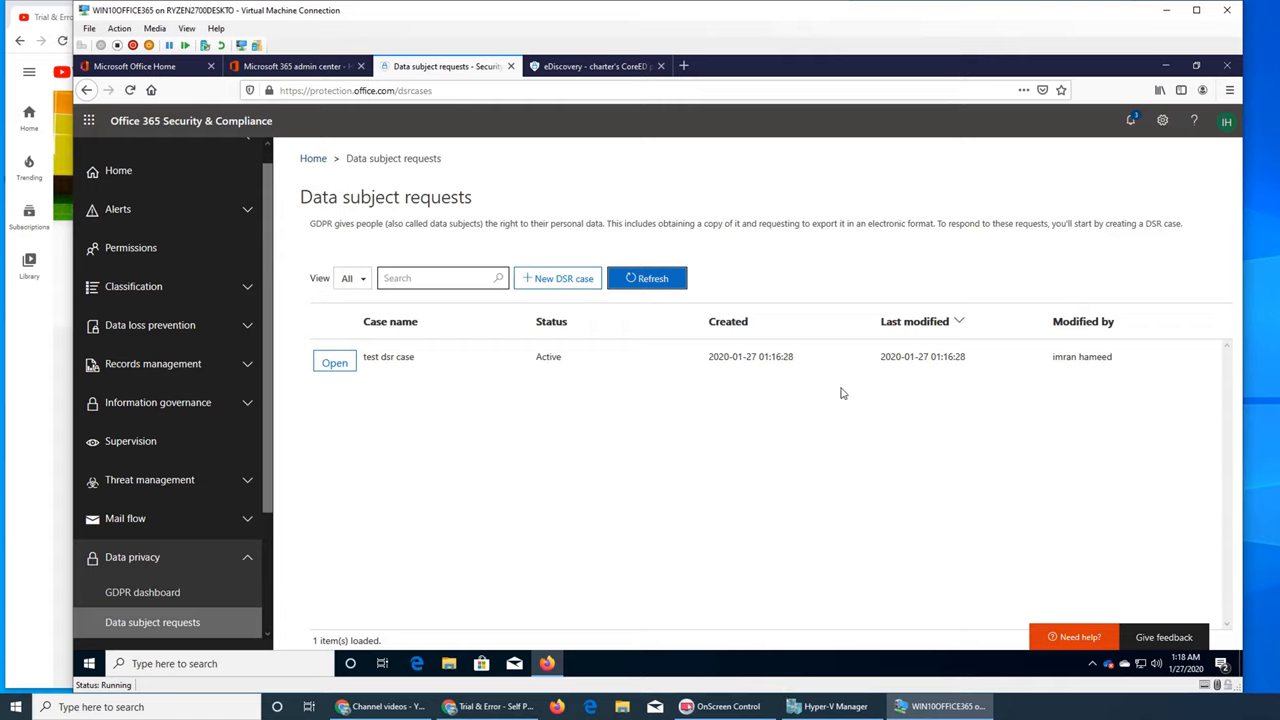
{"action": "mouse_move", "coordinate": [745, 221]}
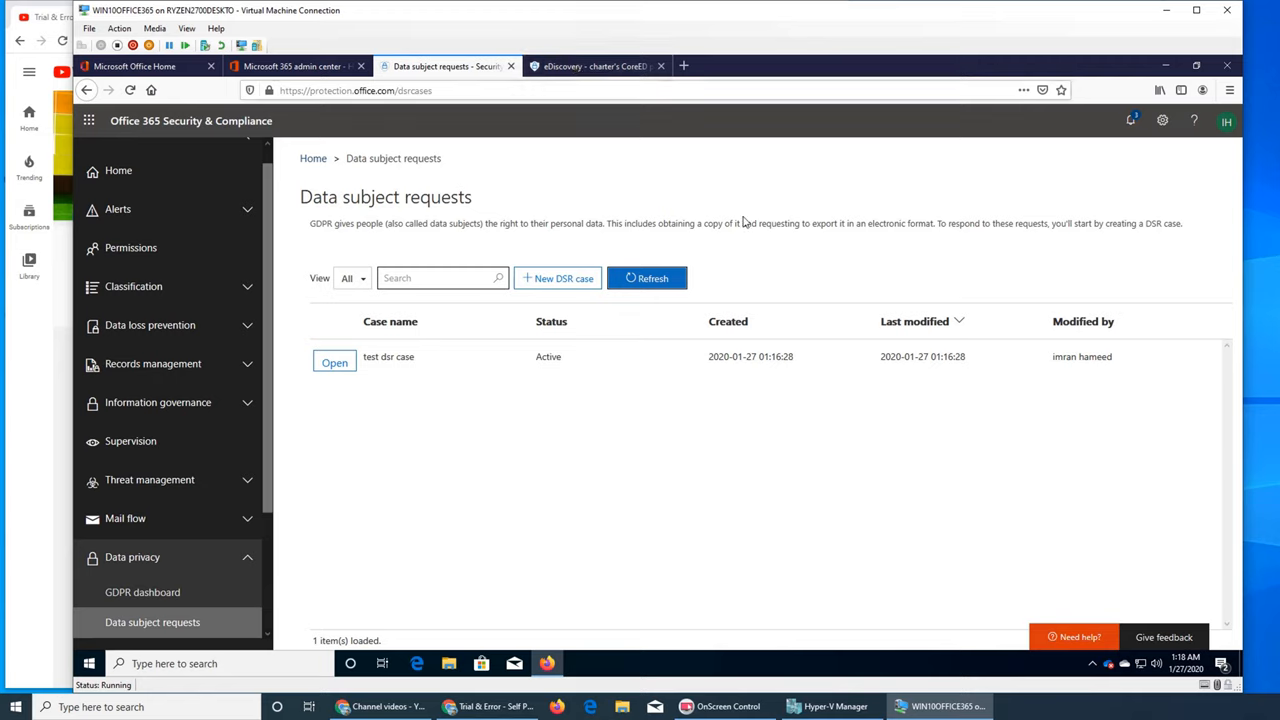
{"action": "mouse_move", "coordinate": [898, 486]}
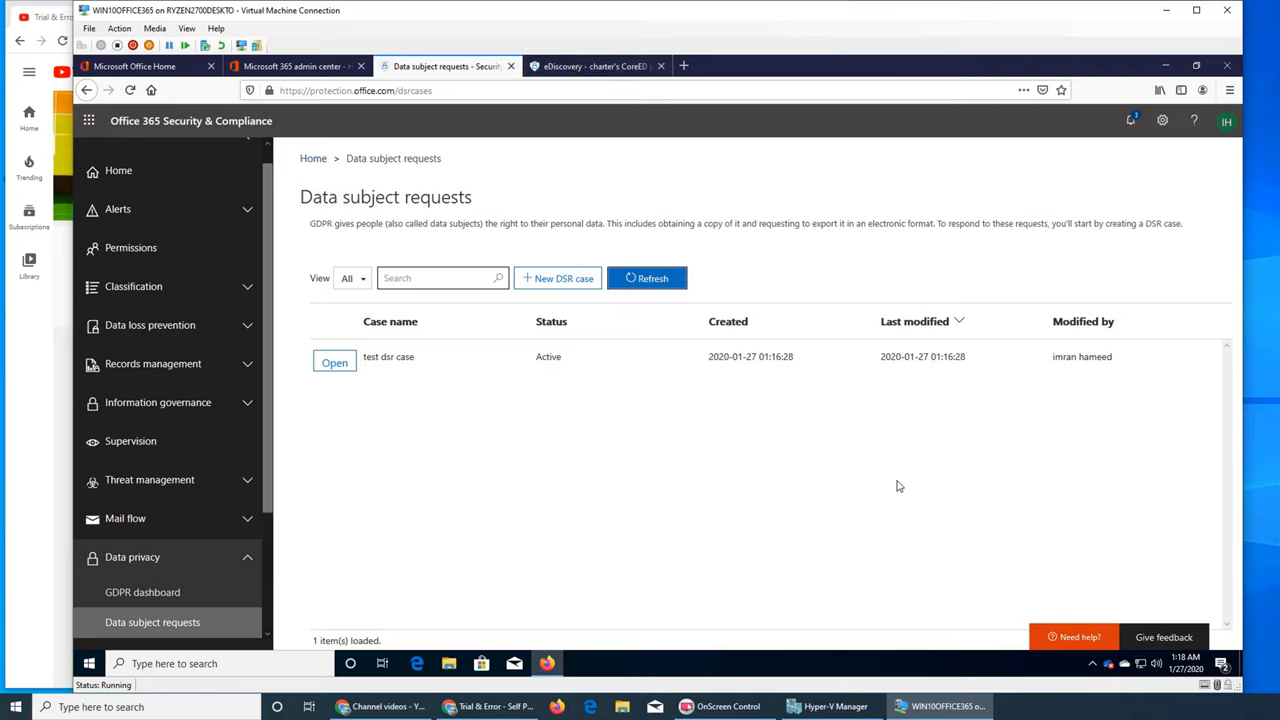
{"action": "mouse_move", "coordinate": [755, 227]}
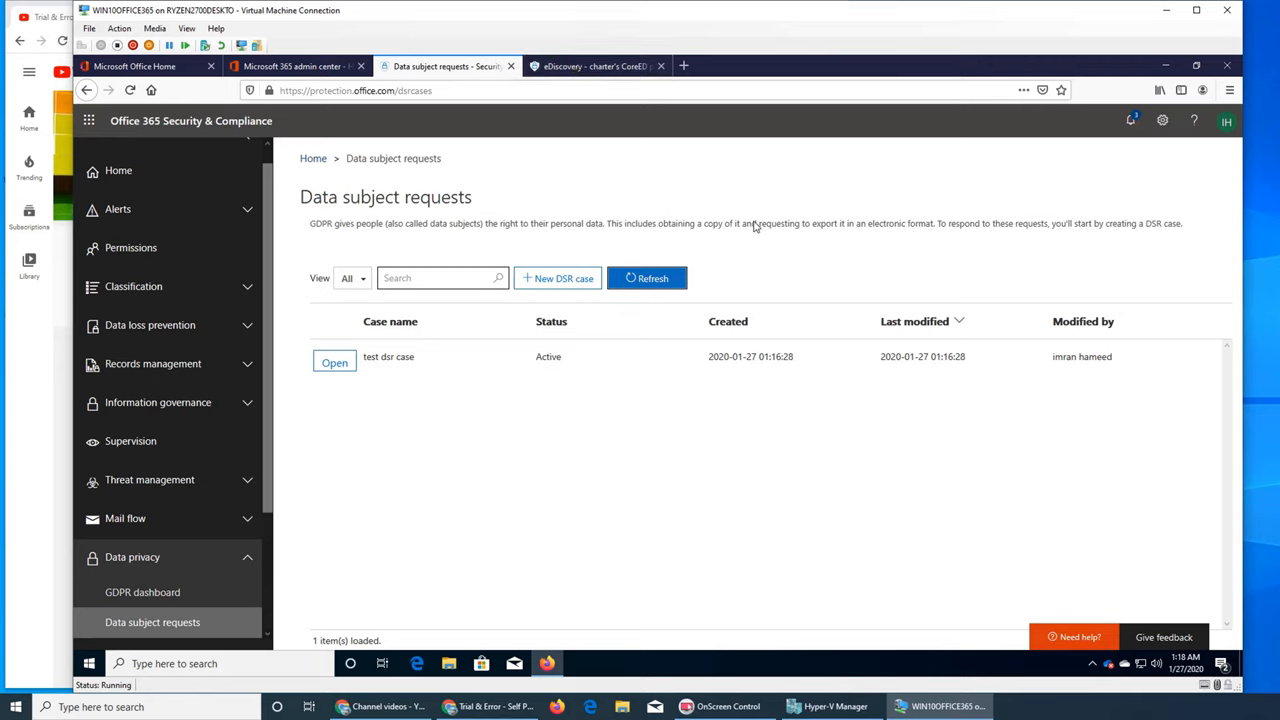
{"action": "mouse_move", "coordinate": [869, 489]}
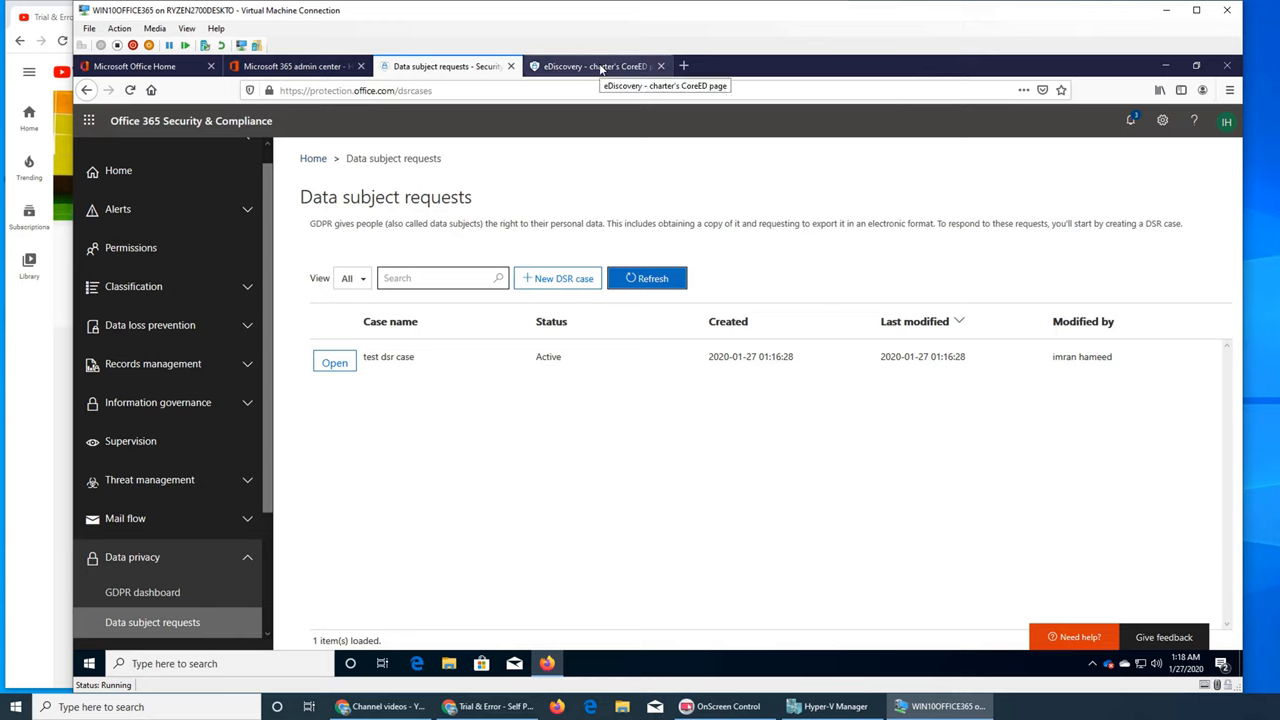
{"action": "mouse_move", "coordinate": [950, 483]}
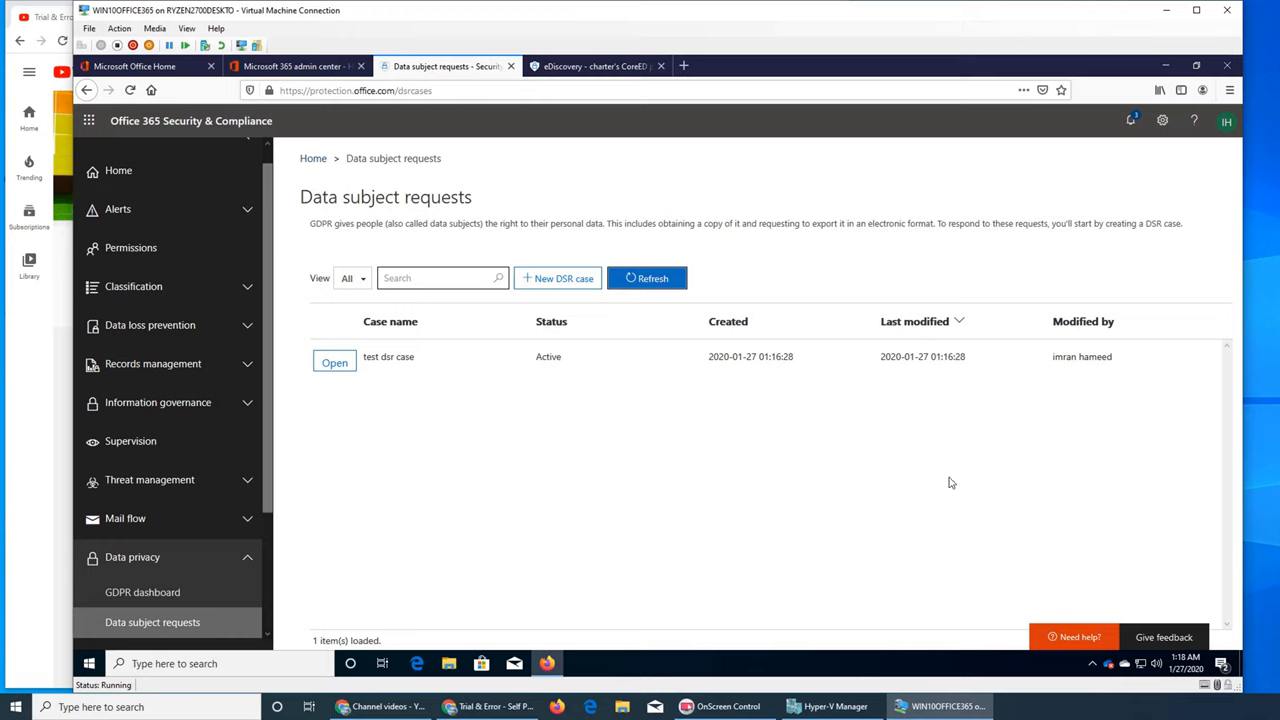
{"action": "mouse_move", "coordinate": [797, 454]}
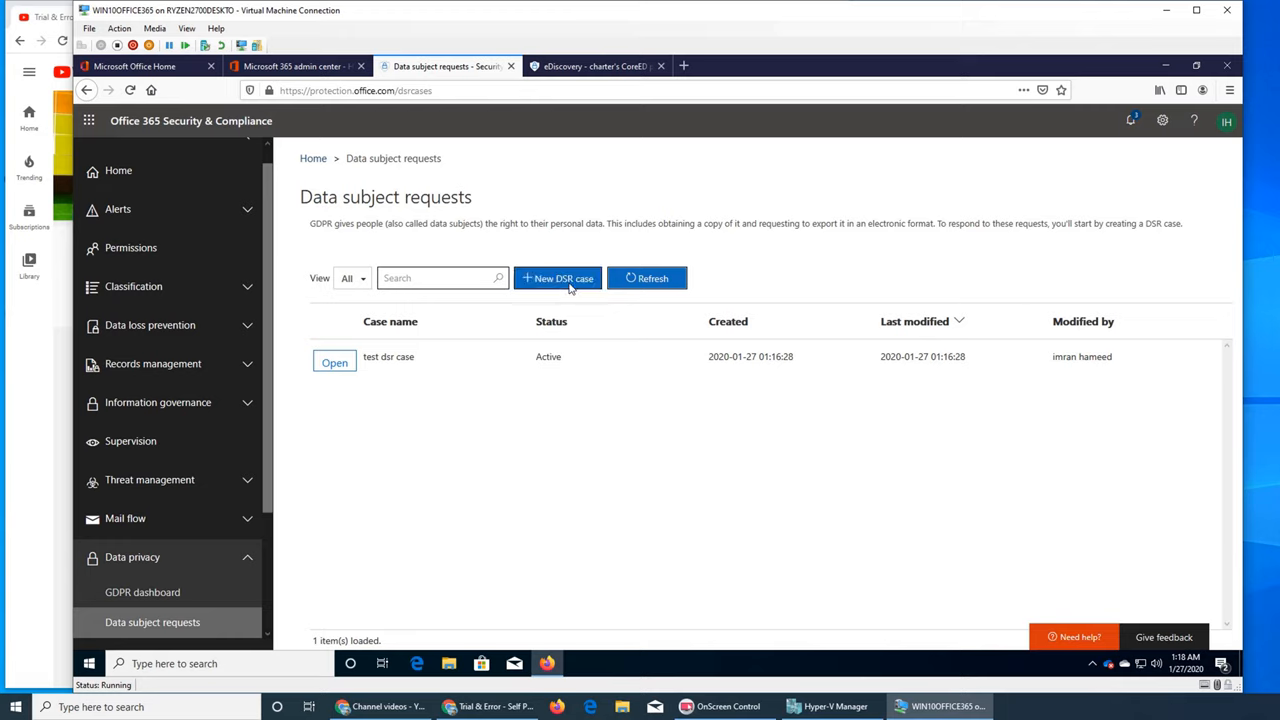
{"action": "mouse_move", "coordinate": [650, 400]}
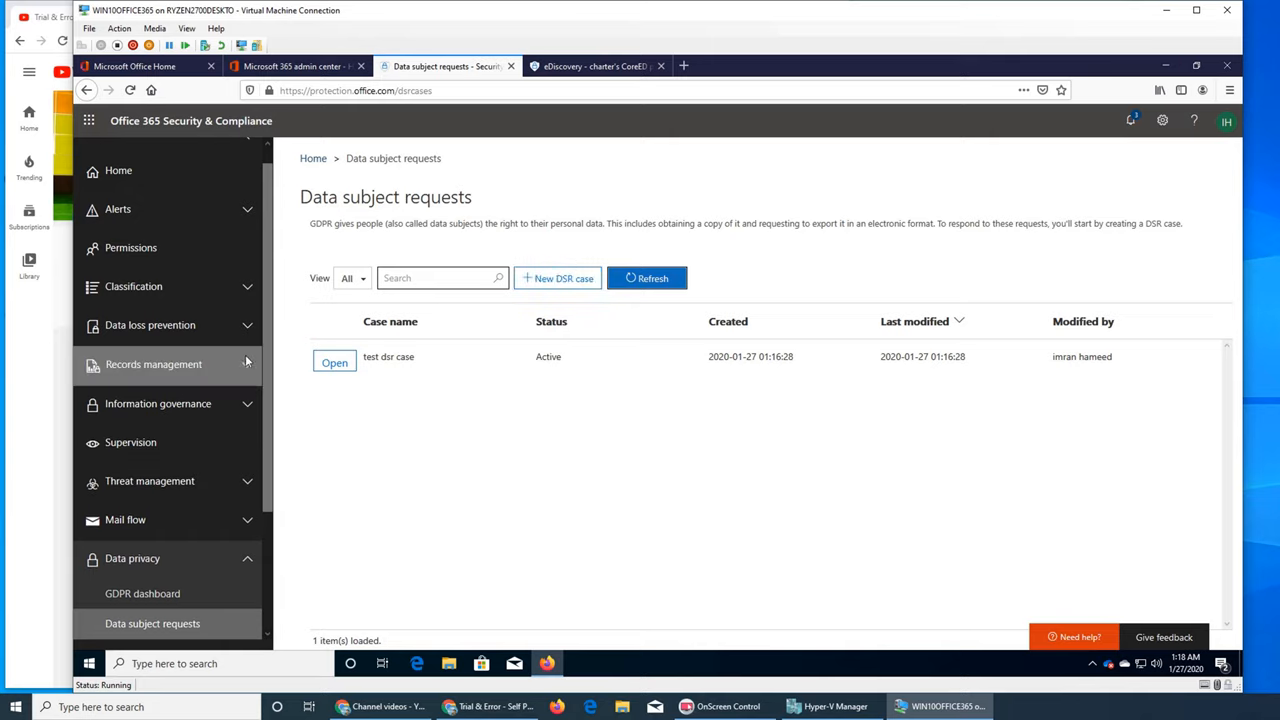
- Scroll the Data subject requests list where 'test dsr case' shows as Active
{"action": "scroll", "scroll_direction": "down", "scroll_amount": 3}
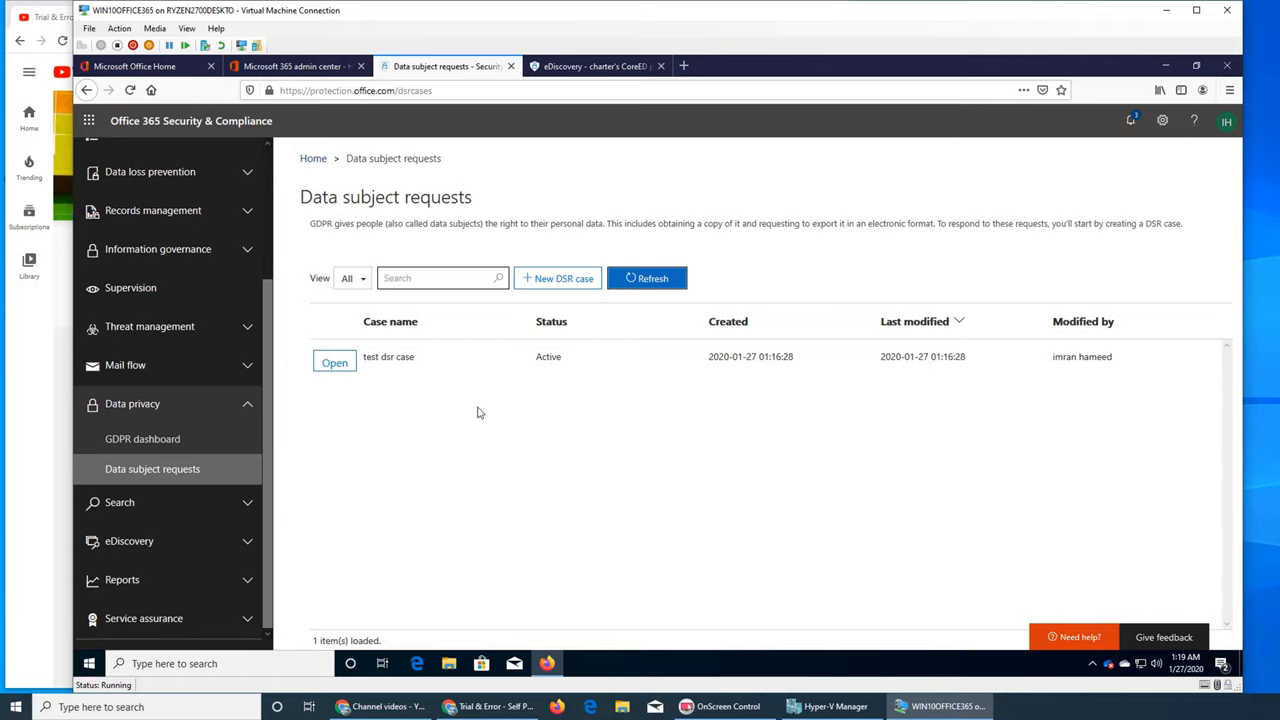
{"action": "mouse_move", "coordinate": [528, 416]}
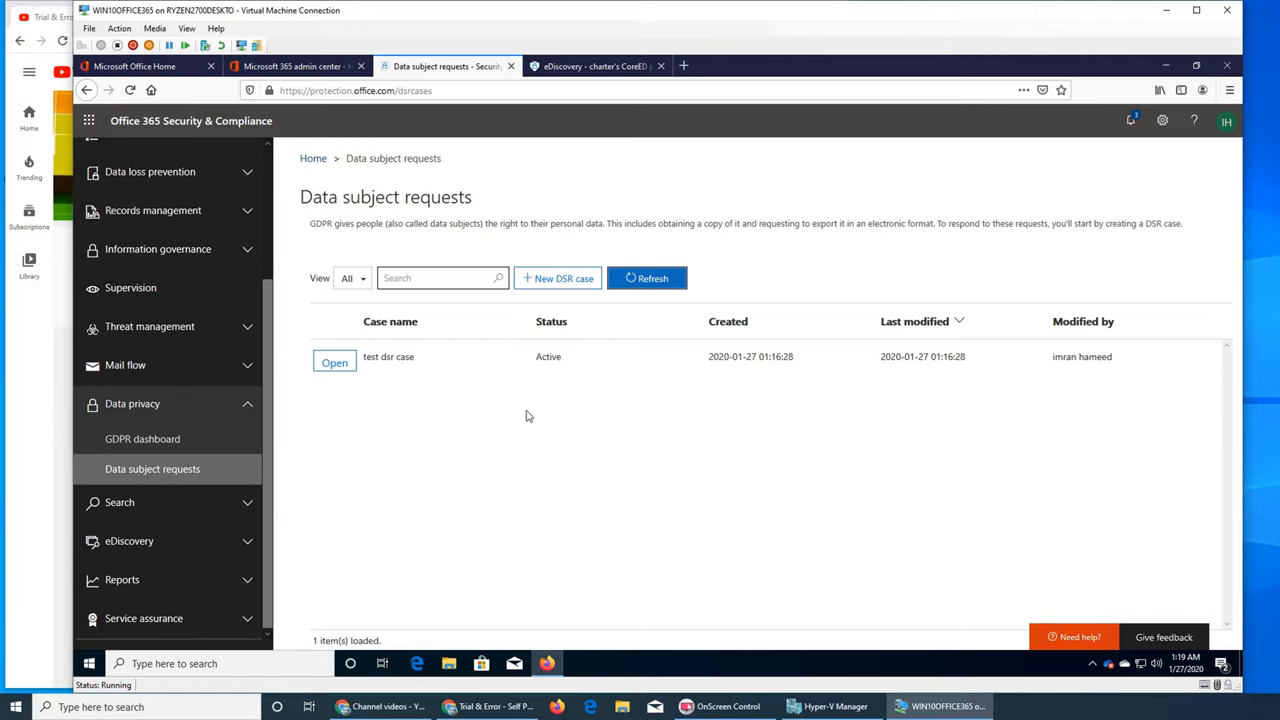